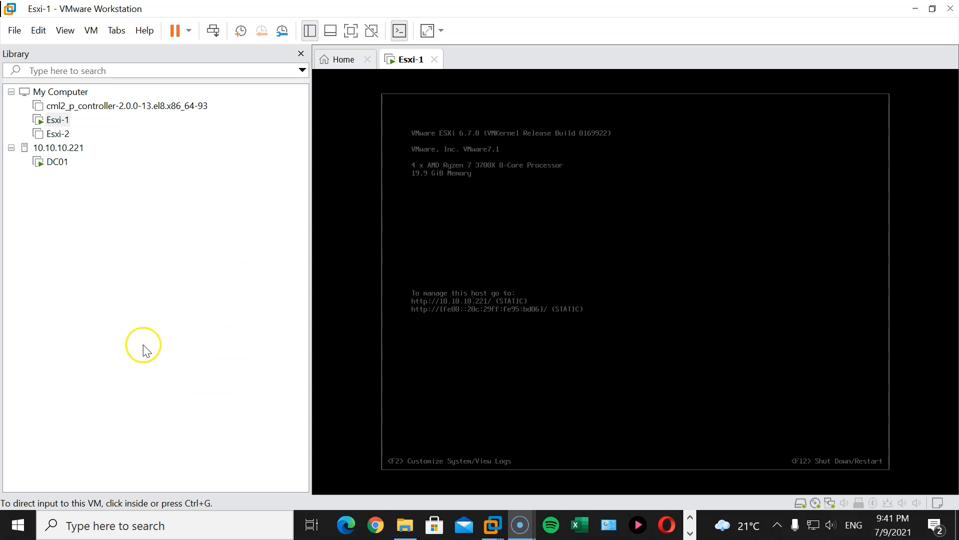
{"action": "mouse_move", "coordinate": [153, 306]}
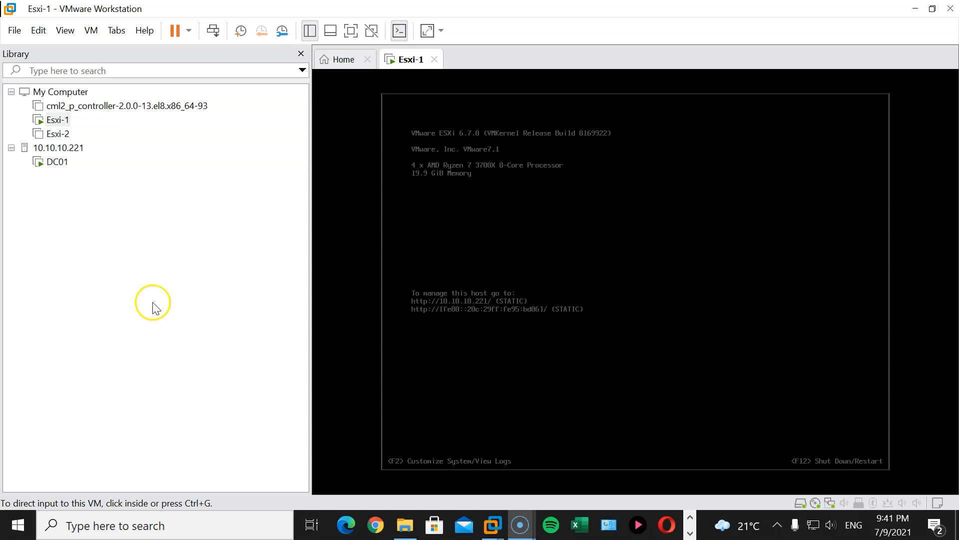
{"action": "mouse_move", "coordinate": [74, 185]}
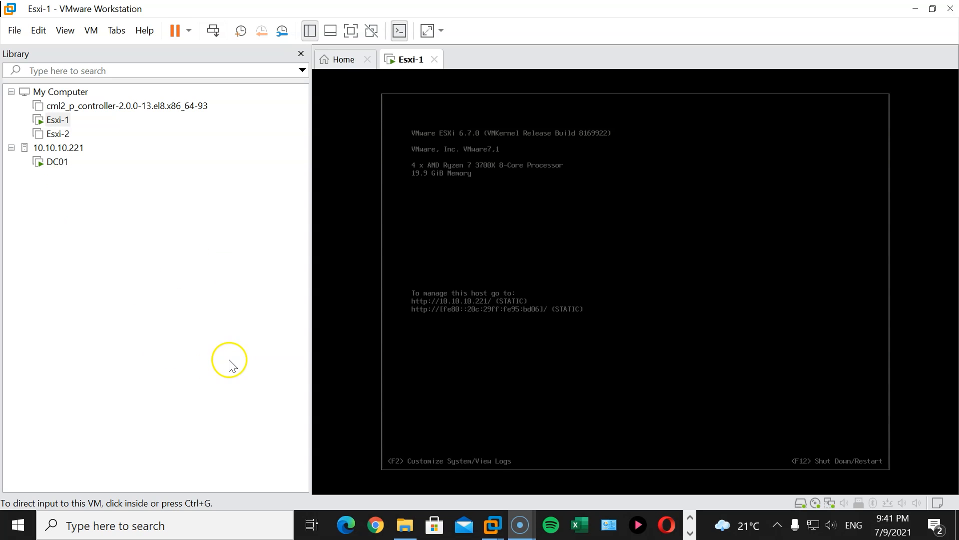
{"action": "mouse_move", "coordinate": [221, 364]}
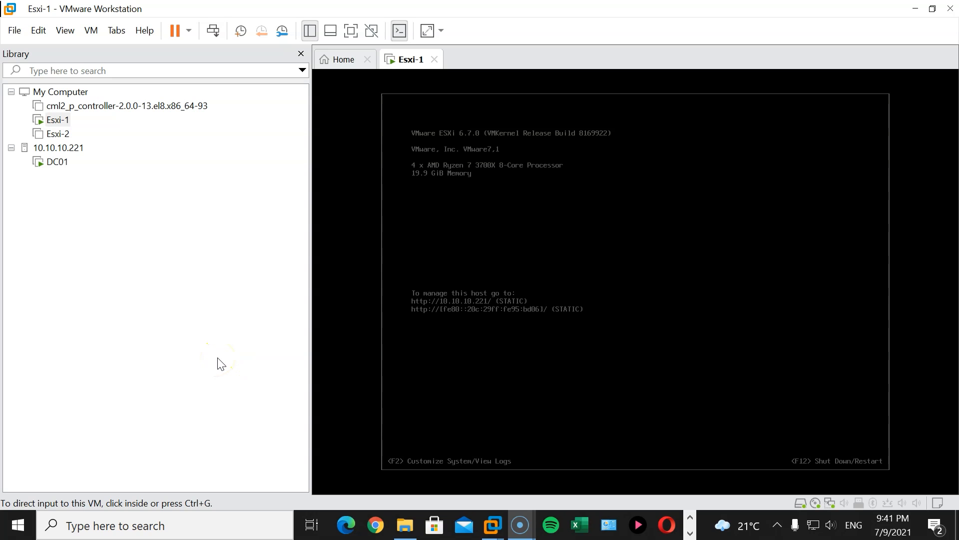
{"action": "mouse_move", "coordinate": [237, 358]}
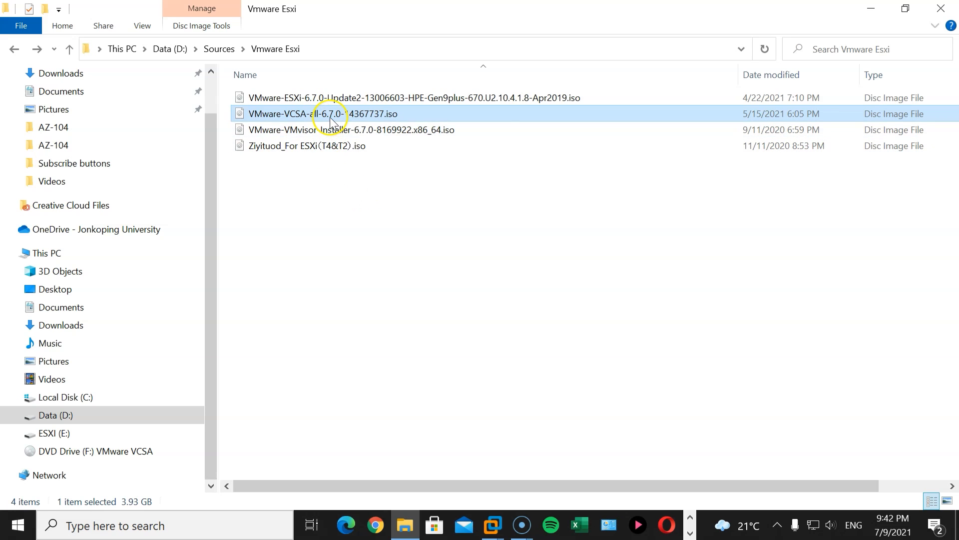
Mount the VCSA ISO and launch installer.exe from vcsa-ui-installer\win32
{"action": "right_click", "coordinate": [330, 114]}
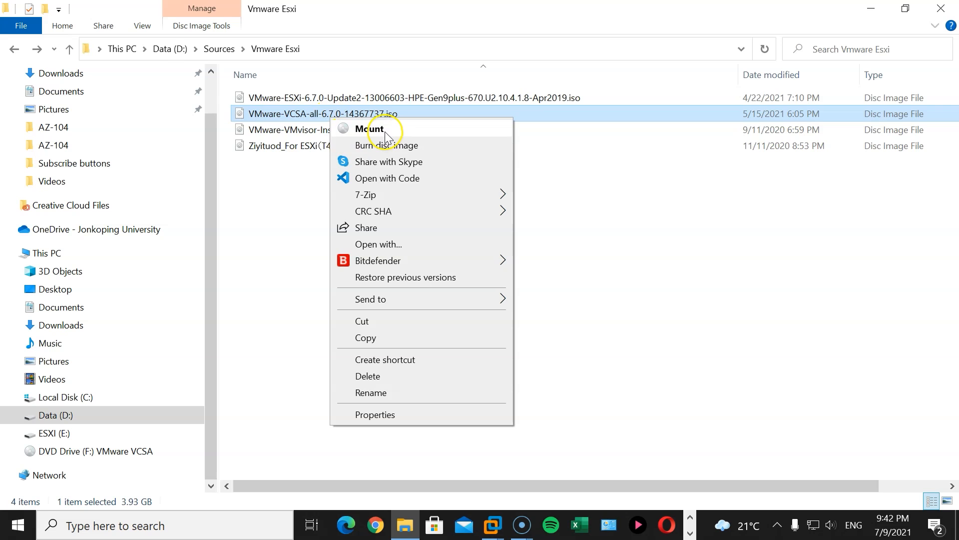
{"action": "left_click", "coordinate": [370, 128]}
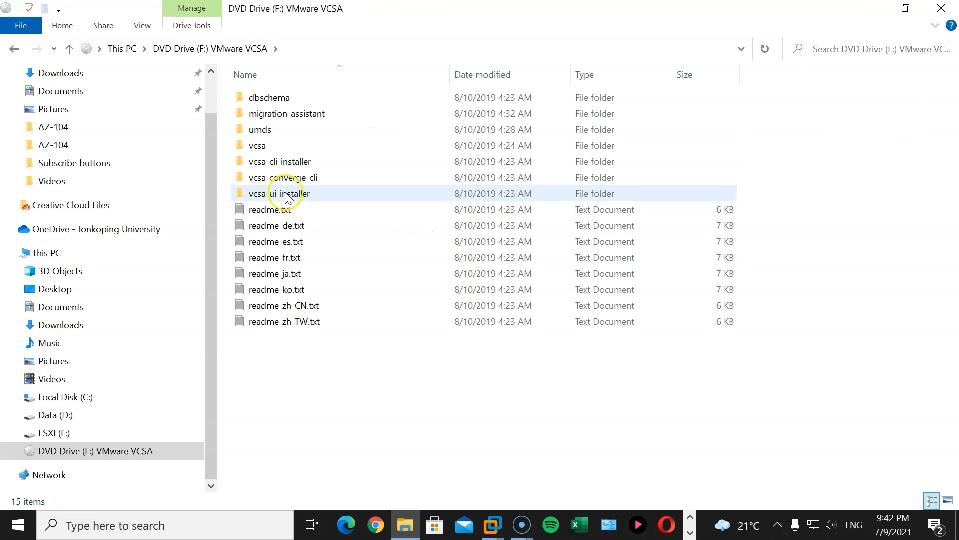
{"action": "mouse_move", "coordinate": [282, 196]}
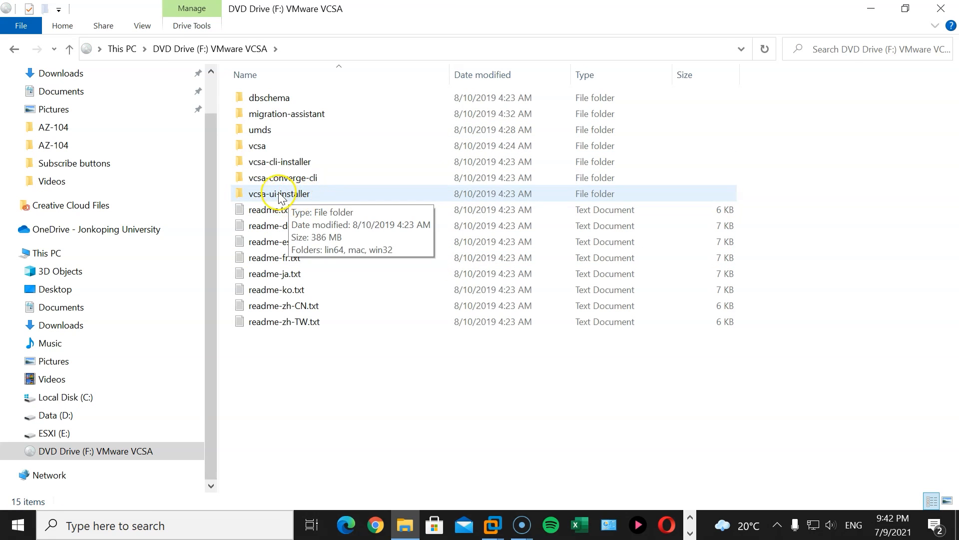
{"action": "mouse_move", "coordinate": [292, 202]}
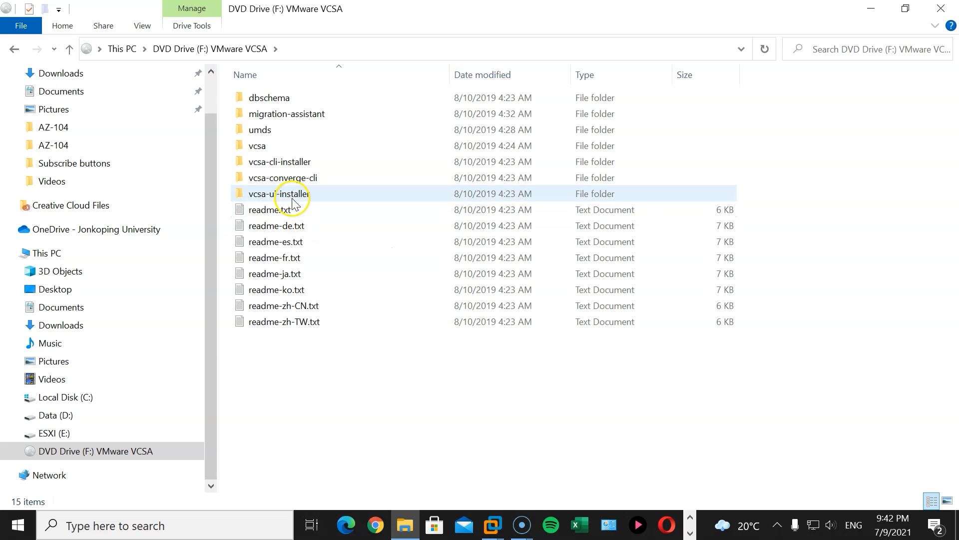
{"action": "mouse_move", "coordinate": [284, 193]}
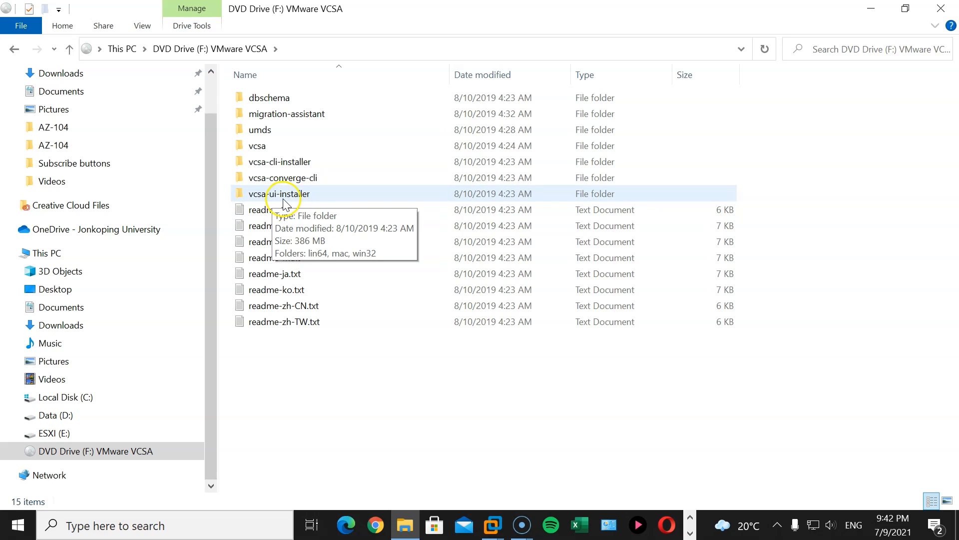
{"action": "left_click", "coordinate": [281, 194]}
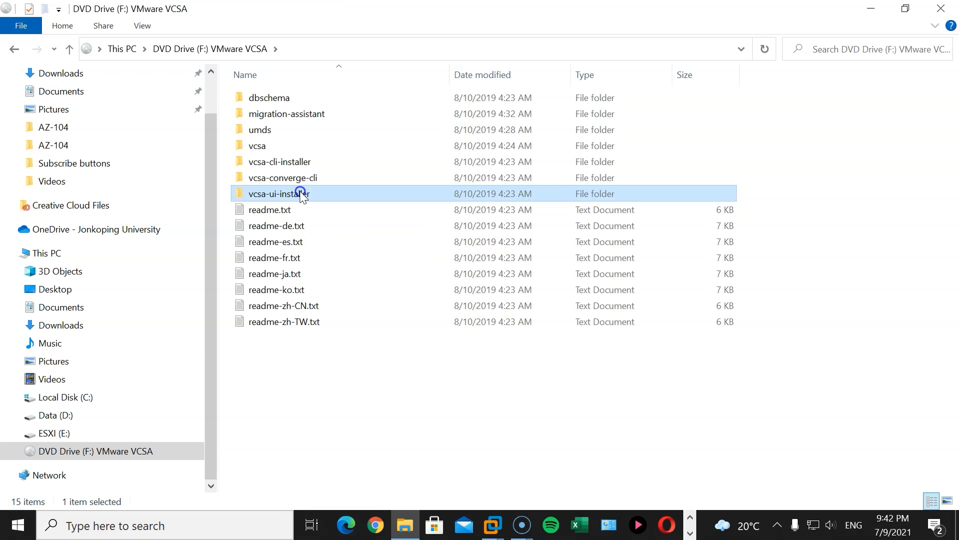
{"action": "double_click", "coordinate": [280, 194]}
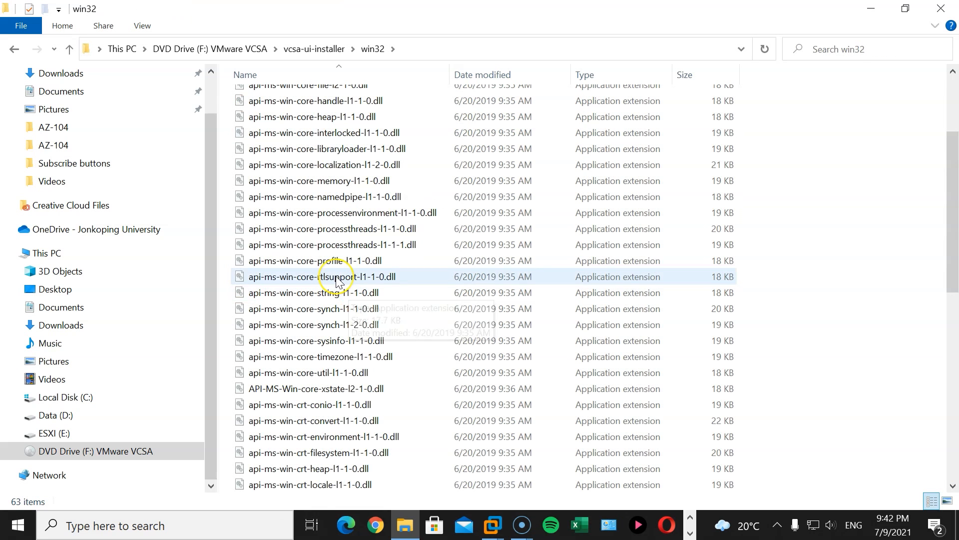
{"action": "scroll", "scroll_direction": "down", "scroll_amount": 3}
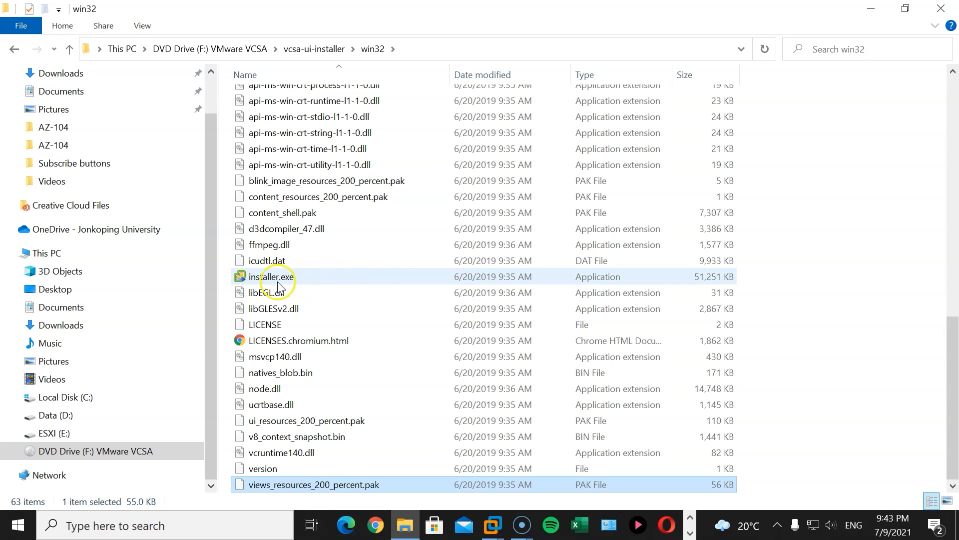
{"action": "right_click", "coordinate": [270, 276]}
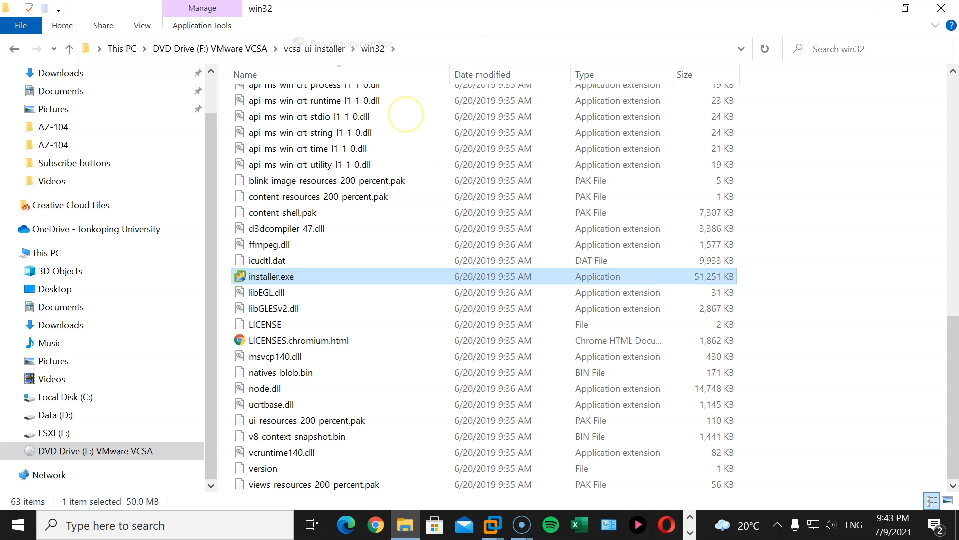
{"action": "double_click", "coordinate": [270, 276]}
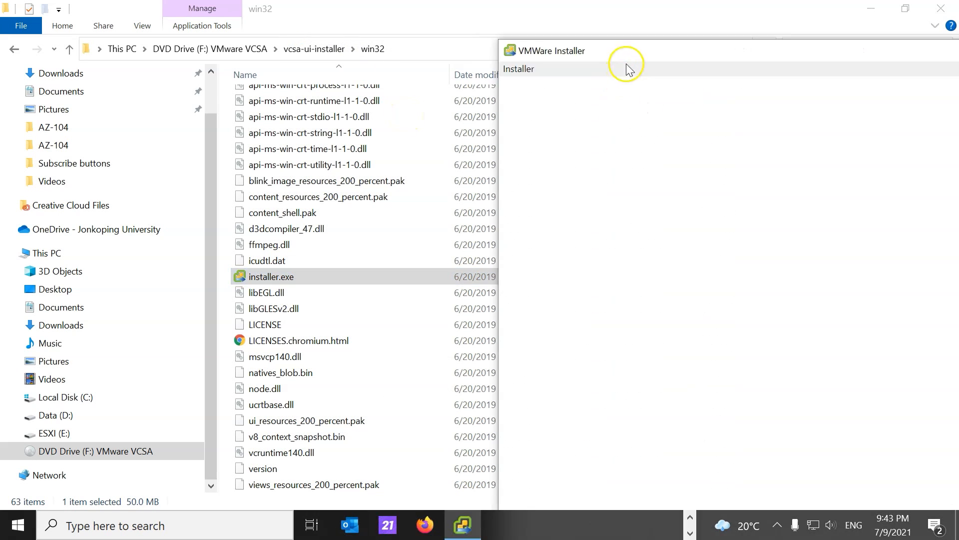
Start a new Stage 1 appliance install and accept the license agreement terms
{"action": "left_click", "coordinate": [518, 69]}
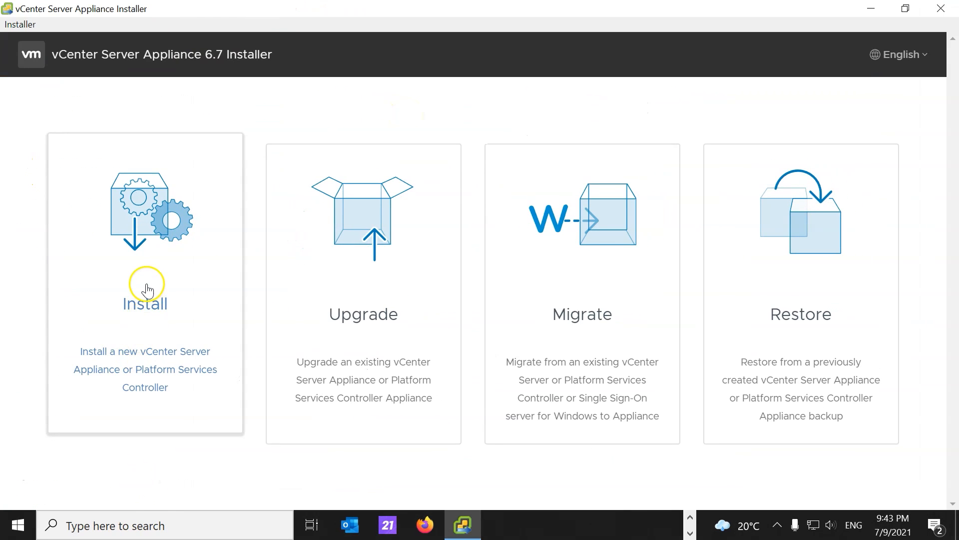
{"action": "left_click", "coordinate": [145, 281]}
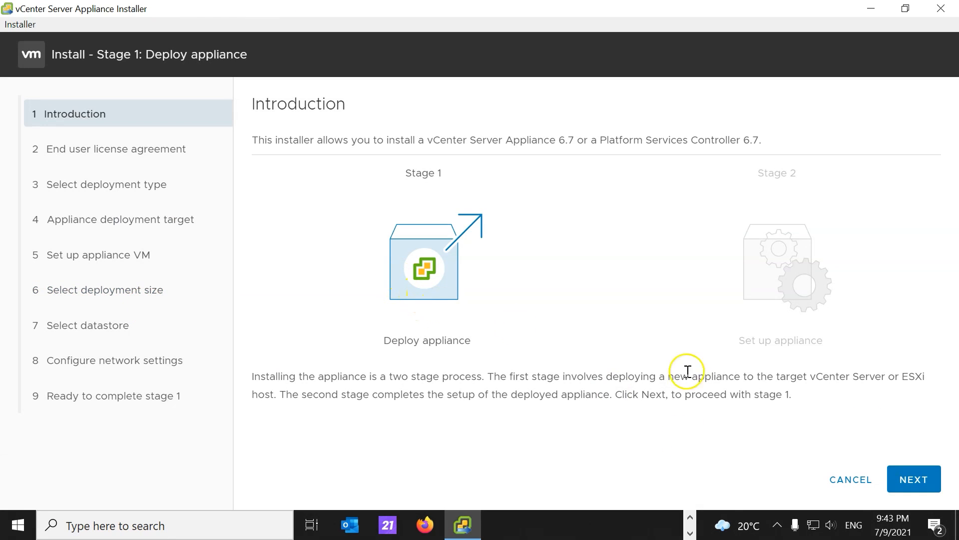
{"action": "left_click", "coordinate": [913, 479]}
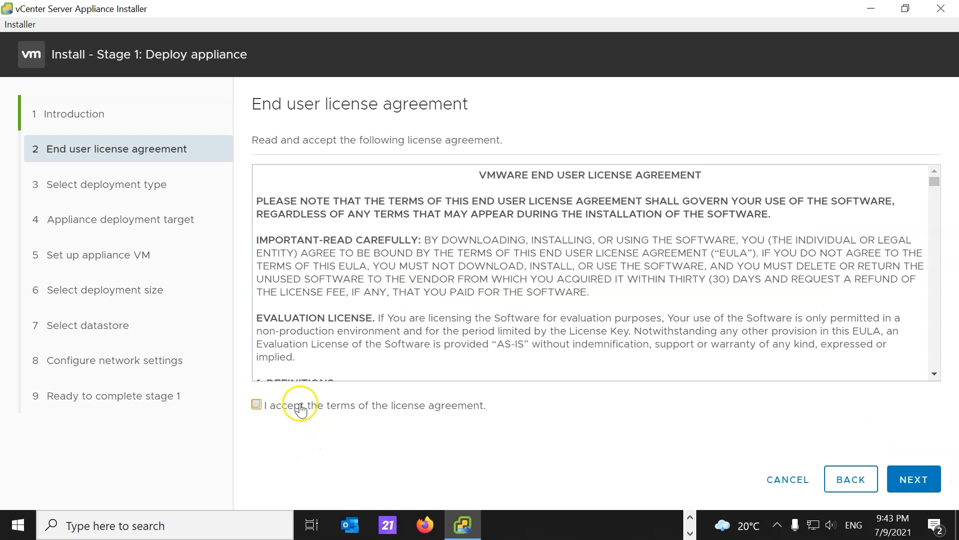
{"action": "left_click", "coordinate": [256, 405]}
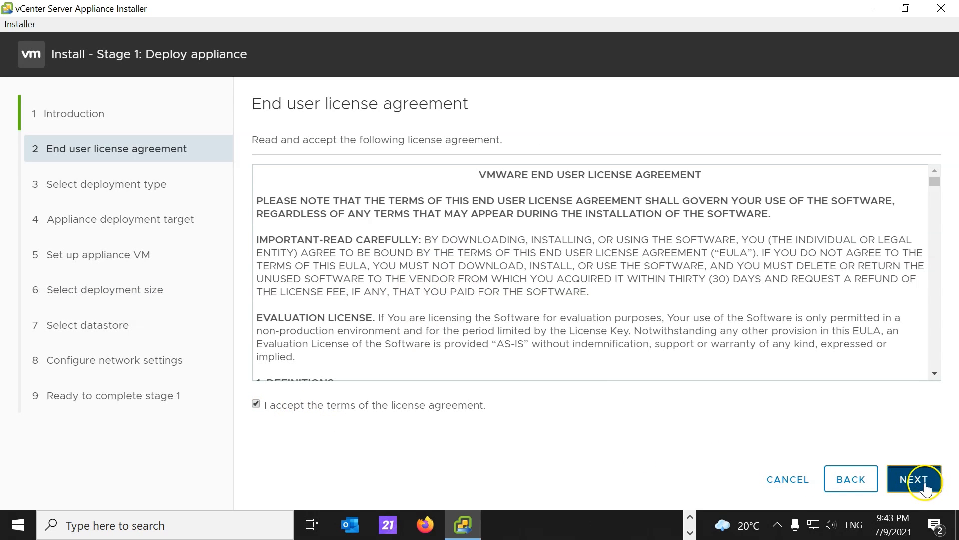
{"action": "left_click", "coordinate": [913, 479]}
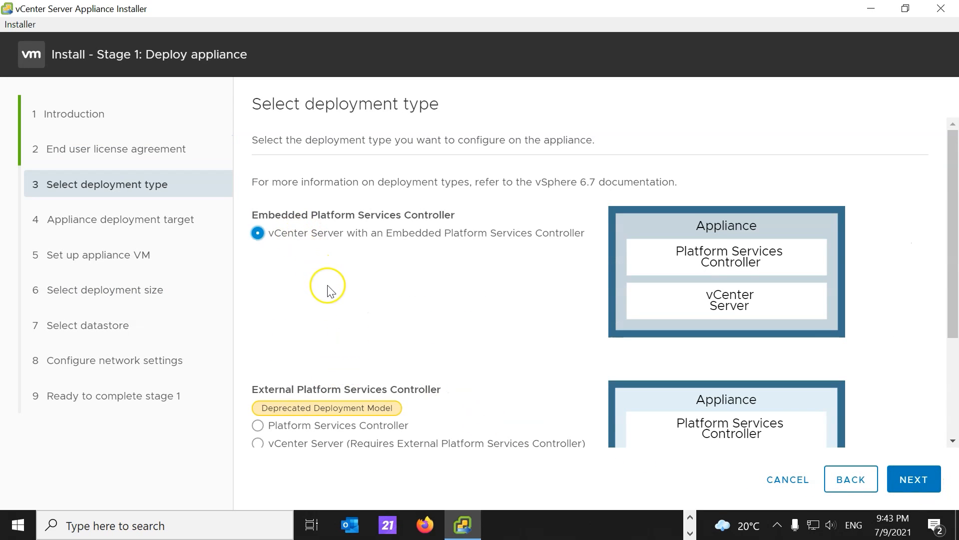
{"action": "mouse_move", "coordinate": [335, 292]}
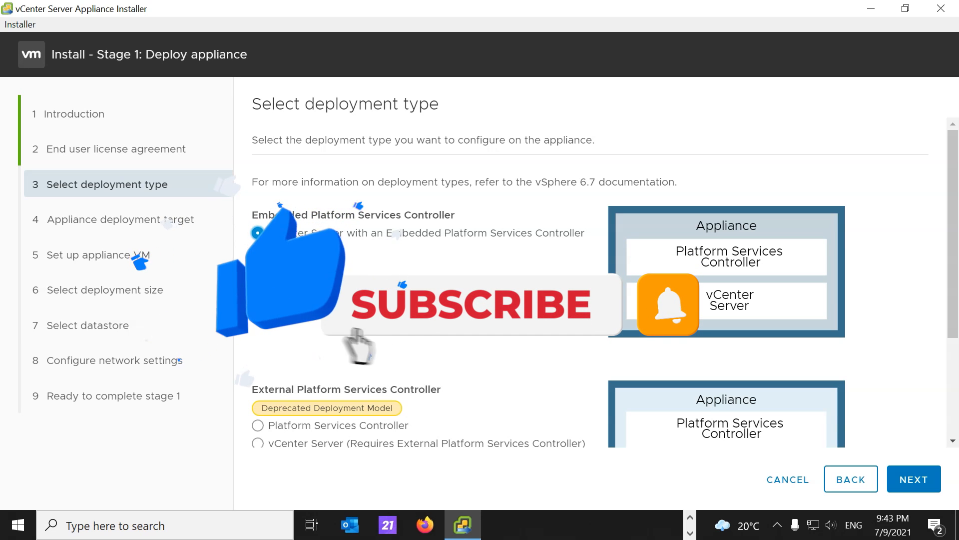
Keep embedded PSC and connect to ESXi host 10.10.10.221 as root, accepting its certificate
{"action": "left_click", "coordinate": [913, 478]}
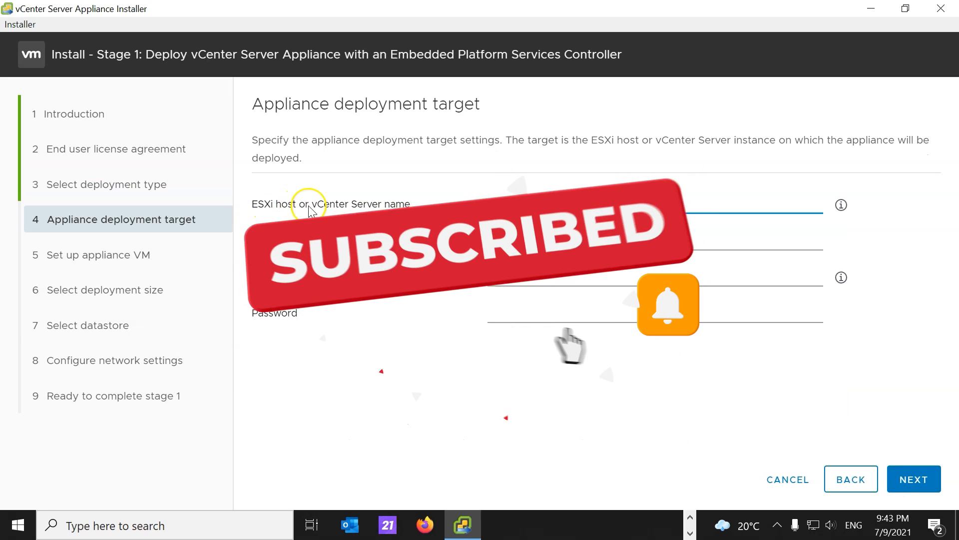
{"action": "type", "text": "10.10.10.41"}
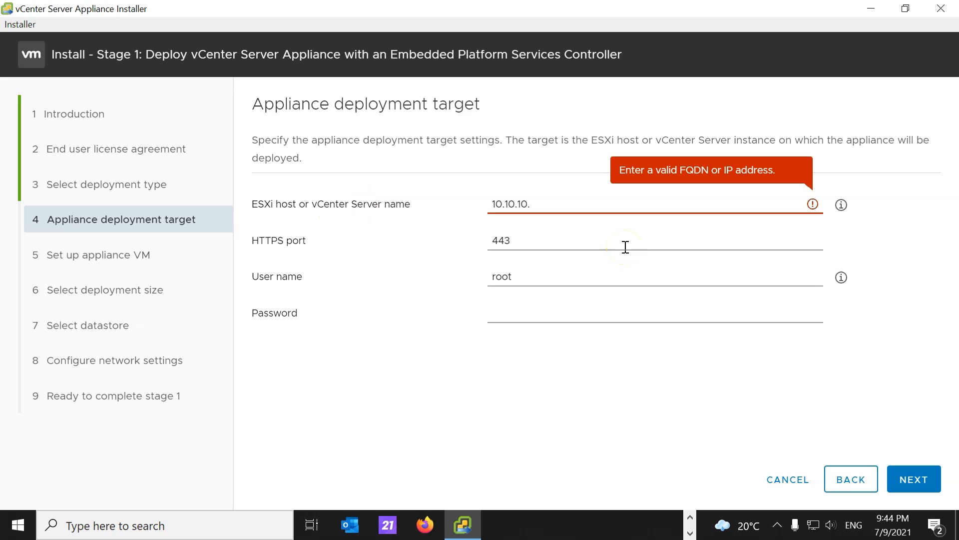
{"action": "type", "text": "221"}
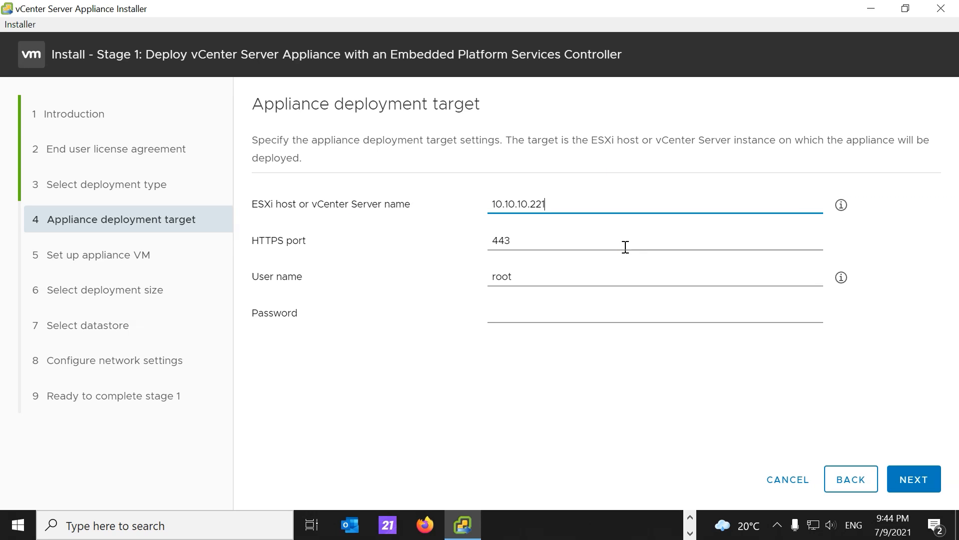
{"action": "left_click", "coordinate": [521, 276]}
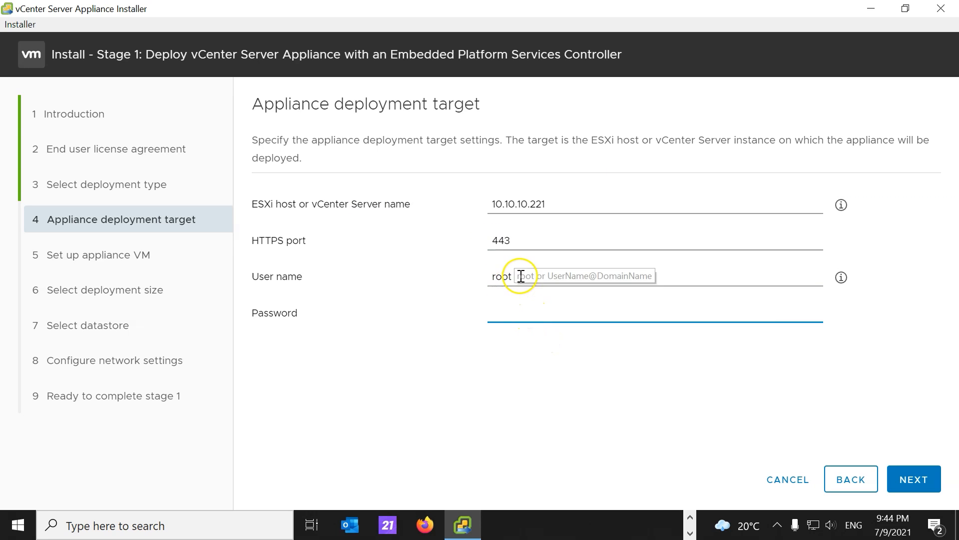
{"action": "left_click", "coordinate": [525, 311]}
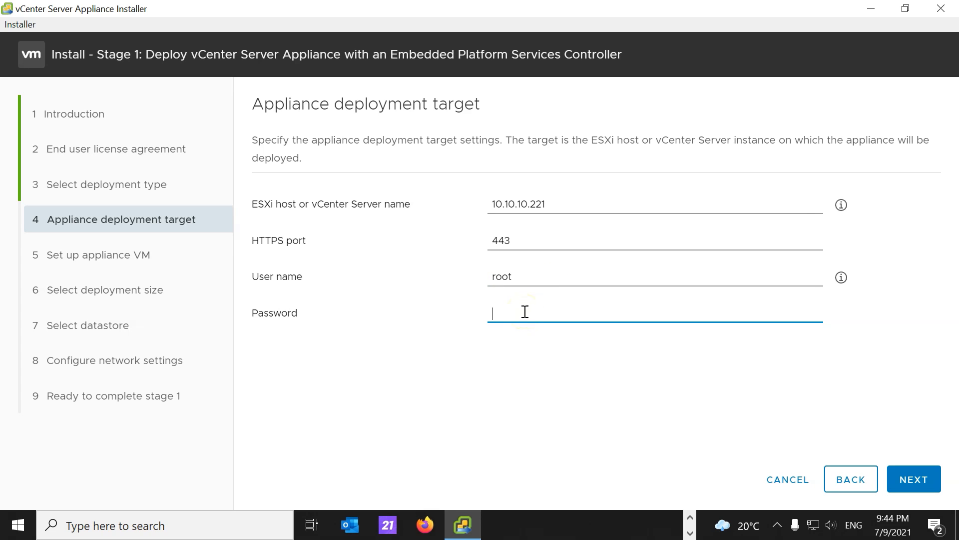
{"action": "left_click", "coordinate": [912, 479]}
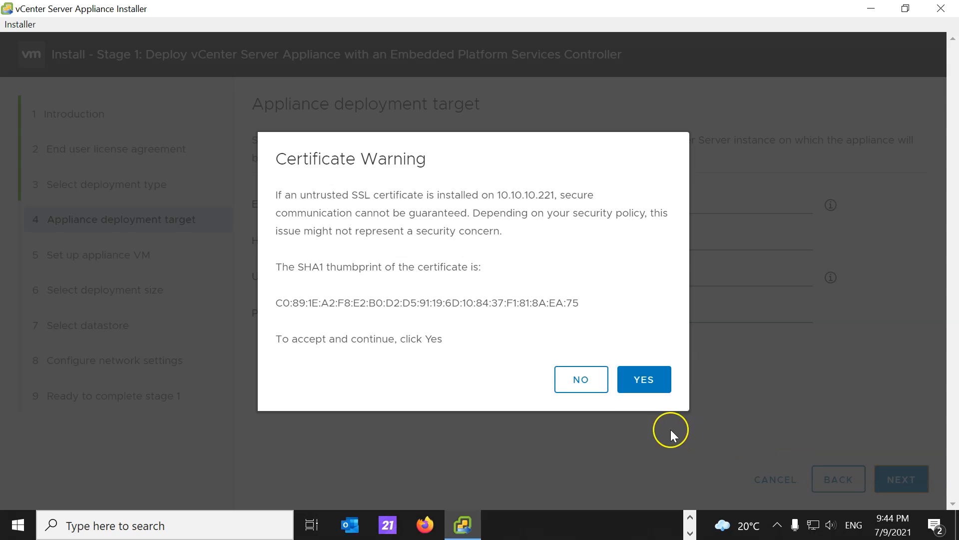
{"action": "left_click", "coordinate": [643, 379]}
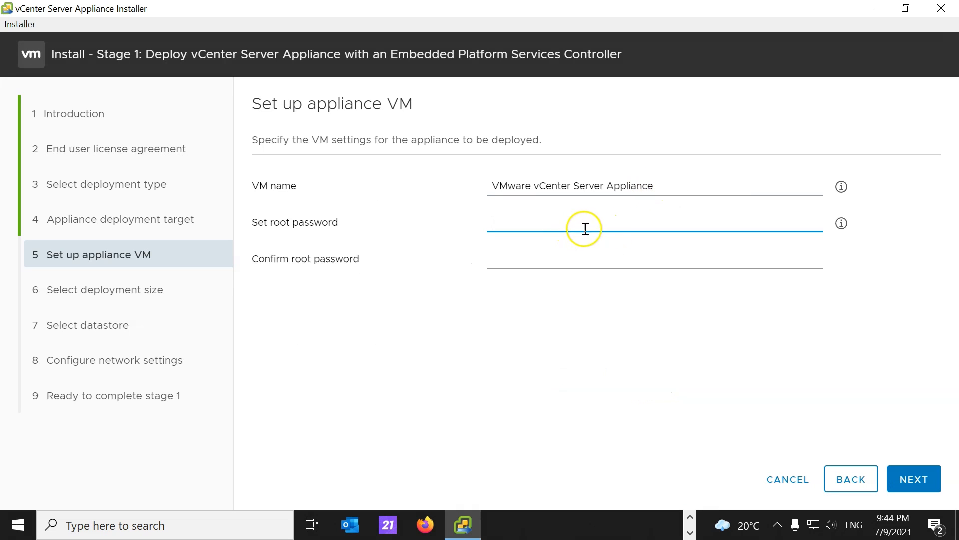
{"action": "mouse_move", "coordinate": [545, 300]}
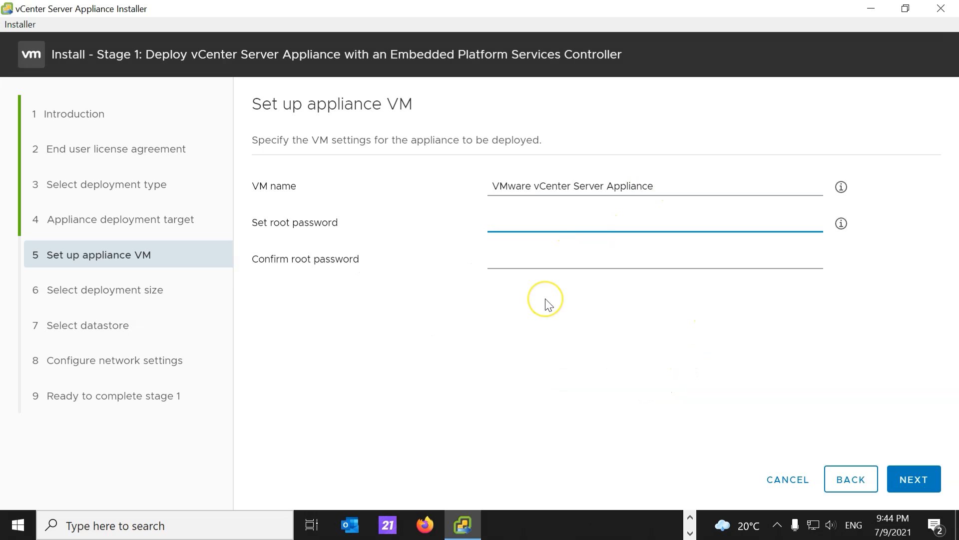
Set the appliance root password, keep Tiny size, and enable thin disk mode on NAS1
{"action": "type", "text": "••••••••"}
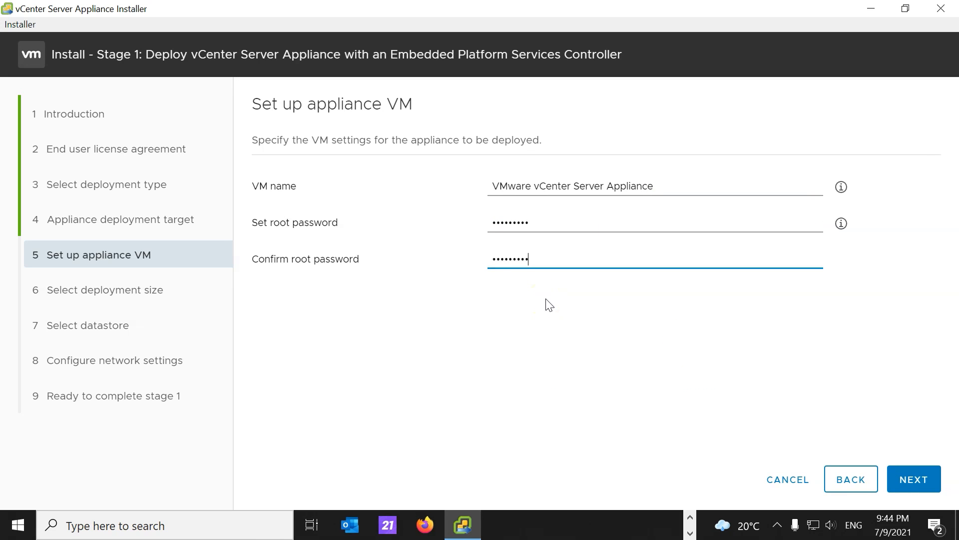
{"action": "left_click", "coordinate": [913, 479]}
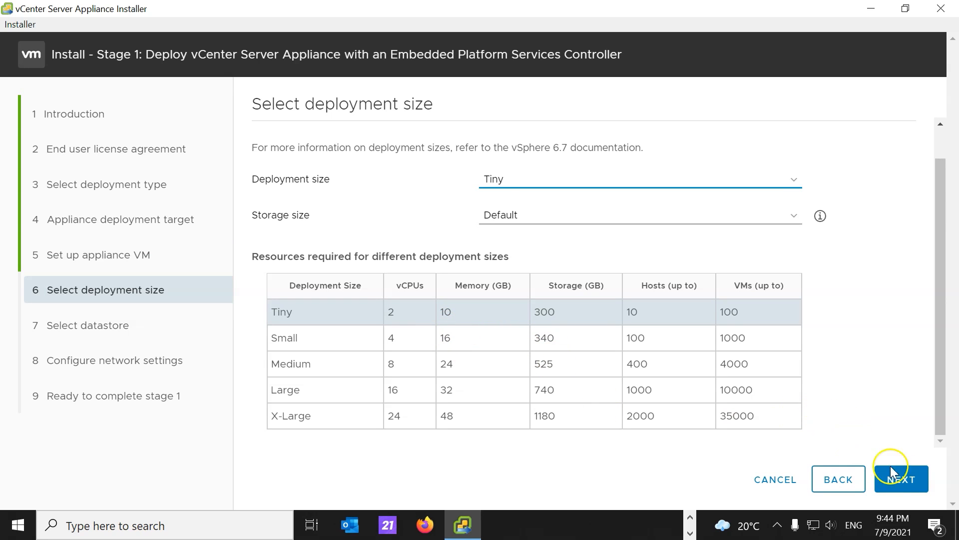
{"action": "left_click", "coordinate": [900, 479]}
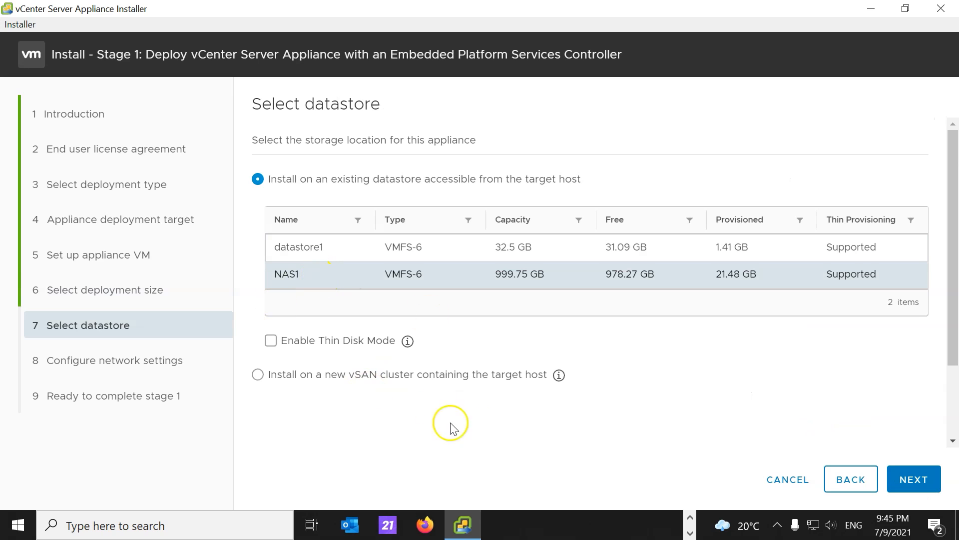
{"action": "left_click", "coordinate": [271, 341]}
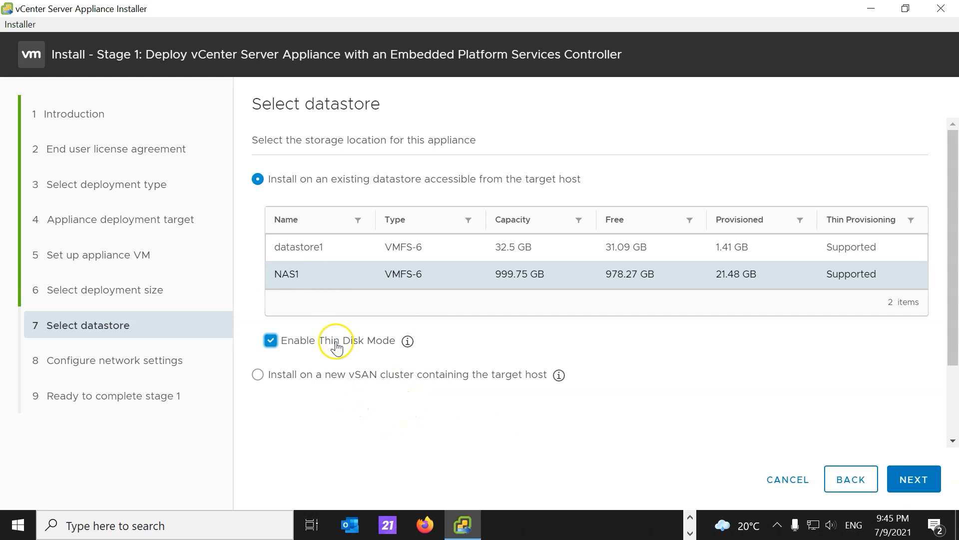
{"action": "mouse_move", "coordinate": [408, 340]}
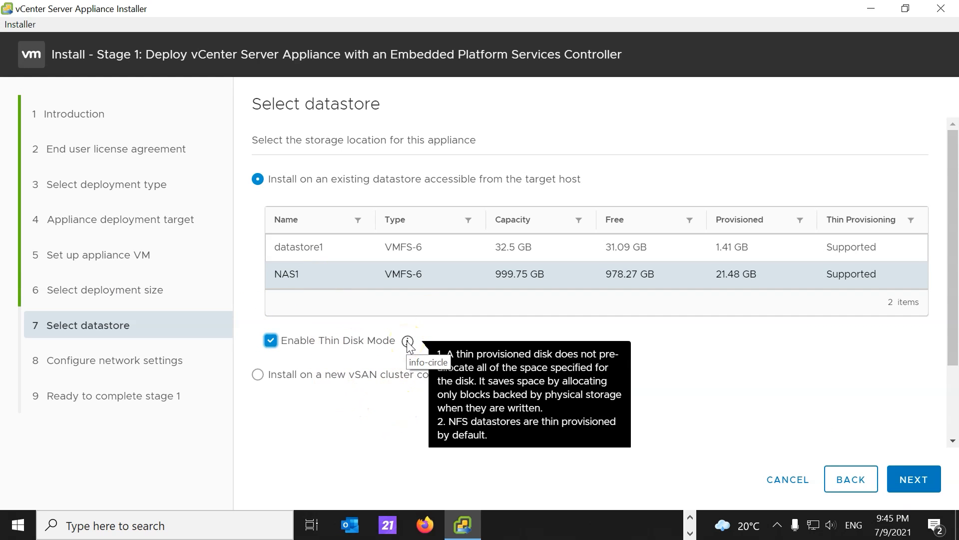
{"action": "mouse_move", "coordinate": [410, 345]}
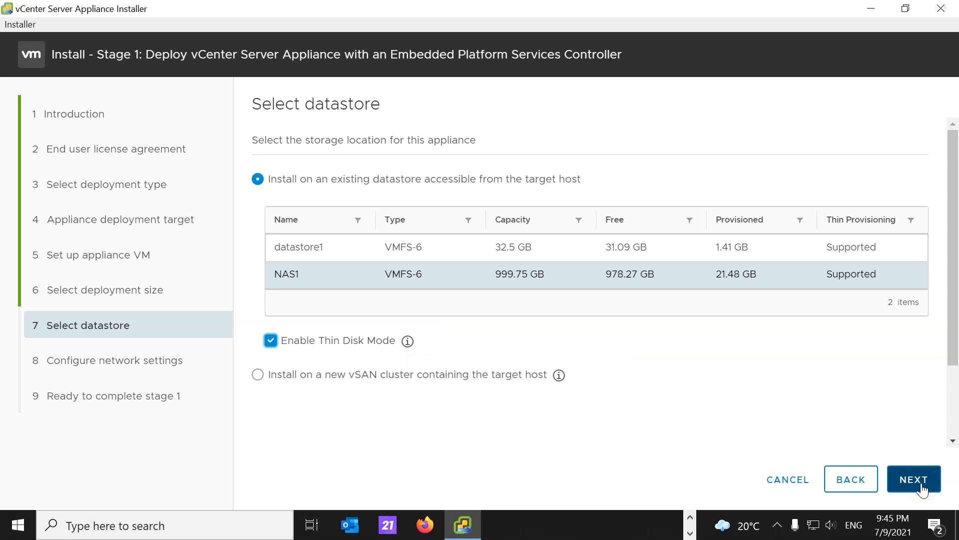
Change the appliance IP address from 10.10.10.31 to 10.10.10.230 on the network settings page
{"action": "left_click", "coordinate": [913, 479]}
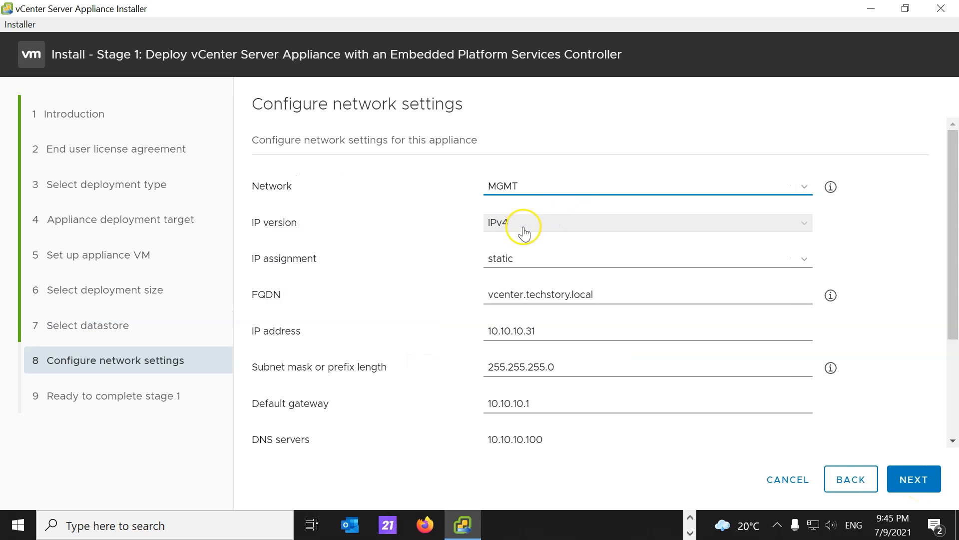
{"action": "mouse_move", "coordinate": [546, 272]}
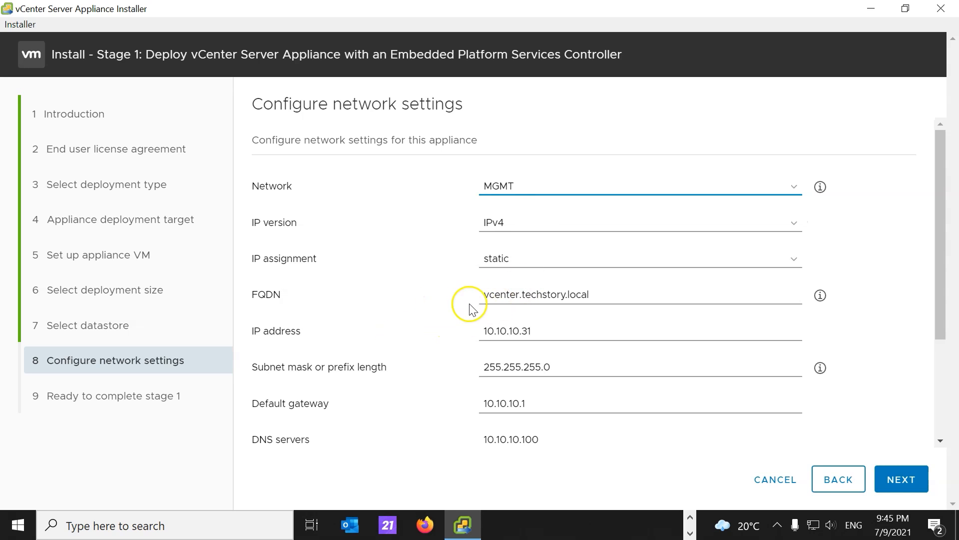
{"action": "triple_click", "coordinate": [535, 294]}
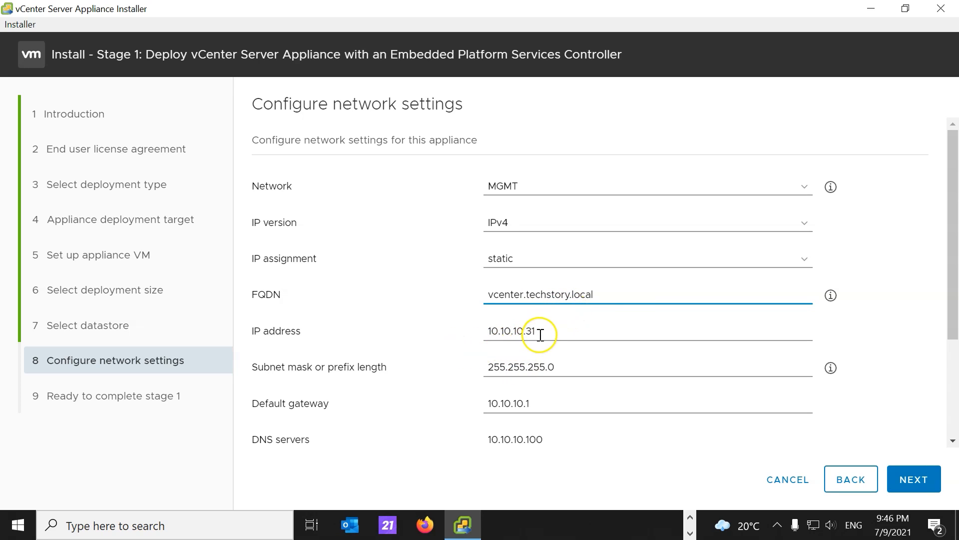
{"action": "double_click", "coordinate": [528, 331]}
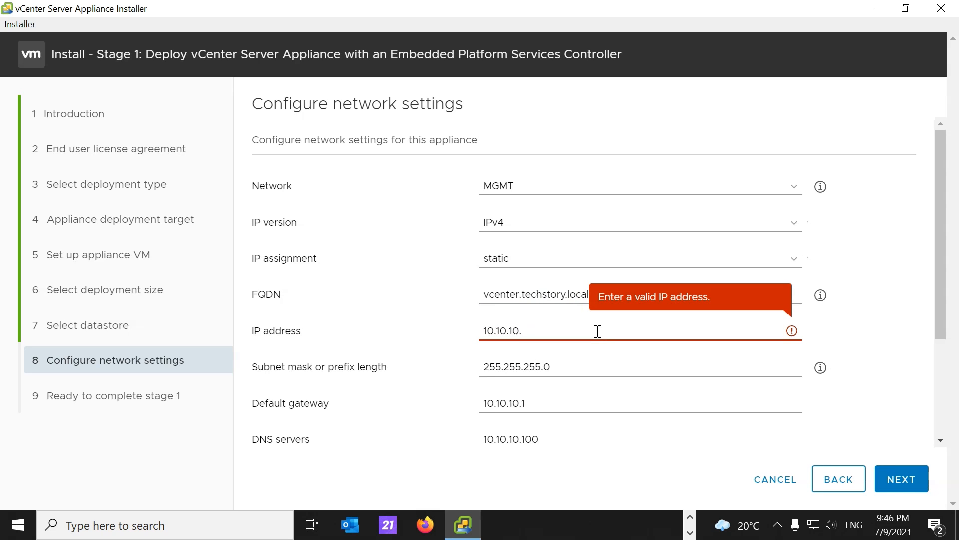
{"action": "type", "text": "230"}
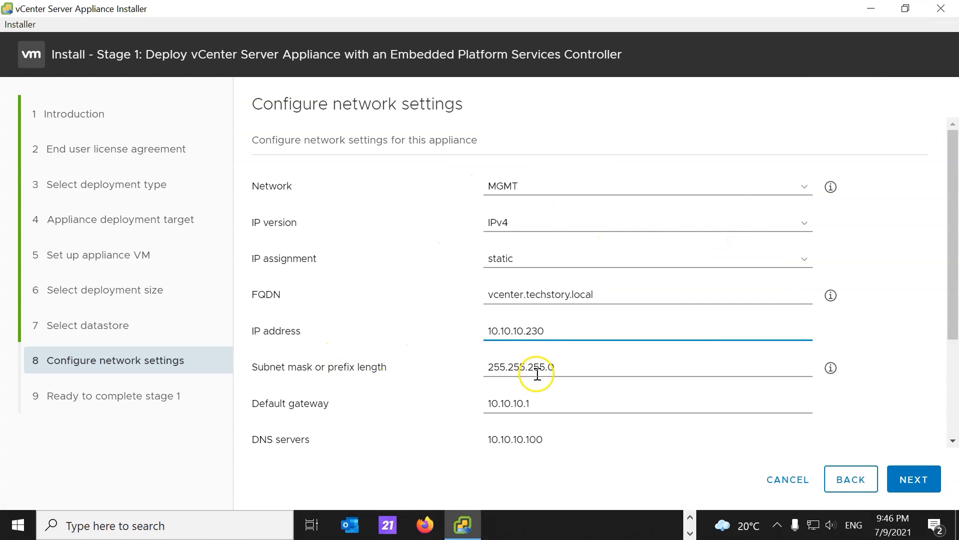
{"action": "mouse_move", "coordinate": [483, 439]}
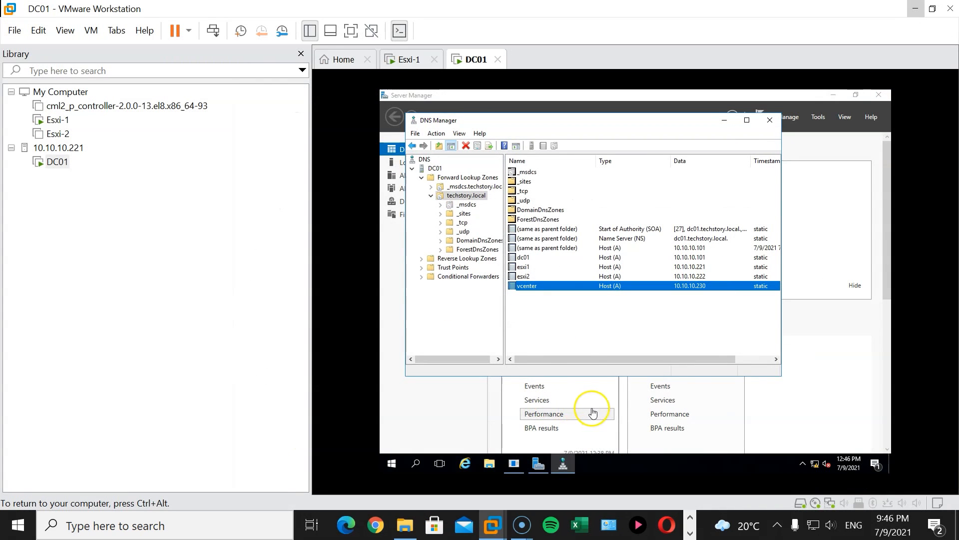
{"action": "mouse_move", "coordinate": [567, 371]}
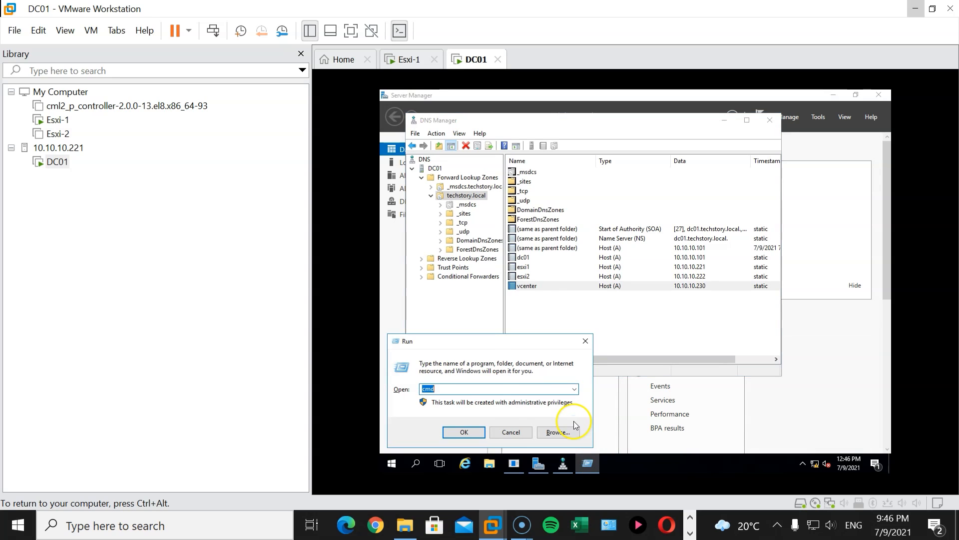
Launch cmd on DC01 after confirming the vcenter A record points to 10.10.10.230
{"action": "left_click", "coordinate": [463, 431]}
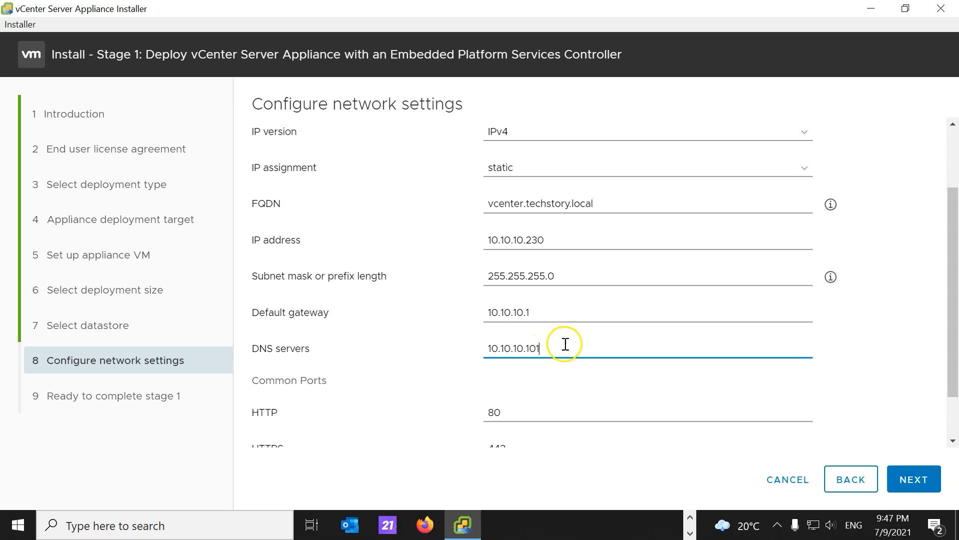
Submit the network settings with DNS server 10.10.10.101 to run Stage 1 deployment
{"action": "scroll", "scroll_direction": "down", "scroll_amount": 3}
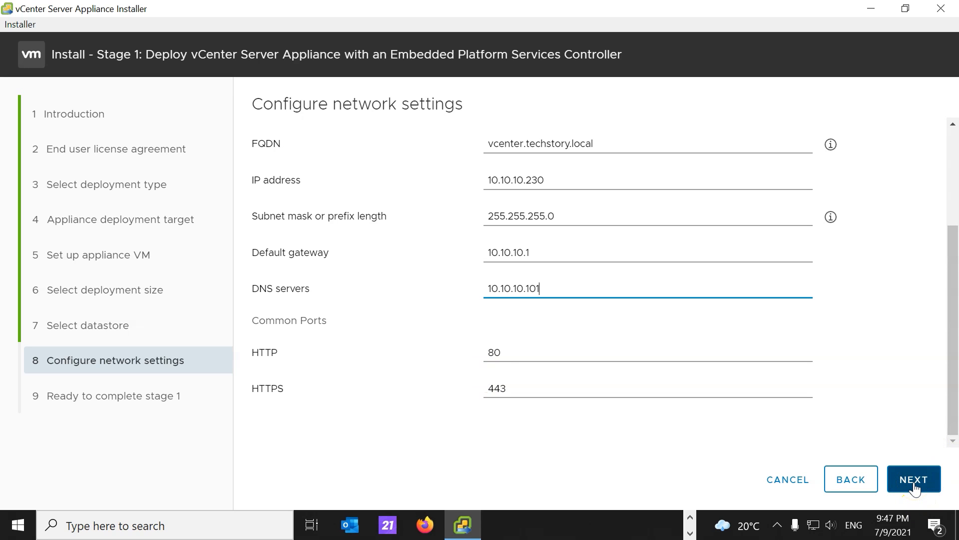
{"action": "left_click", "coordinate": [913, 479]}
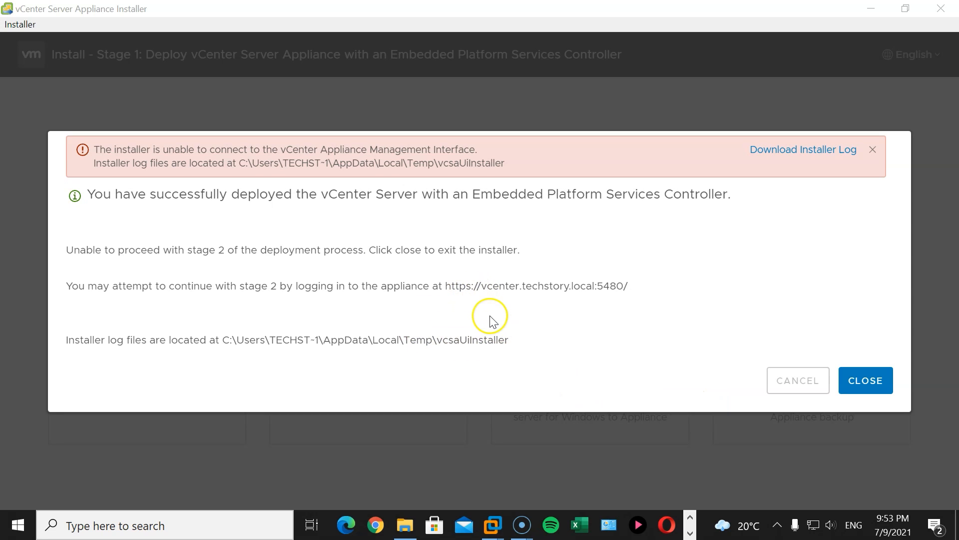
{"action": "mouse_move", "coordinate": [442, 299]}
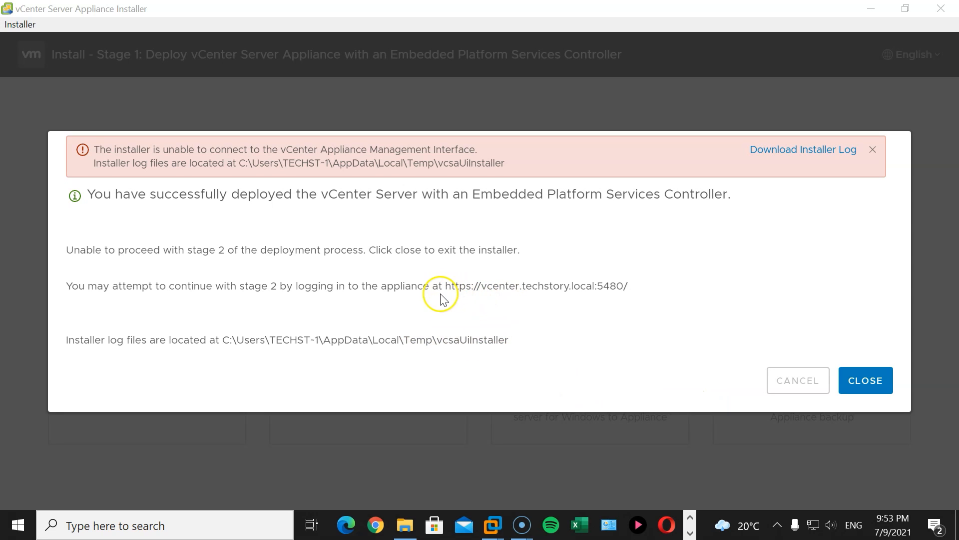
{"action": "mouse_move", "coordinate": [310, 282]}
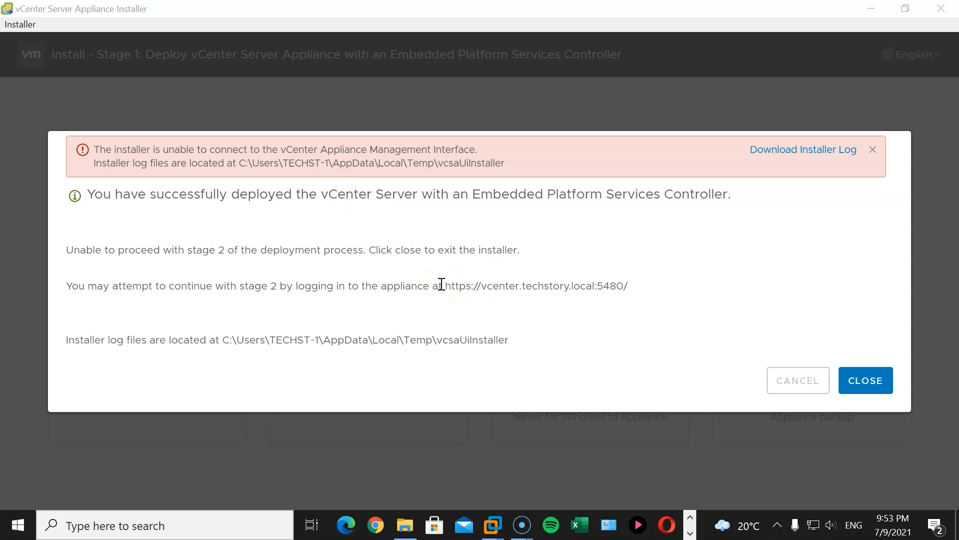
{"action": "double_click", "coordinate": [454, 286]}
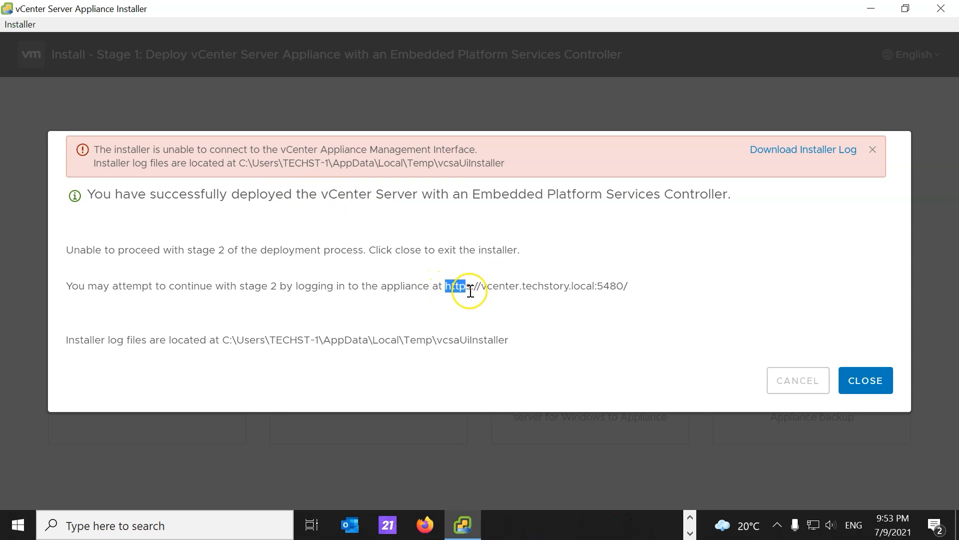
{"action": "left_click_drag", "start_coordinate": [447, 286], "coordinate": [624, 286]}
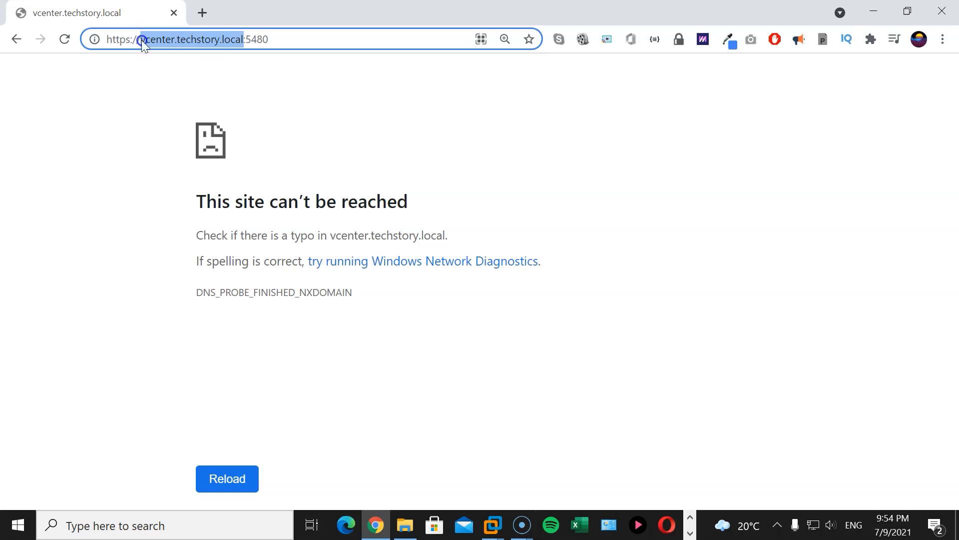
{"action": "mouse_move", "coordinate": [268, 103]}
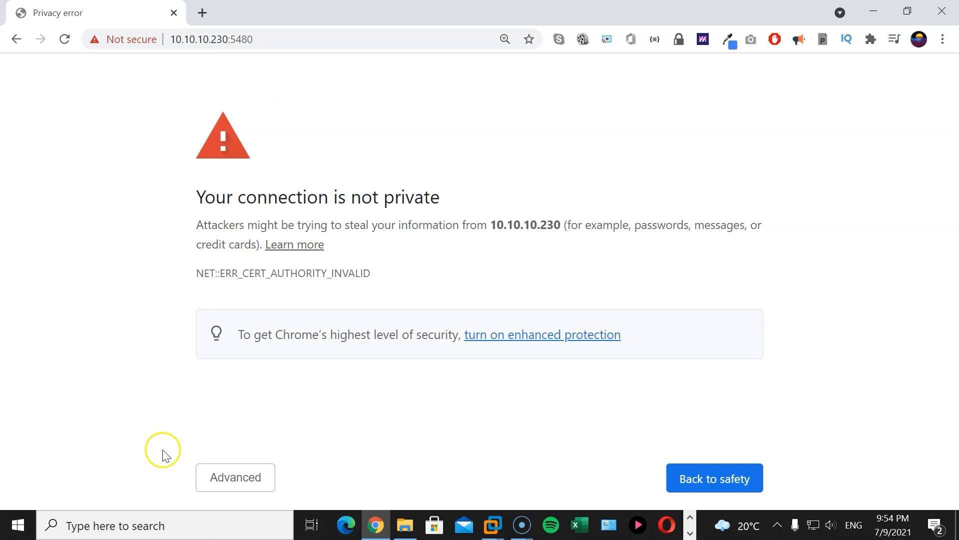
Proceed past Chrome's untrusted certificate warning to 10.10.10.230:5480
{"action": "left_click", "coordinate": [235, 477]}
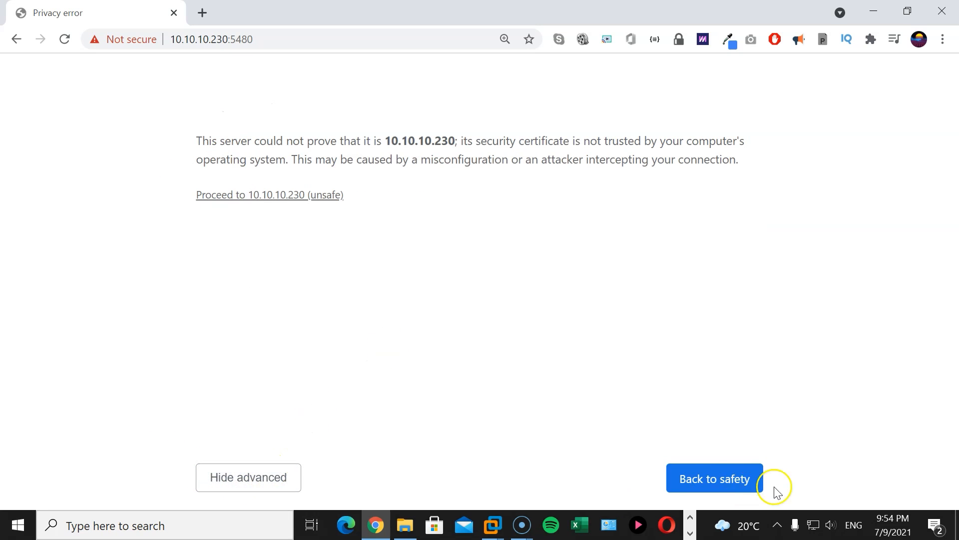
{"action": "left_click", "coordinate": [269, 194]}
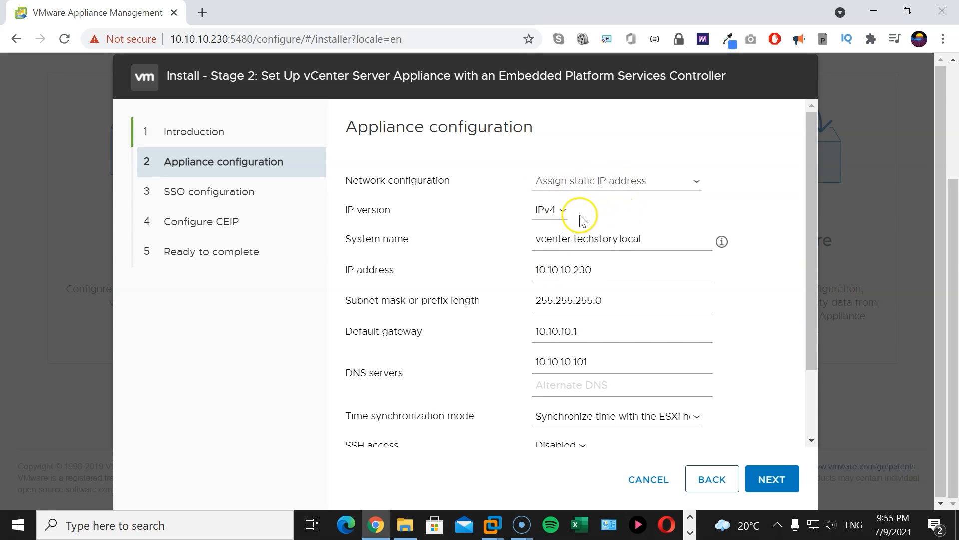
Check the system name and IP address fields, then advance to SSO configuration
{"action": "double_click", "coordinate": [600, 239]}
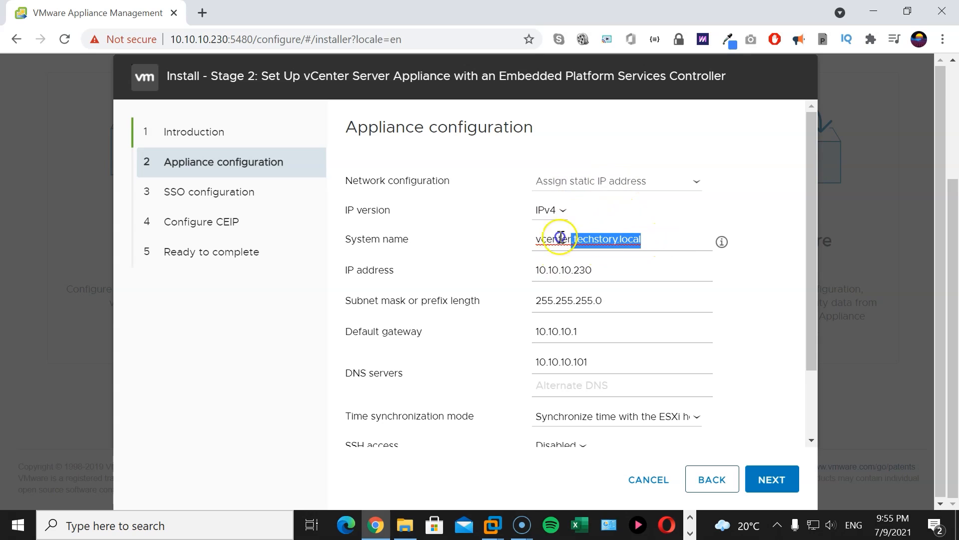
{"action": "left_click", "coordinate": [564, 270]}
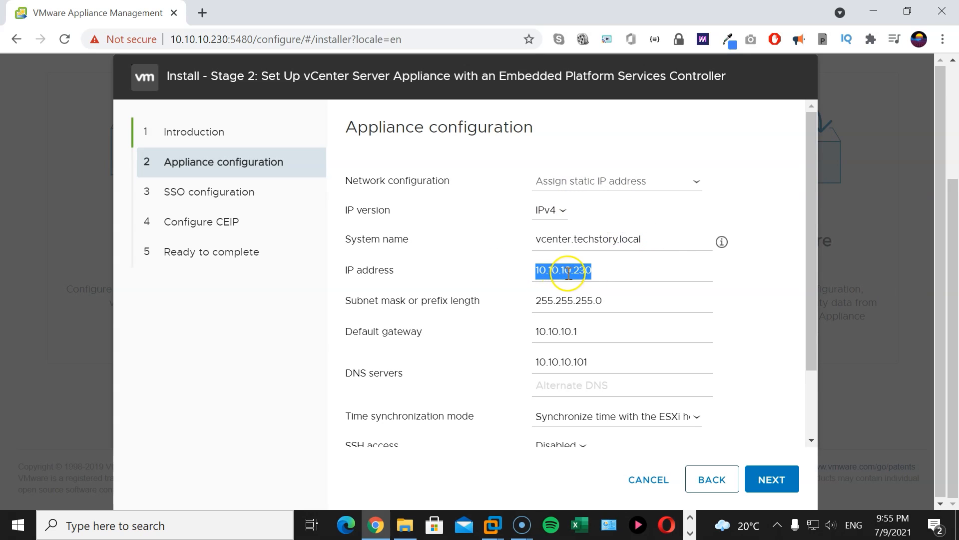
{"action": "scroll", "scroll_direction": "down", "scroll_amount": 3}
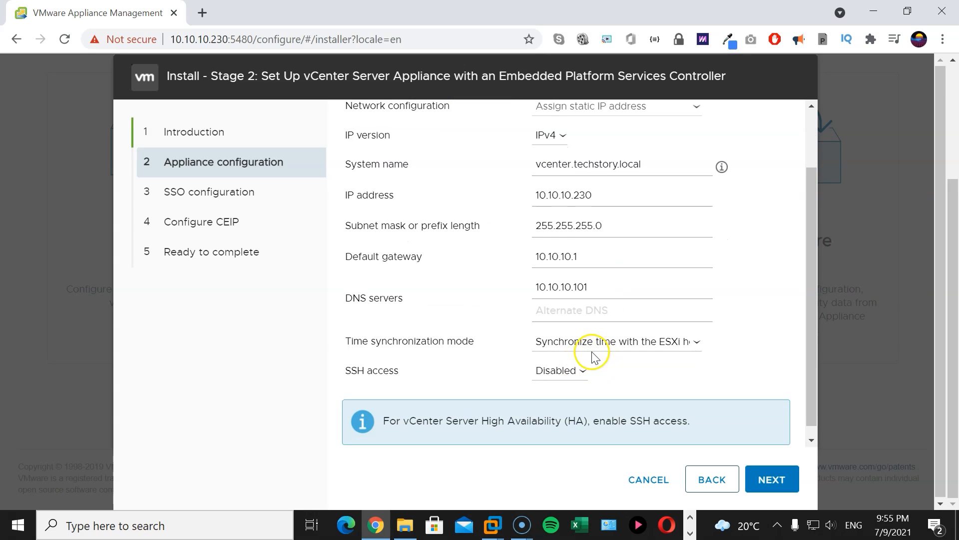
{"action": "mouse_move", "coordinate": [556, 371]}
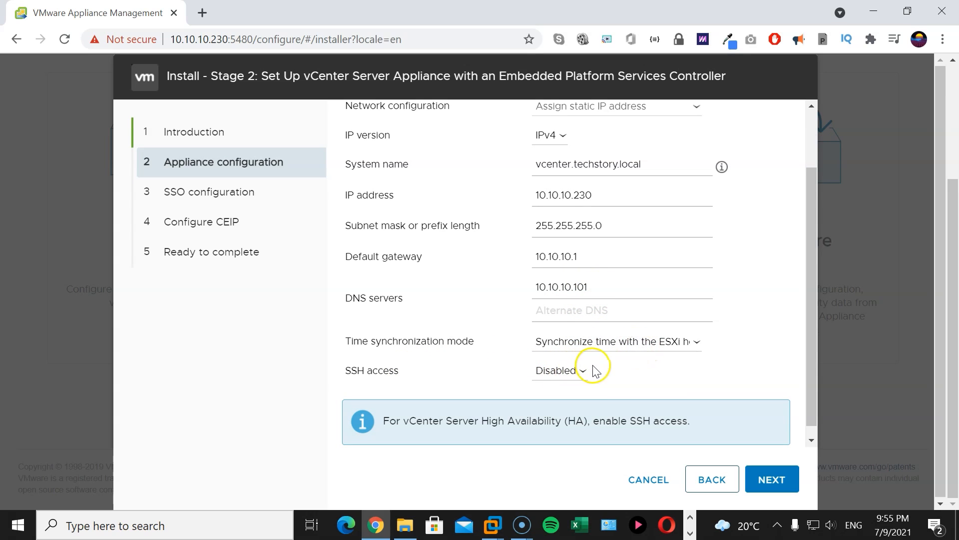
{"action": "left_click", "coordinate": [616, 341]}
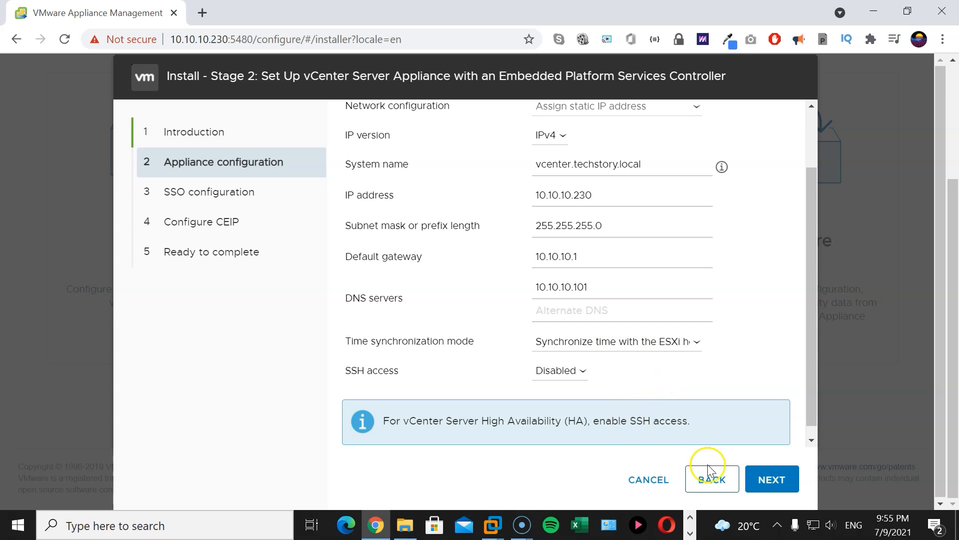
{"action": "left_click", "coordinate": [771, 479]}
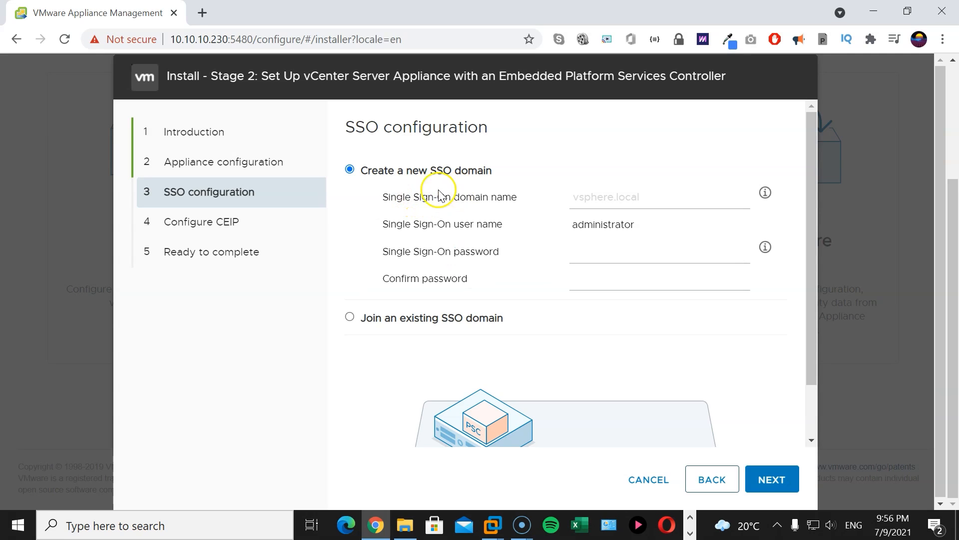
{"action": "mouse_move", "coordinate": [393, 331]}
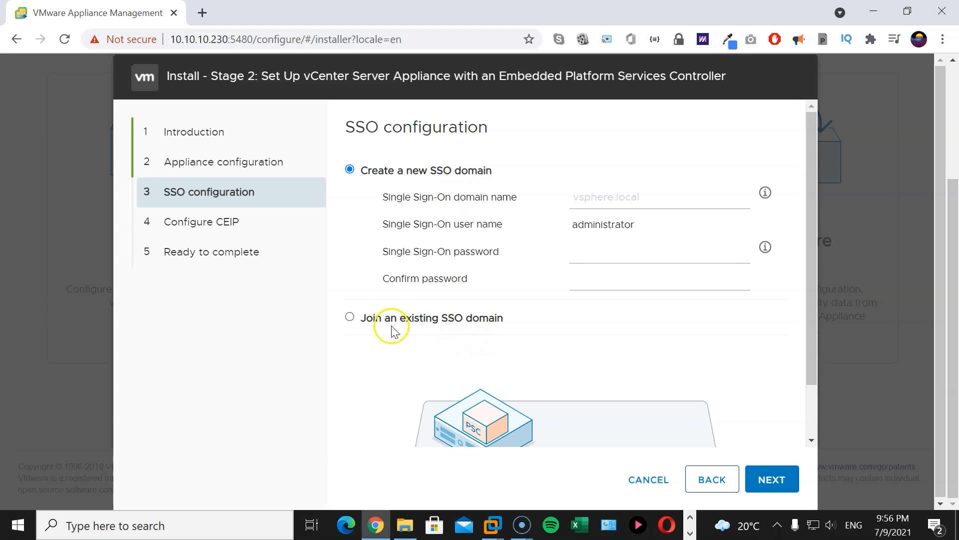
Choose a new SSO domain named vsphere.local and set its administrator password
{"action": "left_click", "coordinate": [350, 317]}
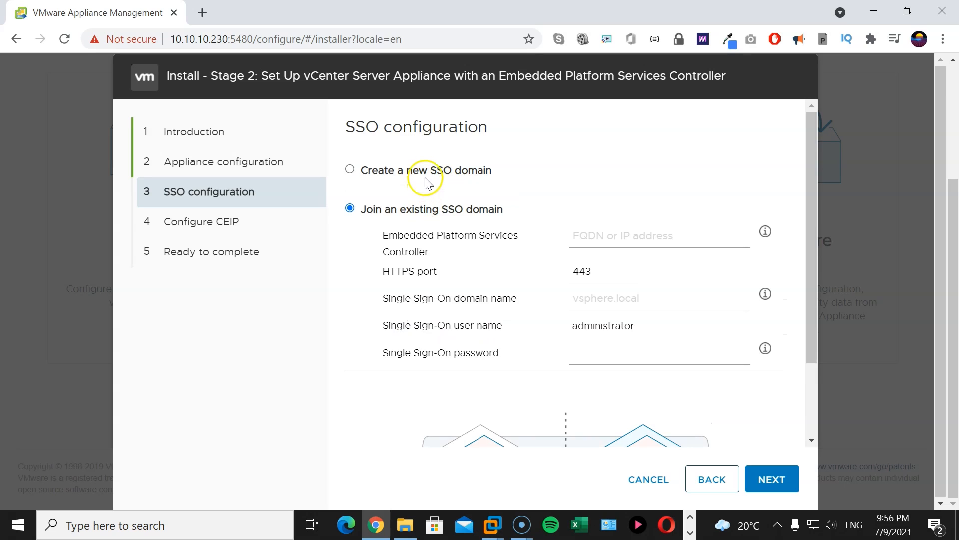
{"action": "left_click", "coordinate": [349, 170]}
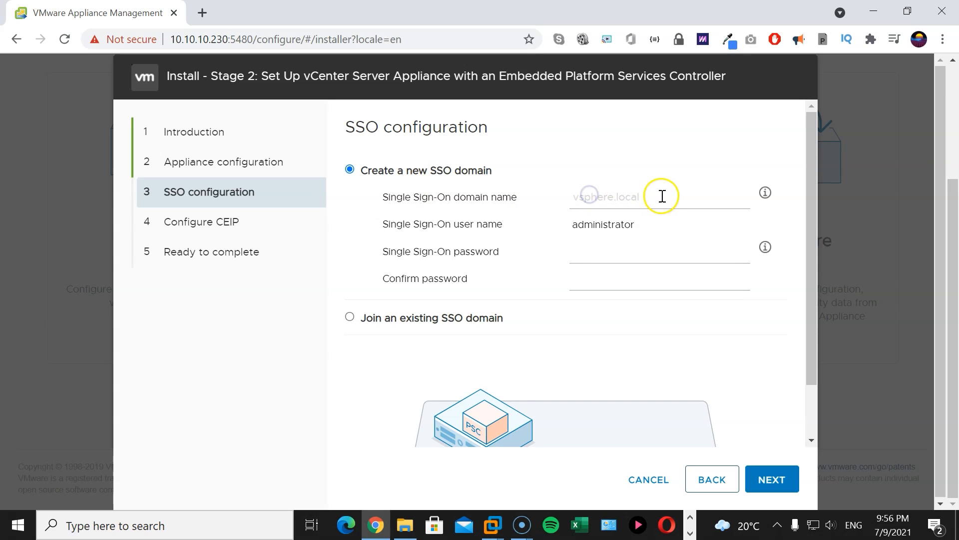
{"action": "type", "text": "vsphere"}
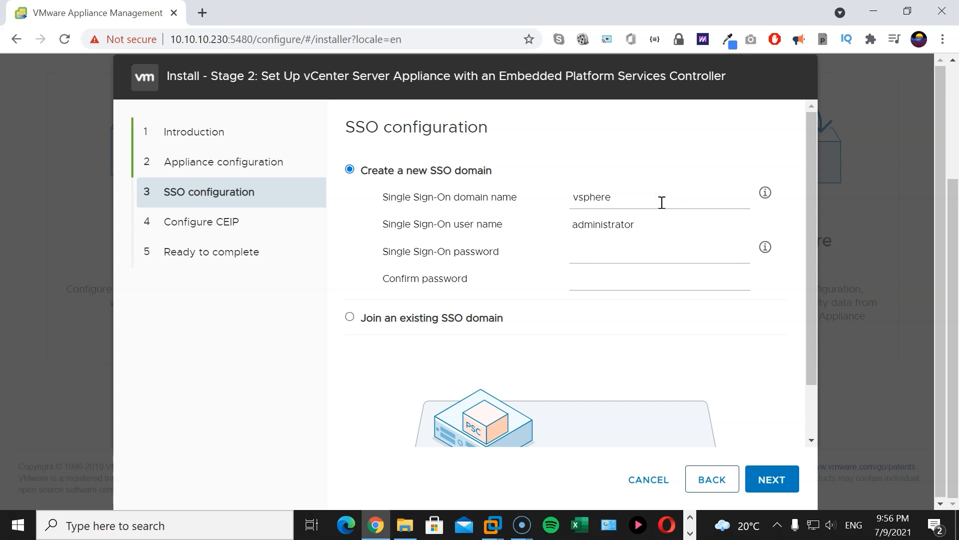
{"action": "type", "text": ".local"}
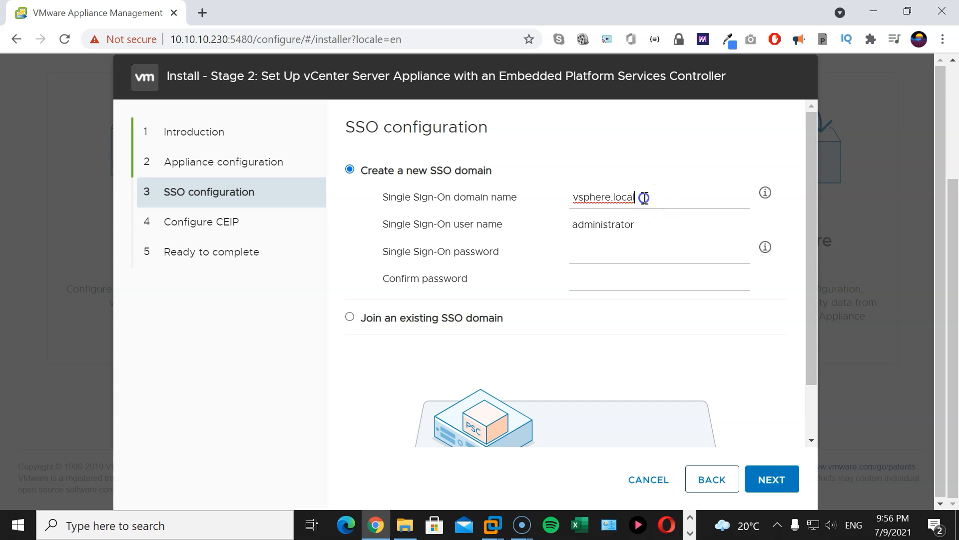
{"action": "double_click", "coordinate": [603, 197]}
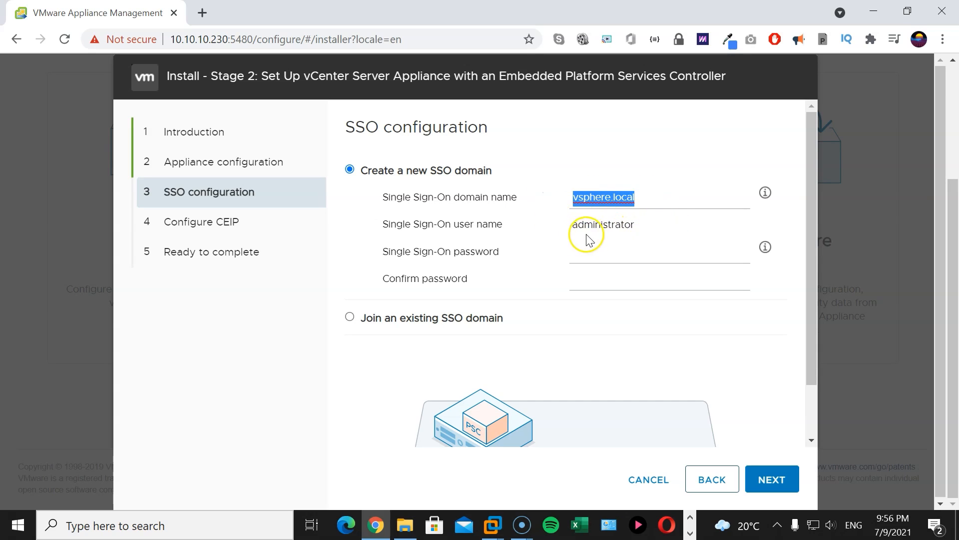
{"action": "left_click", "coordinate": [603, 224]}
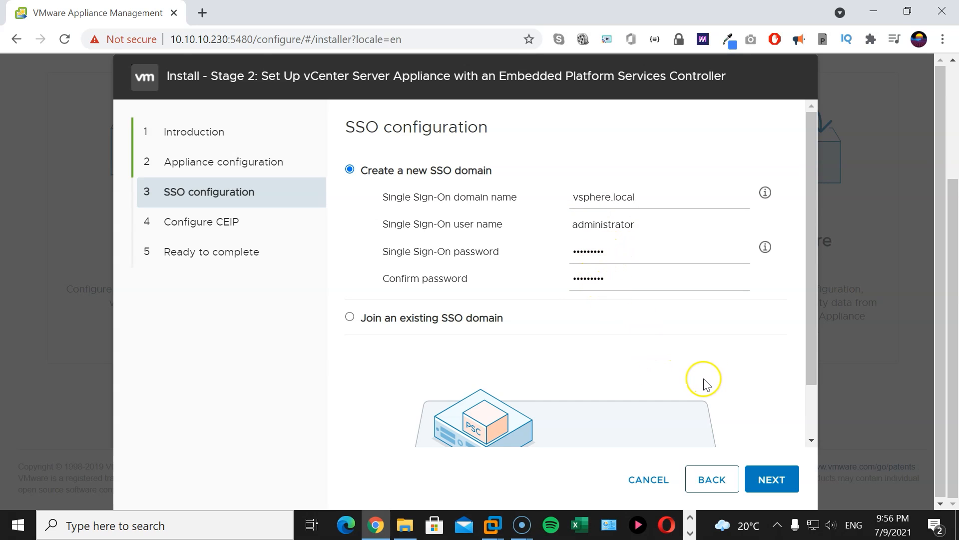
{"action": "mouse_move", "coordinate": [797, 525]}
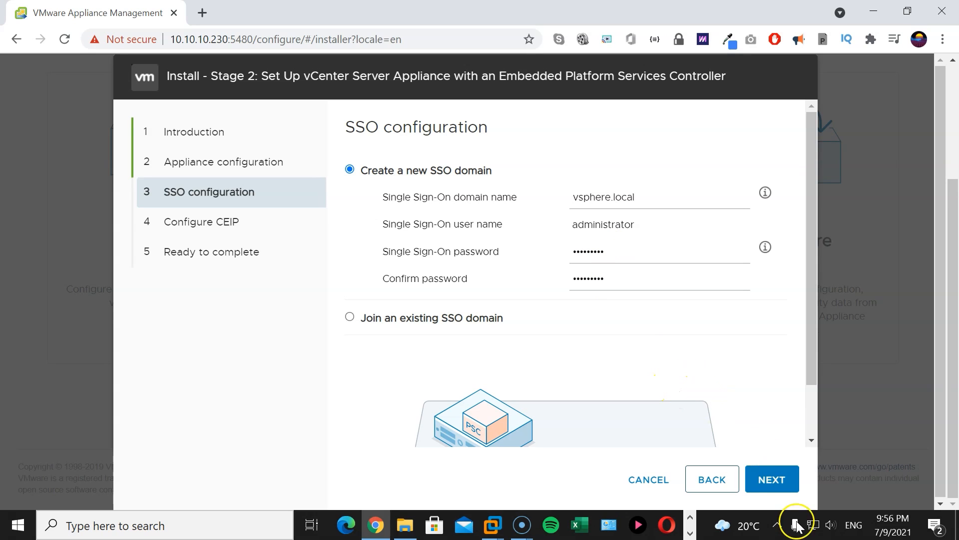
{"action": "left_click", "coordinate": [770, 479]}
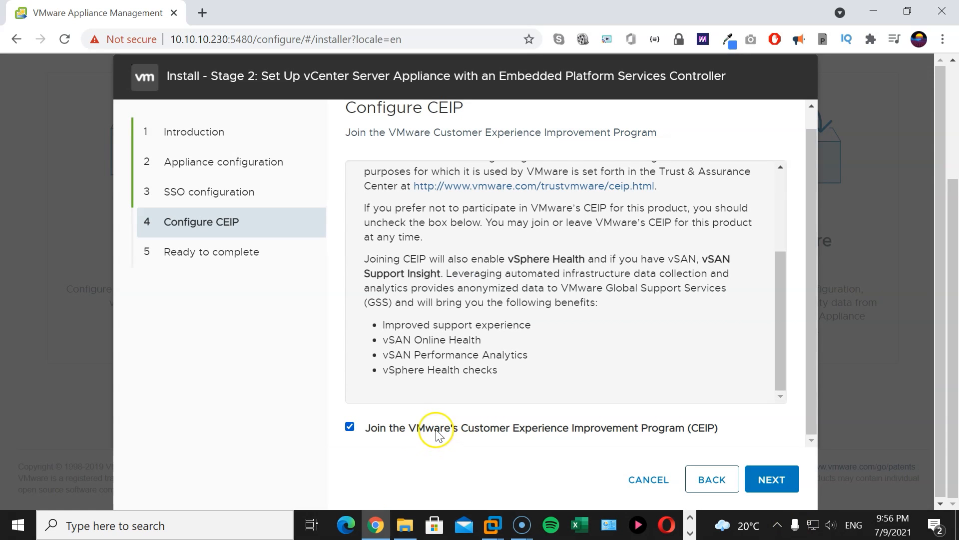
Uncheck joining the CEIP and advance to Ready to complete
{"action": "left_click", "coordinate": [350, 427]}
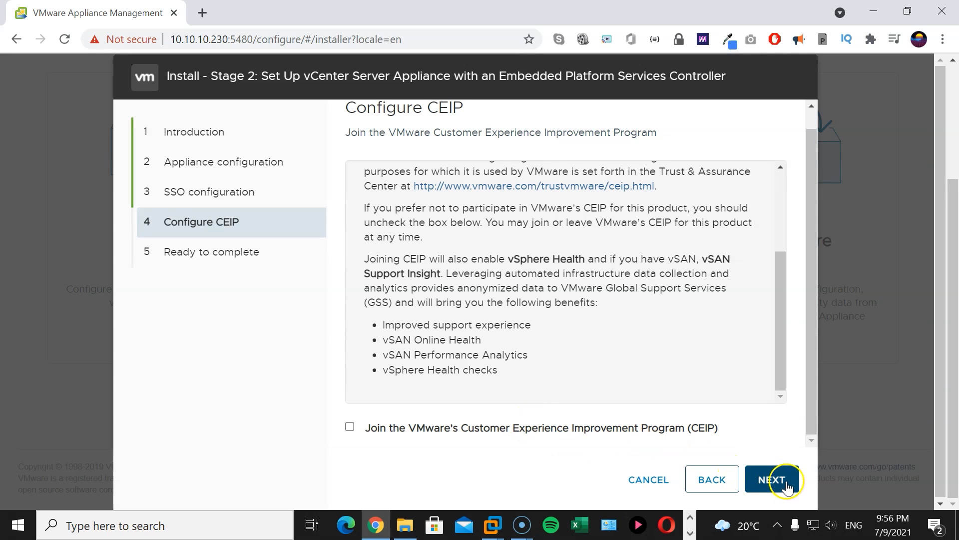
{"action": "left_click", "coordinate": [773, 480]}
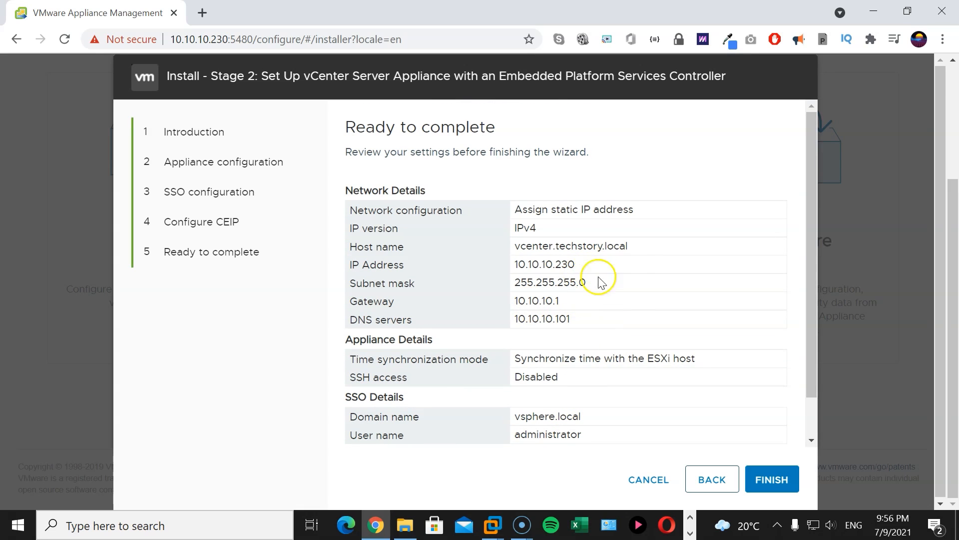
Review the vcenter.techstory.local settings, finish the wizard and confirm the irreversible install
{"action": "scroll", "scroll_direction": "down", "scroll_amount": 3}
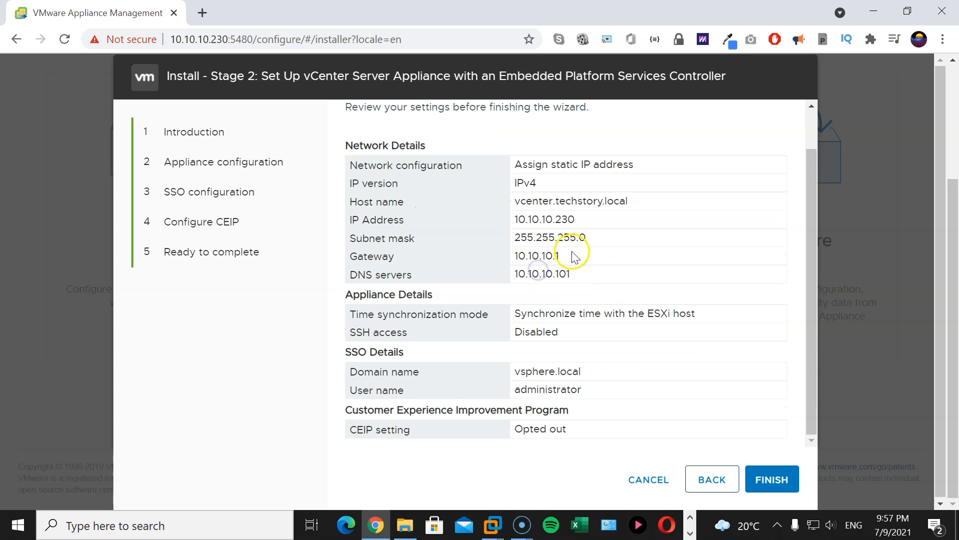
{"action": "double_click", "coordinate": [570, 201]}
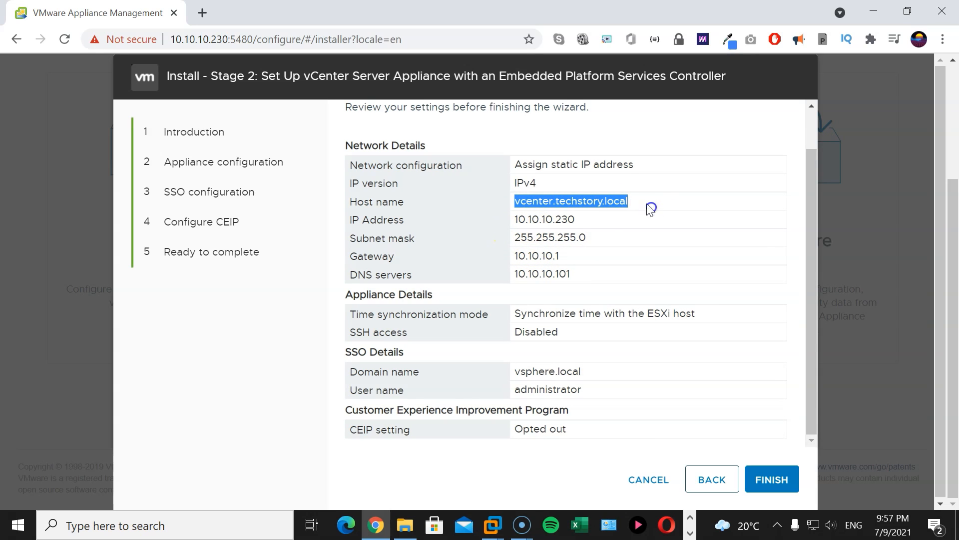
{"action": "left_click", "coordinate": [771, 479]}
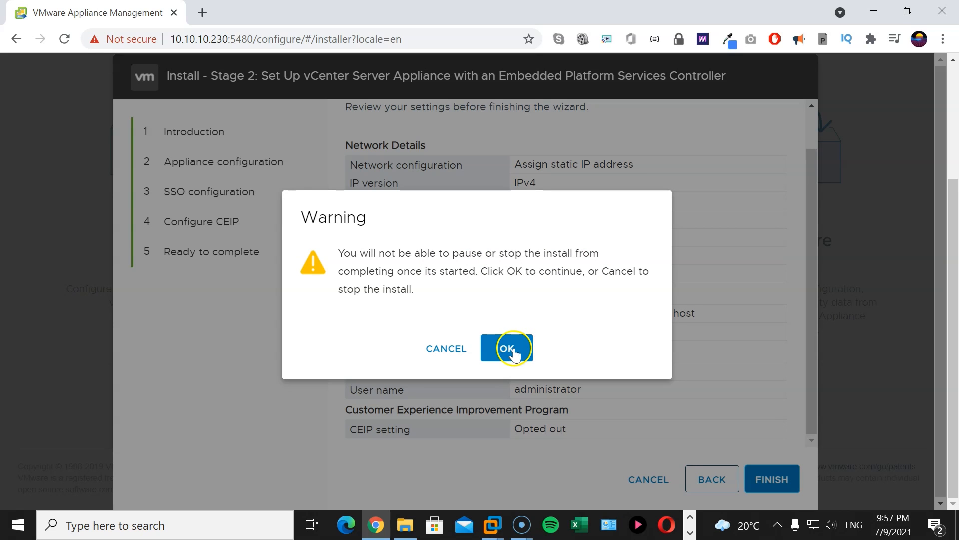
{"action": "left_click", "coordinate": [507, 348]}
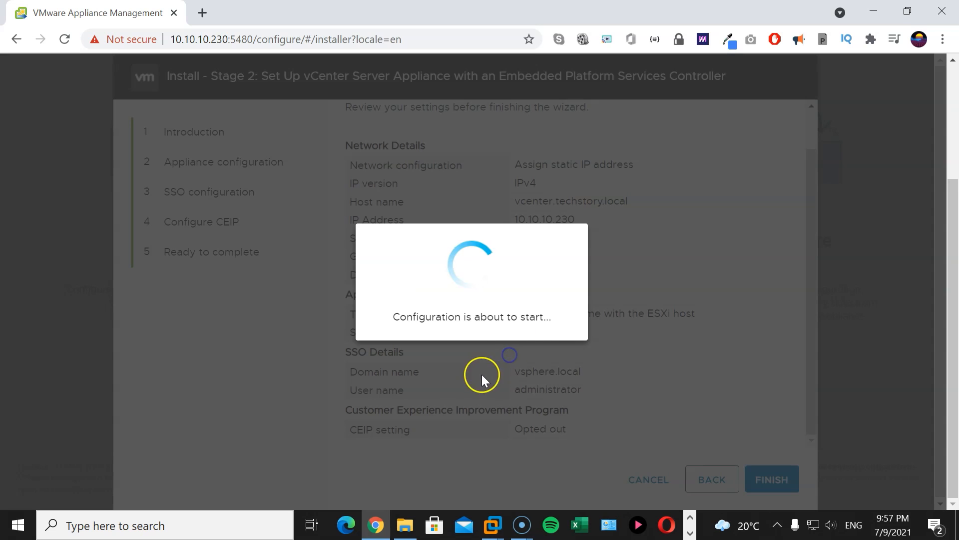
{"action": "left_click", "coordinate": [771, 479]}
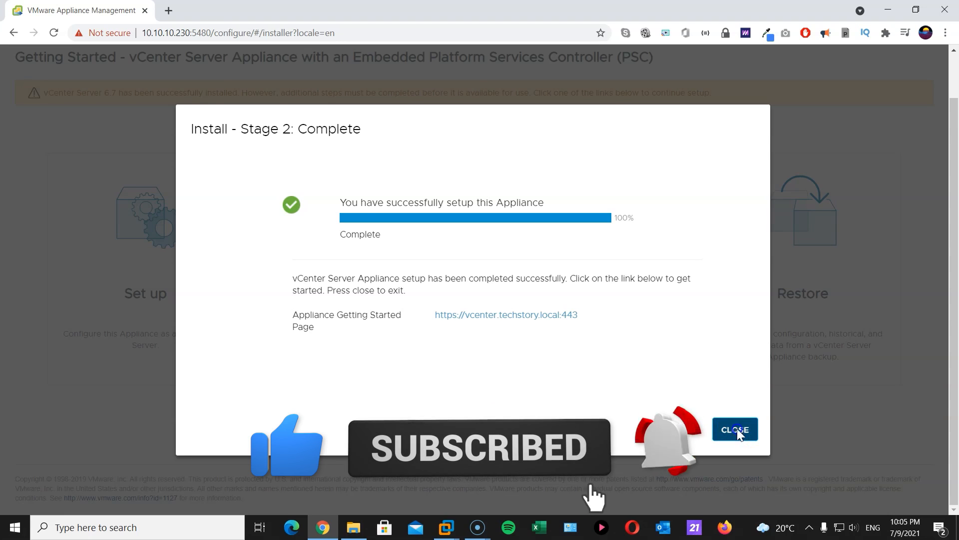
Close the Install - Stage 2: Complete dialog
{"action": "left_click", "coordinate": [734, 429]}
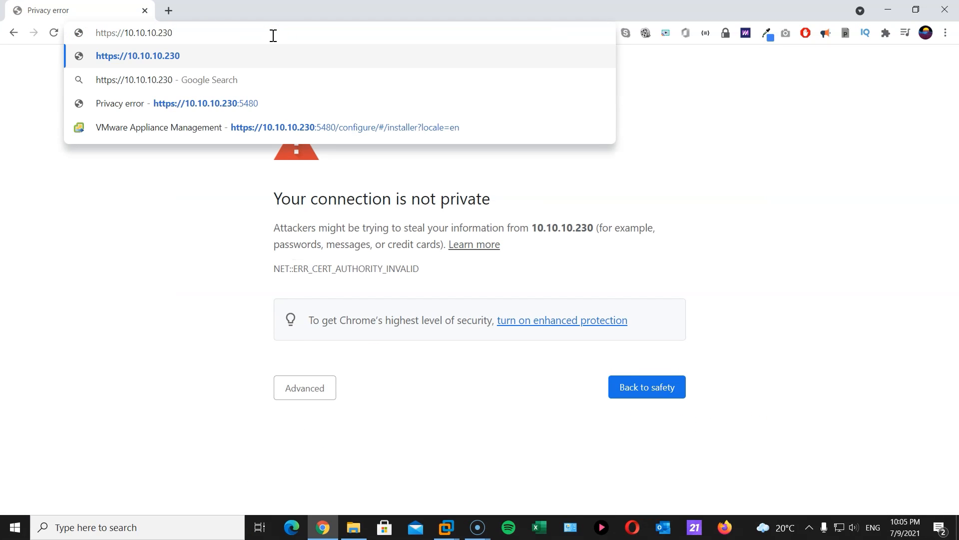
Bypass the 10.10.10.230 certificate warning and launch the HTML5 vSphere Client
{"action": "left_click", "coordinate": [304, 387]}
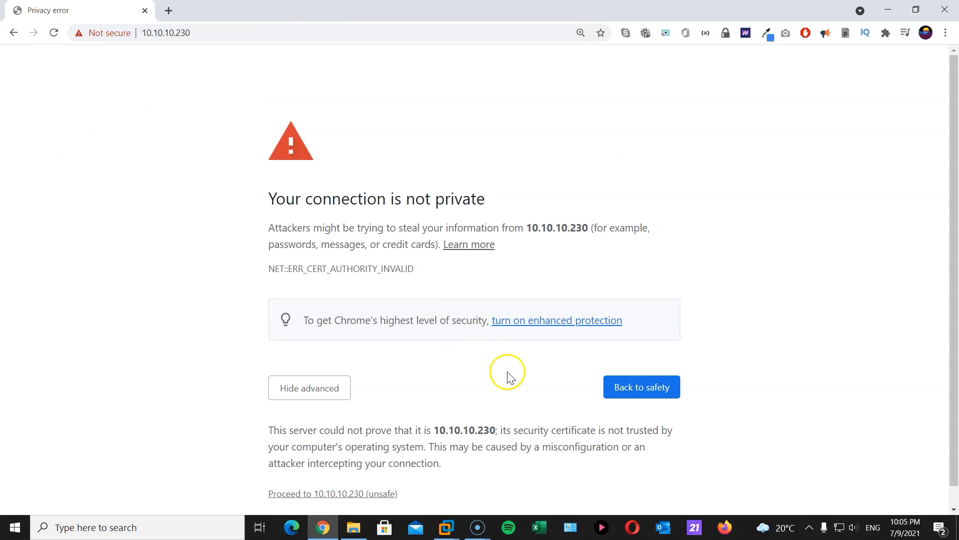
{"action": "left_click", "coordinate": [332, 493]}
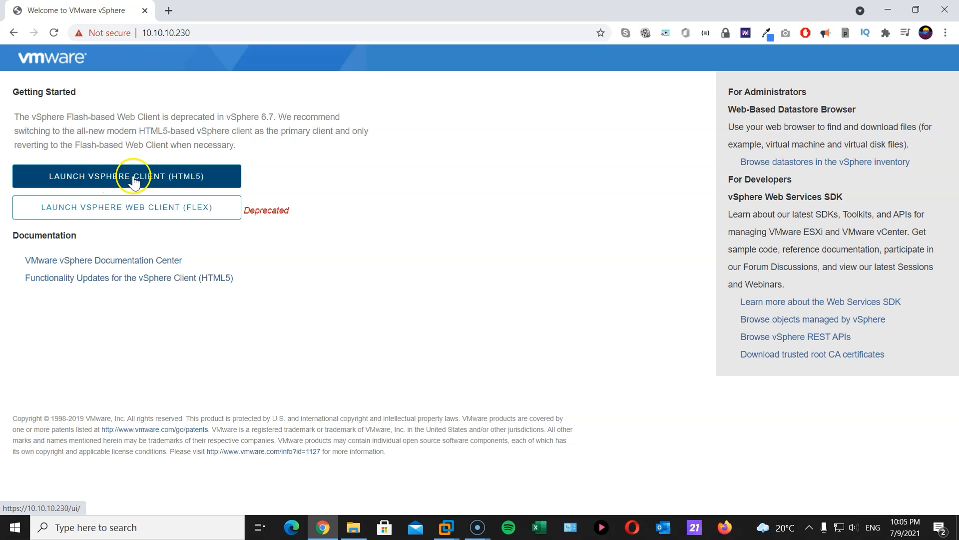
{"action": "left_click", "coordinate": [126, 175]}
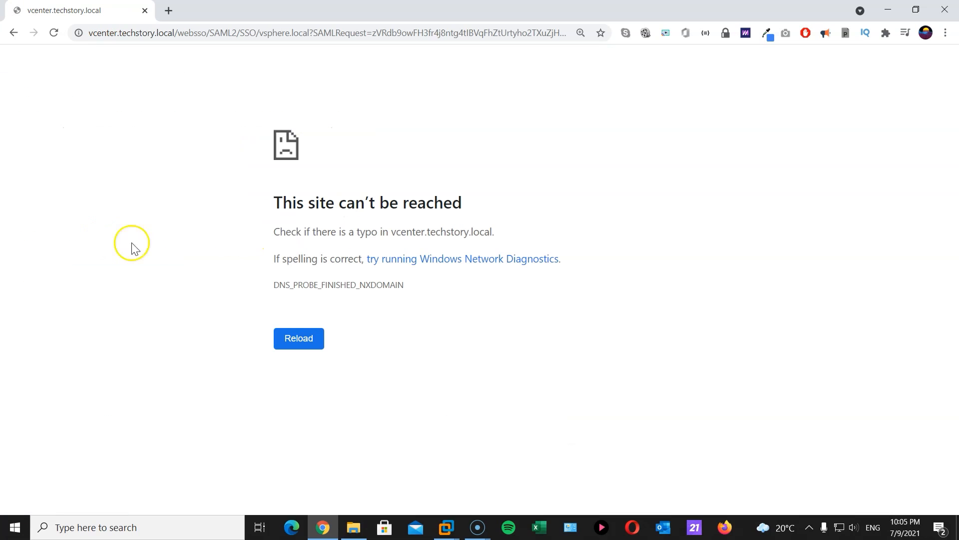
{"action": "mouse_move", "coordinate": [392, 329]}
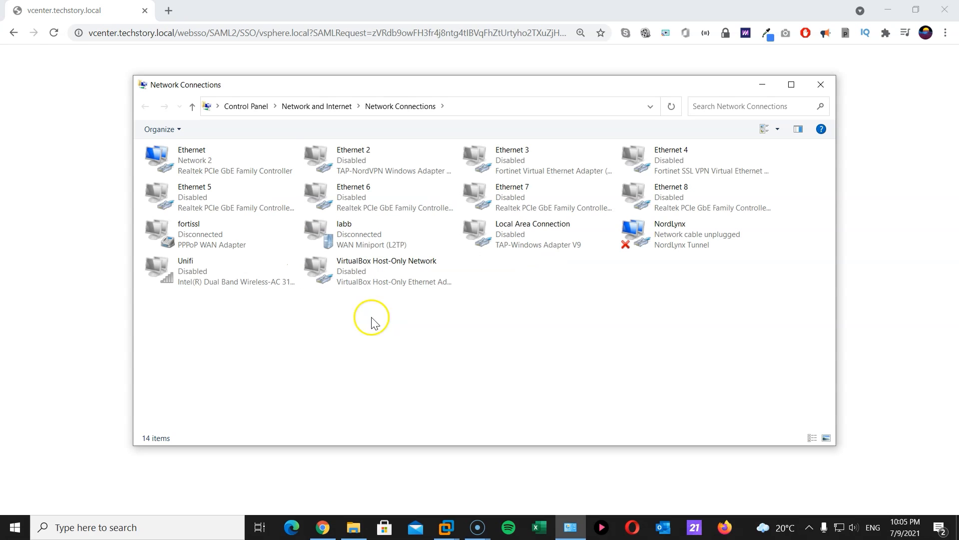
Set the Ethernet adapter's IPv4 preferred DNS server to 10.10.10.101 and apply
{"action": "left_click", "coordinate": [215, 160]}
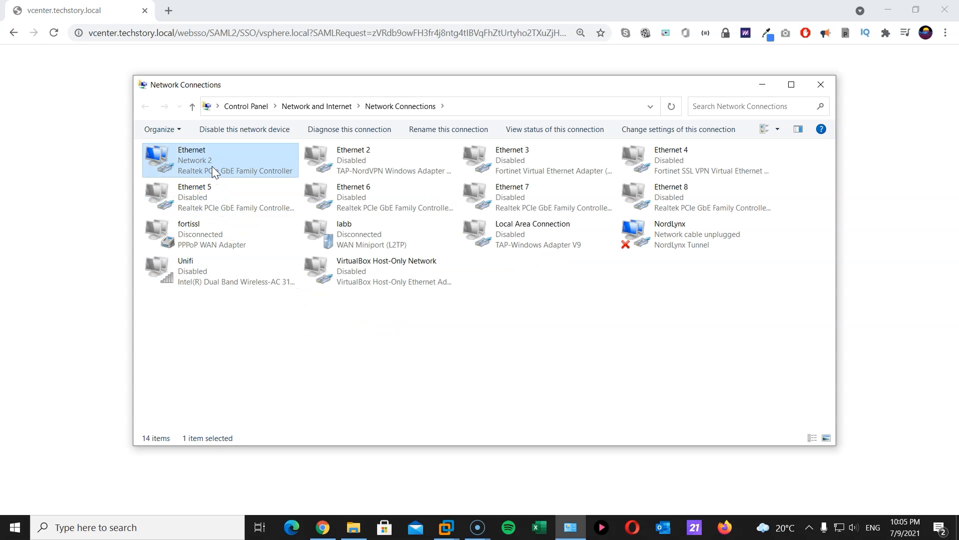
{"action": "double_click", "coordinate": [221, 160]}
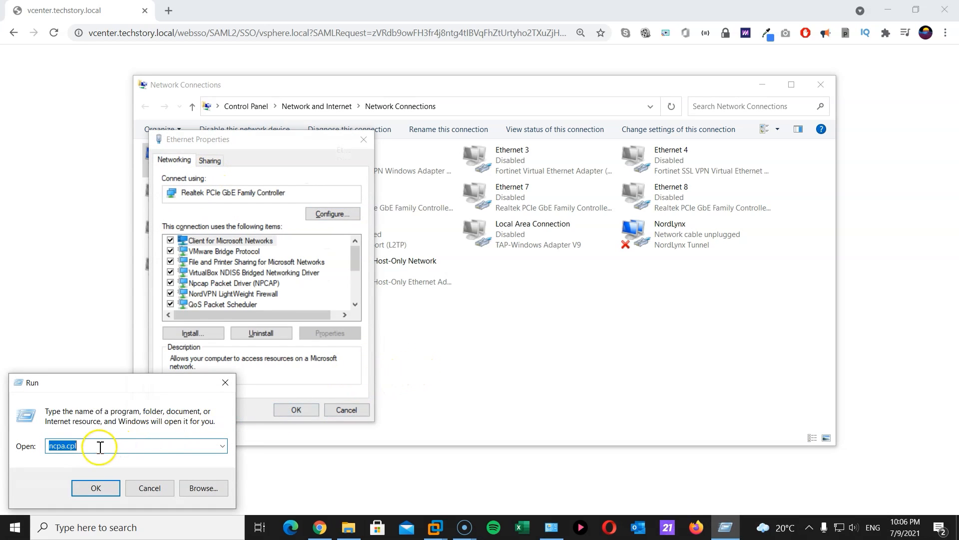
{"action": "left_click", "coordinate": [149, 487]}
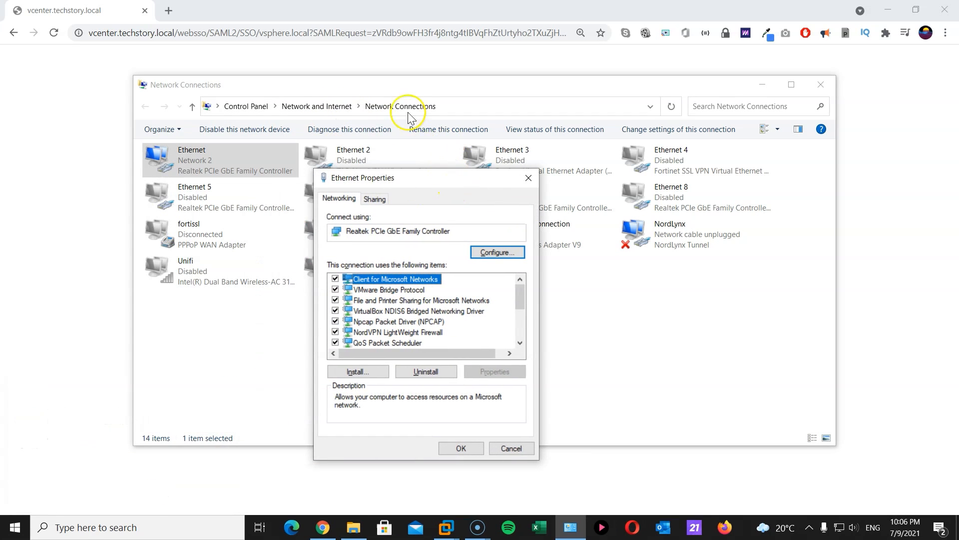
{"action": "mouse_move", "coordinate": [211, 179]}
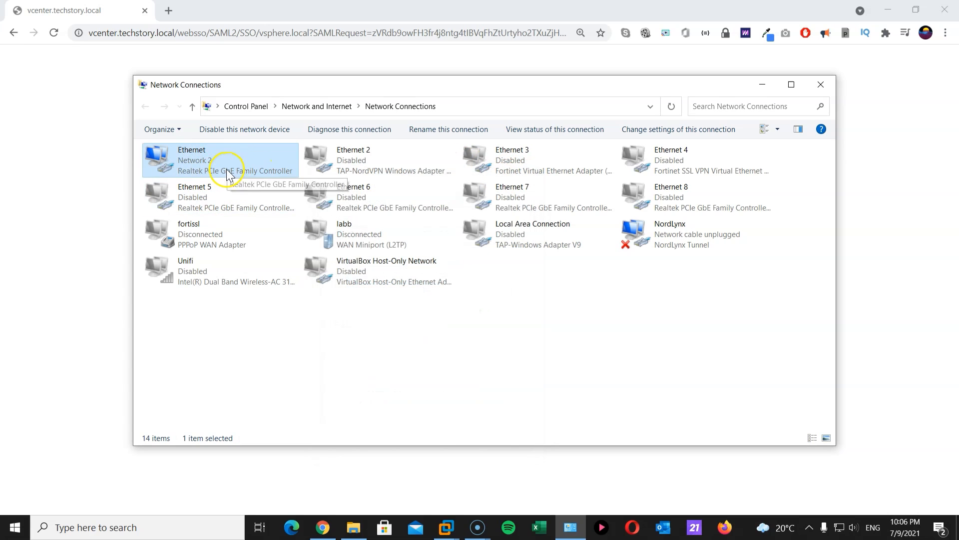
{"action": "mouse_move", "coordinate": [437, 289]}
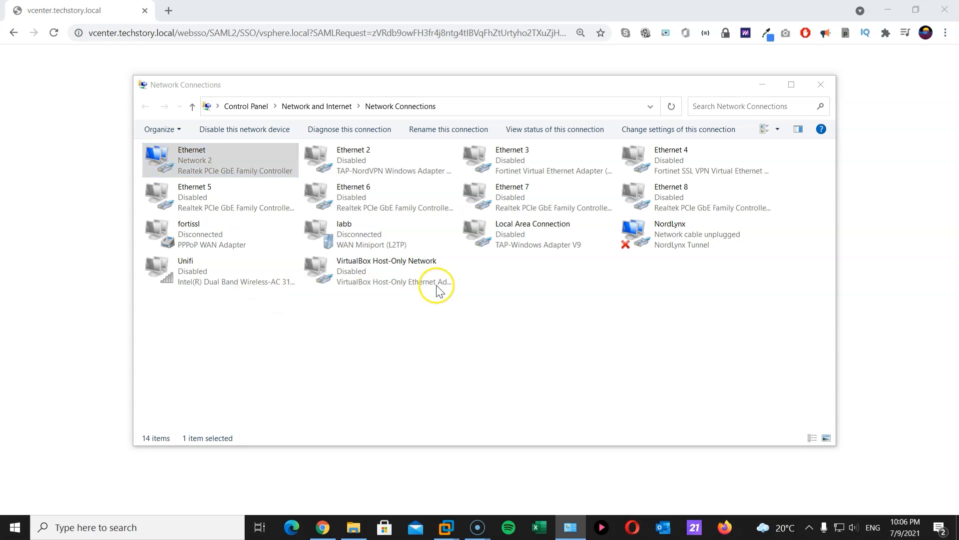
{"action": "double_click", "coordinate": [190, 160]}
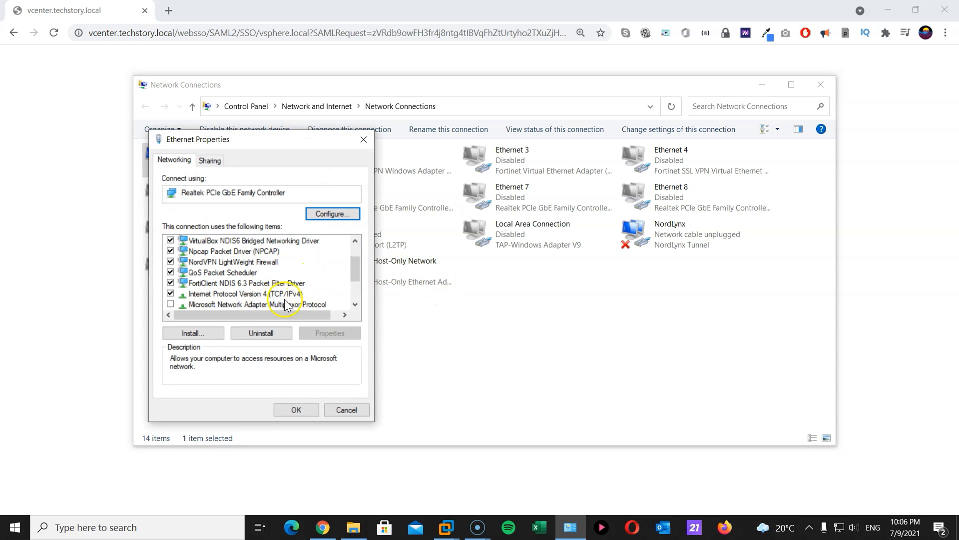
{"action": "double_click", "coordinate": [232, 294]}
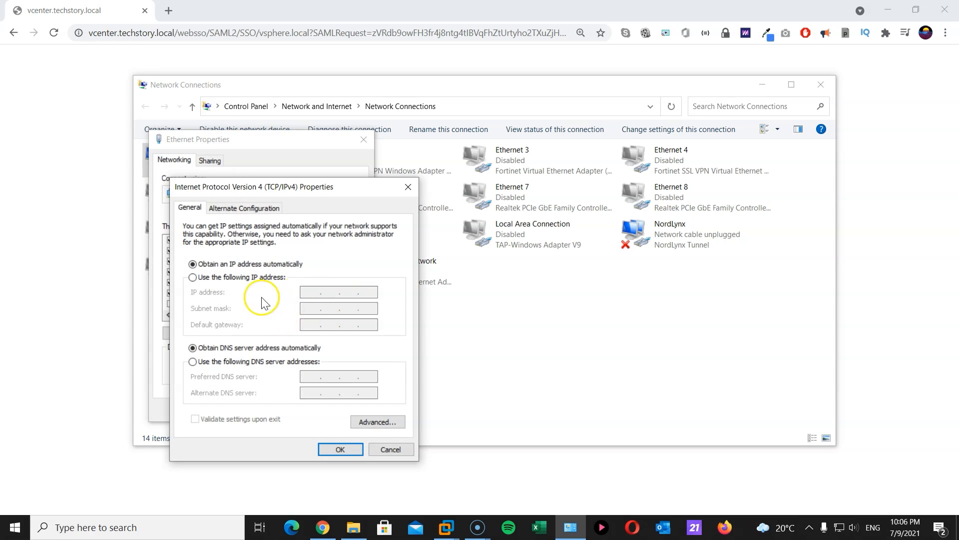
{"action": "left_click", "coordinate": [192, 360]}
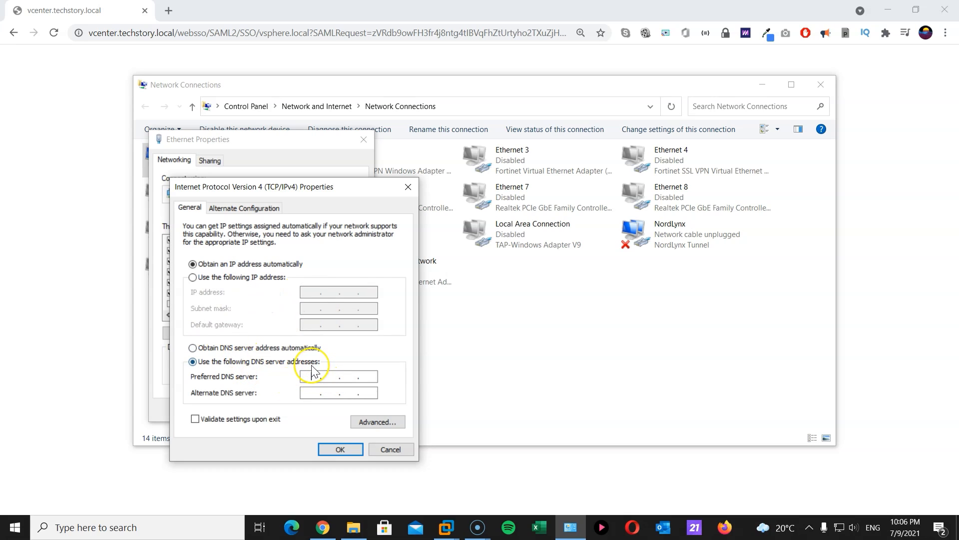
{"action": "type", "text": "10.1.."}
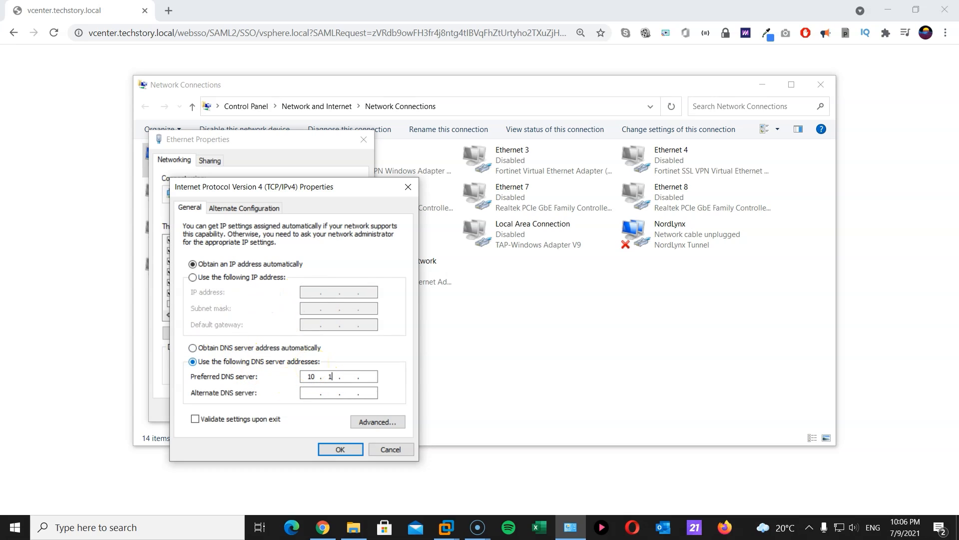
{"action": "type", "text": "0.10.10.101"}
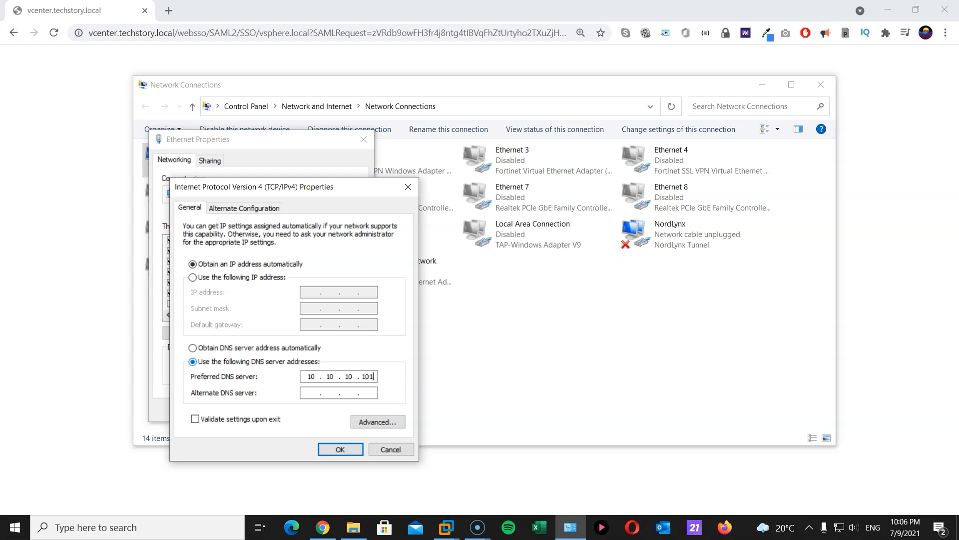
{"action": "left_click", "coordinate": [340, 449]}
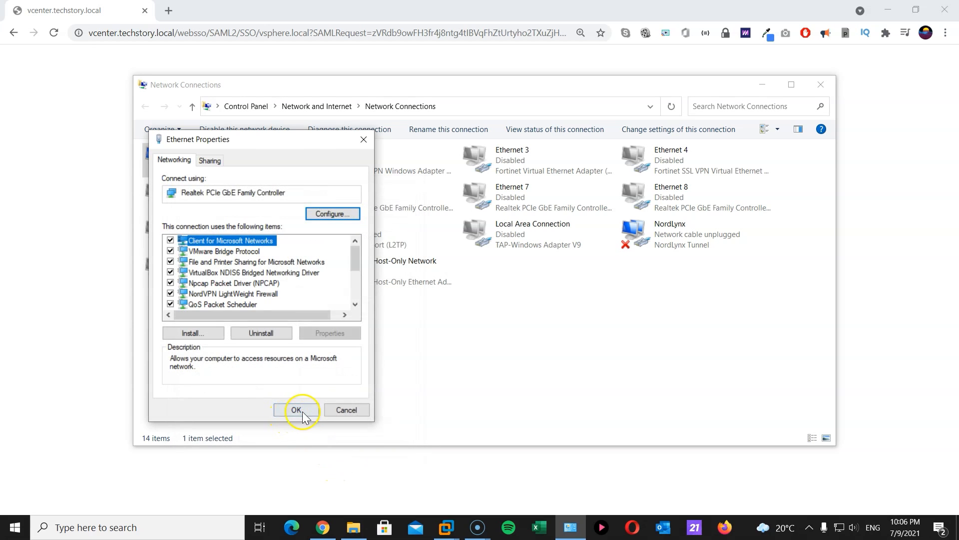
{"action": "left_click", "coordinate": [297, 409]}
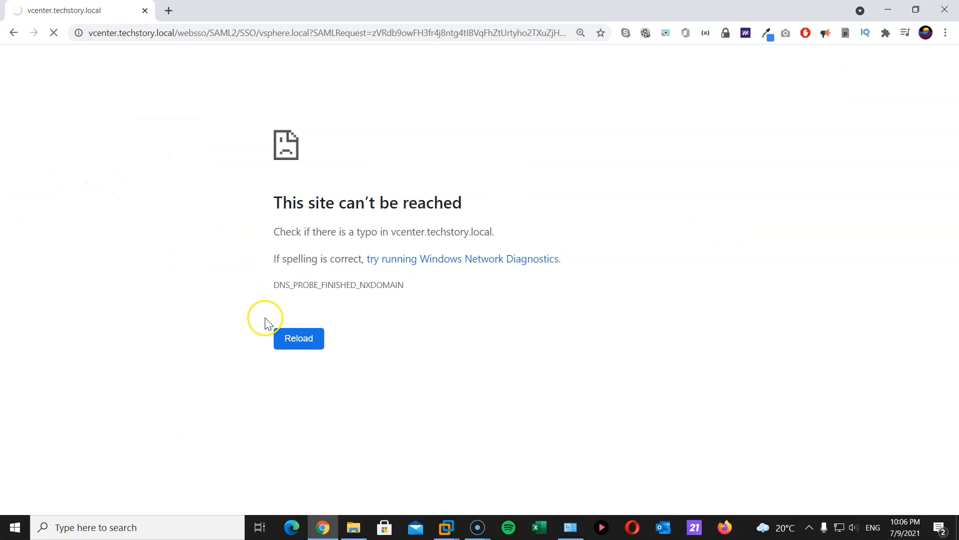
Reload and proceed past the vcenter.techstory.local certificate warning to the login page
{"action": "left_click", "coordinate": [299, 338]}
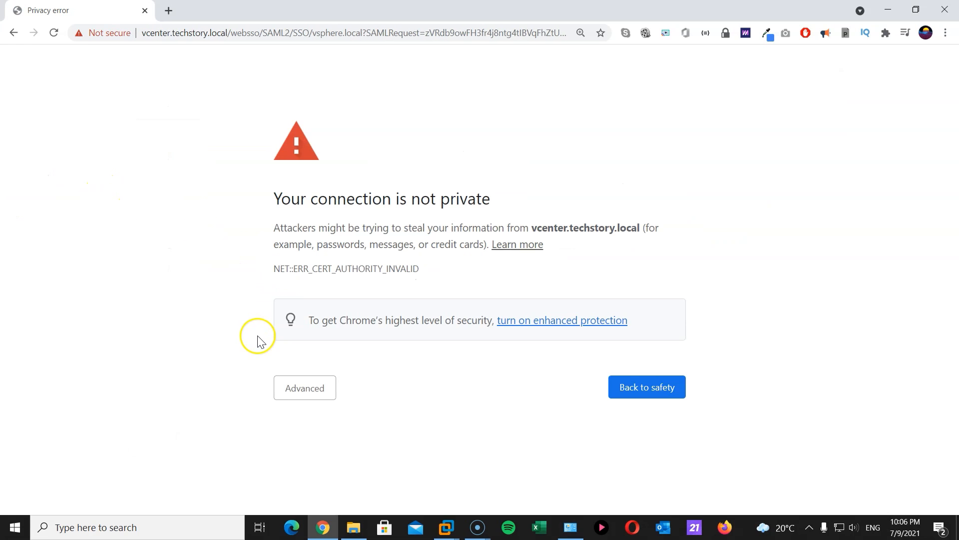
{"action": "left_click", "coordinate": [304, 388]}
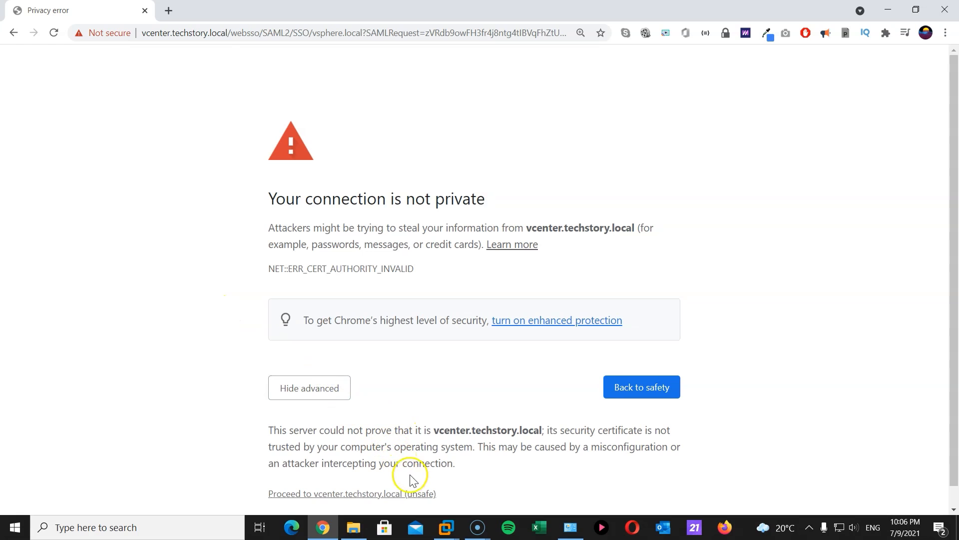
{"action": "left_click", "coordinate": [352, 493]}
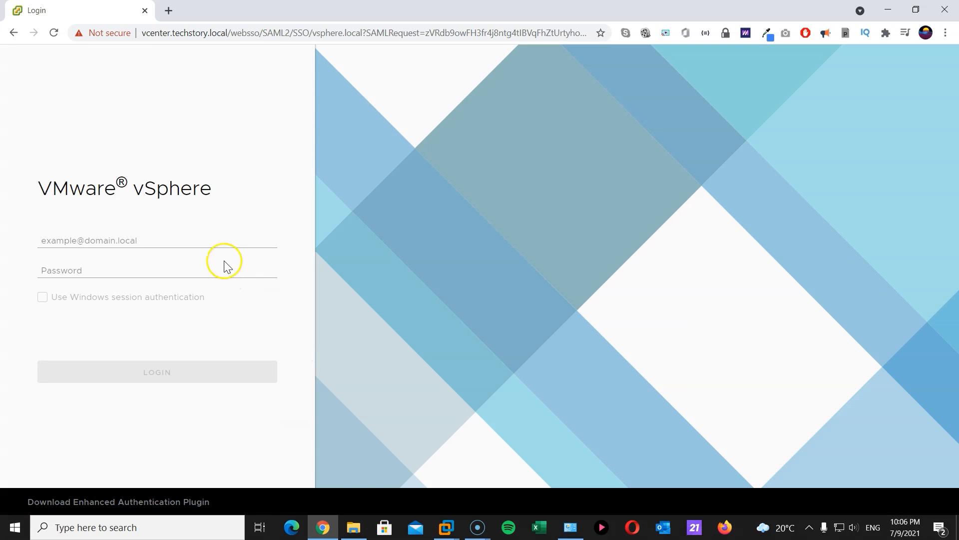
{"action": "left_click", "coordinate": [157, 240]}
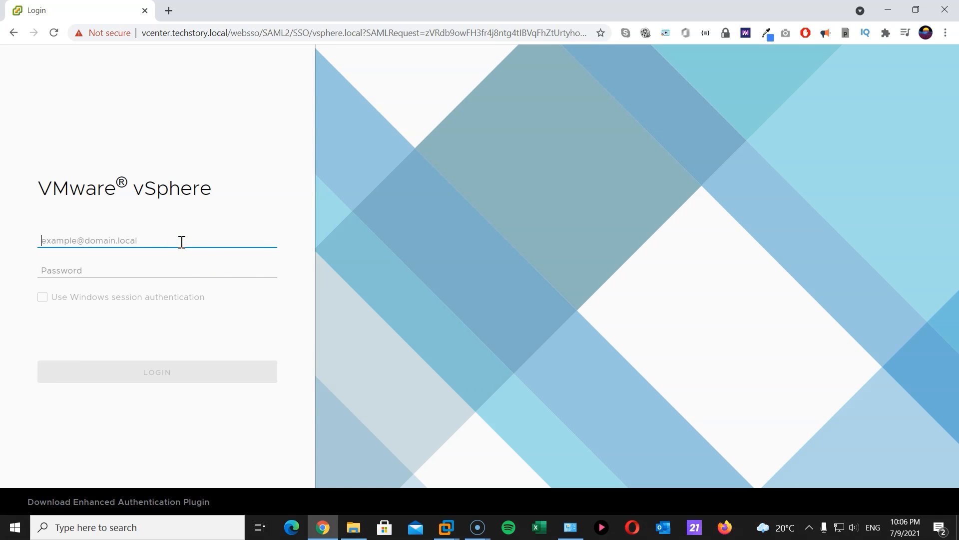
{"action": "type", "text": "ad"}
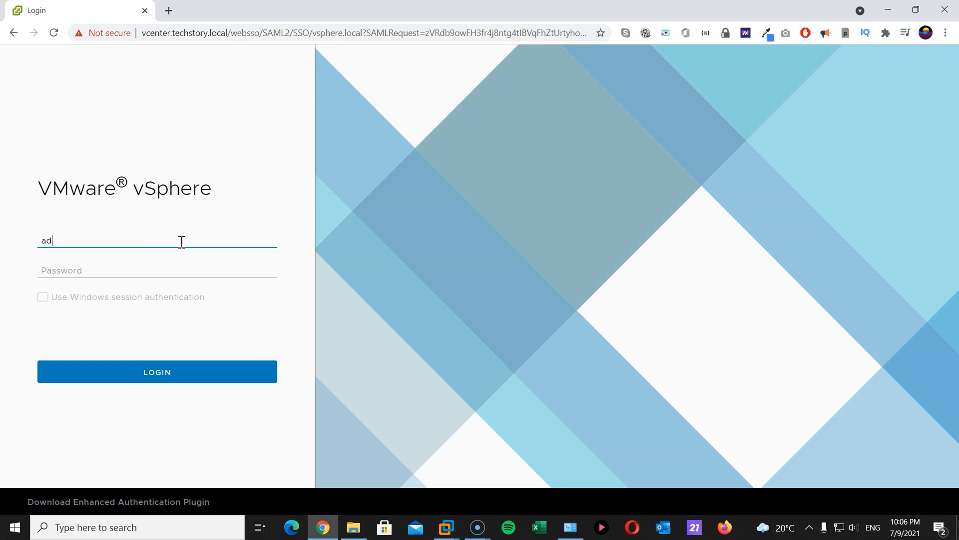
{"action": "type", "text": "ministrator@"}
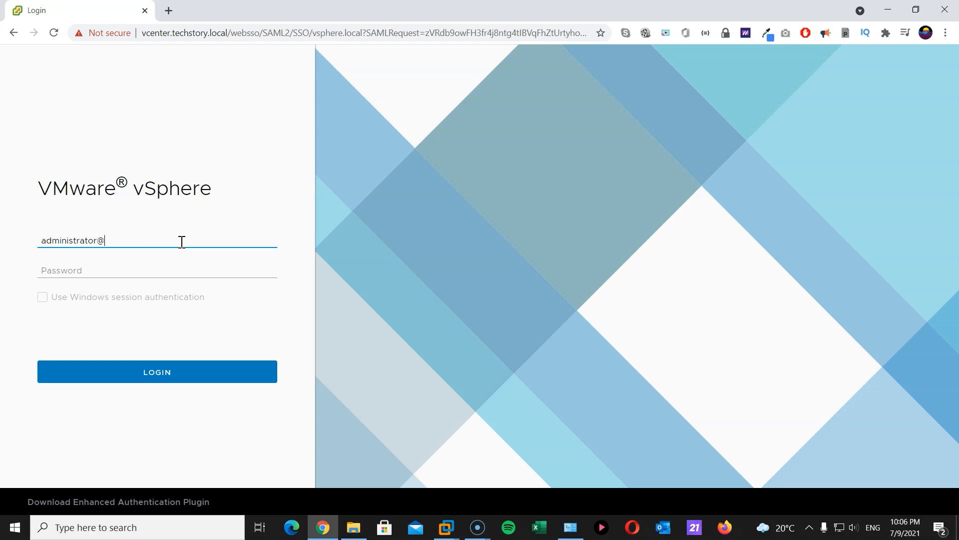
{"action": "type", "text": "vsphere.local"}
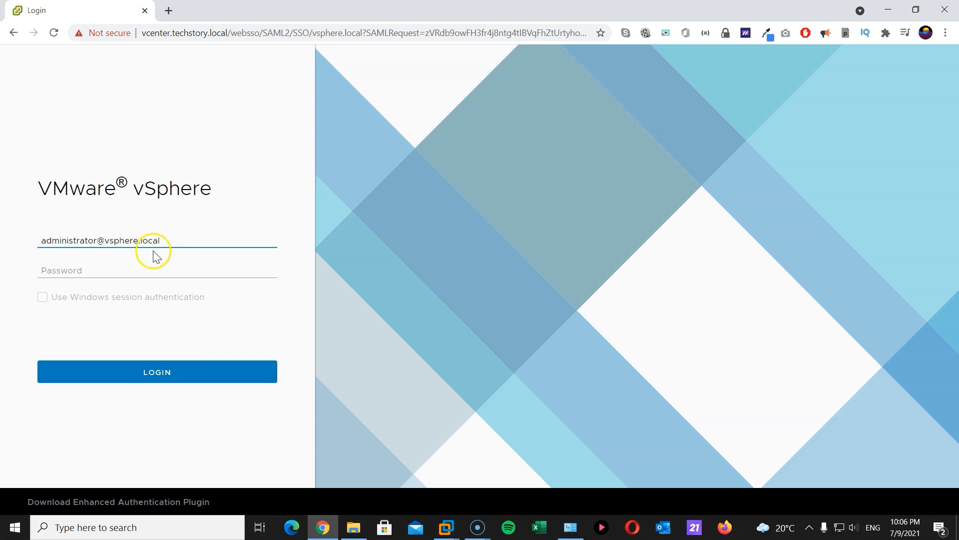
{"action": "left_click", "coordinate": [129, 270]}
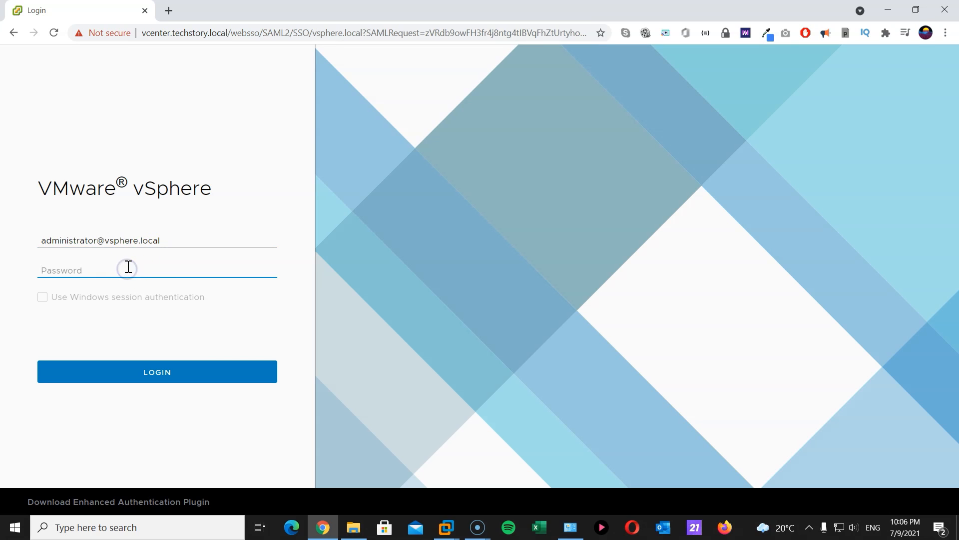
{"action": "left_click", "coordinate": [128, 269]}
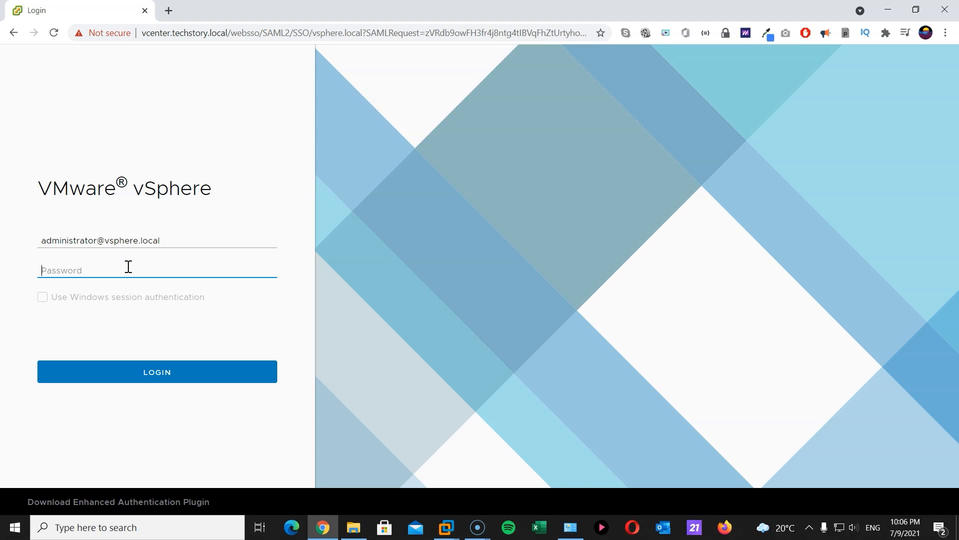
{"action": "type", "text": "•••"}
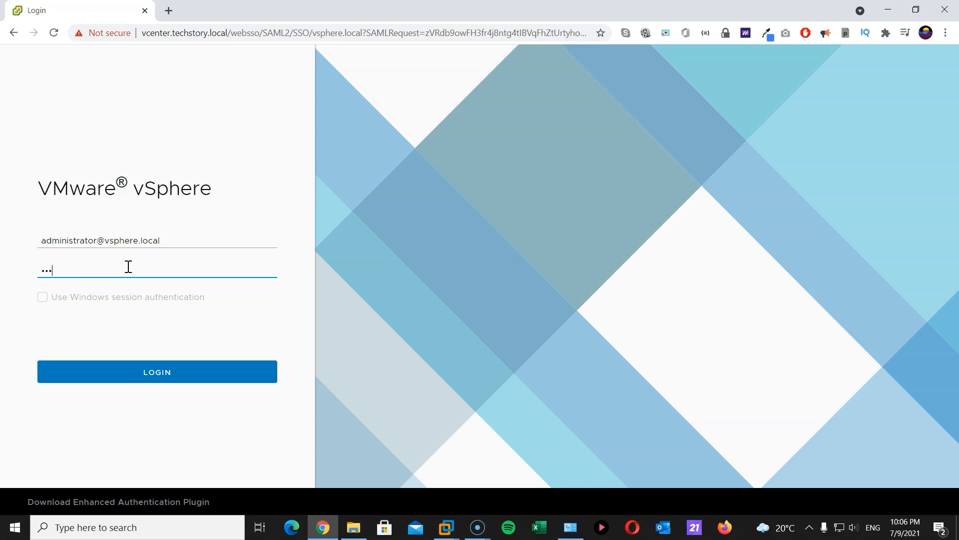
{"action": "left_click", "coordinate": [156, 371]}
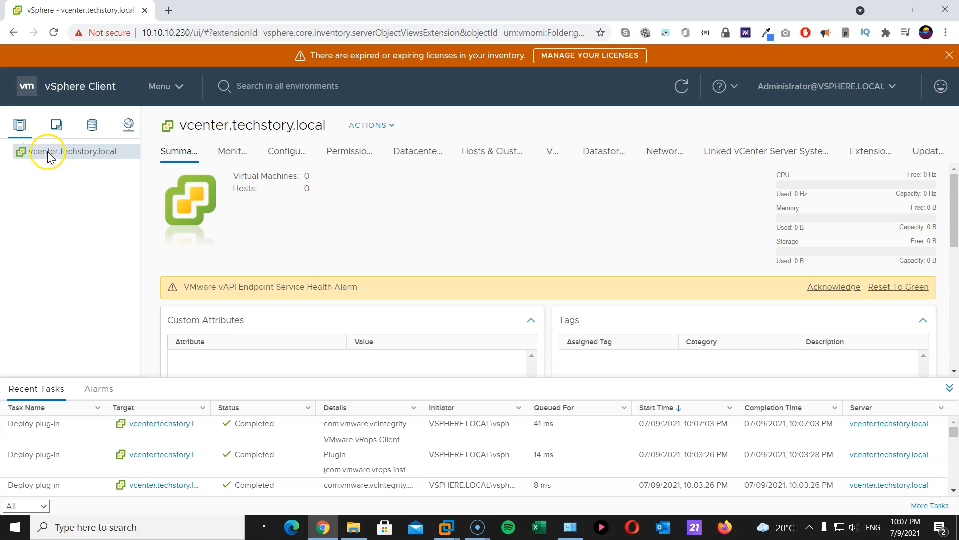
Add datacenter TechStory-DC under vcenter.techstory.local and select it in the tree
{"action": "right_click", "coordinate": [74, 151]}
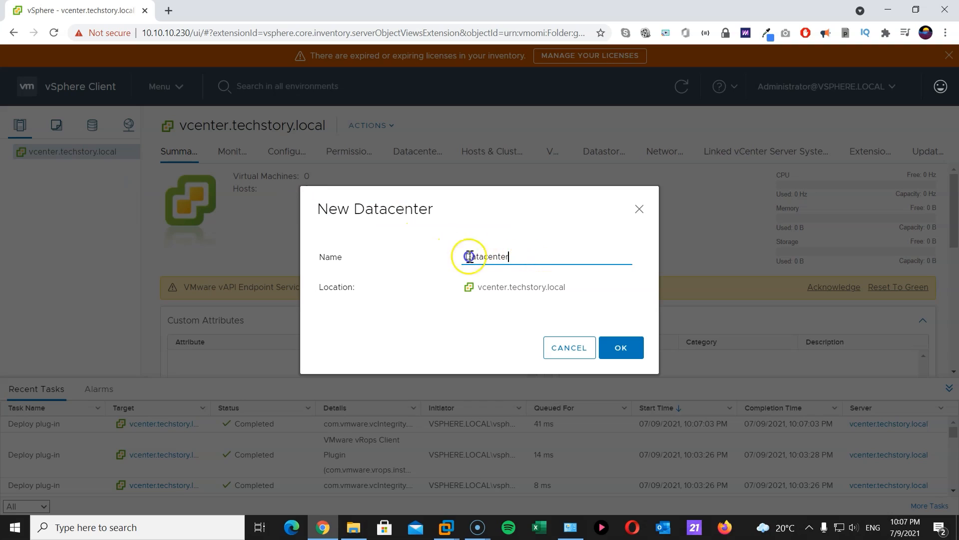
{"action": "type", "text": "TechStory"}
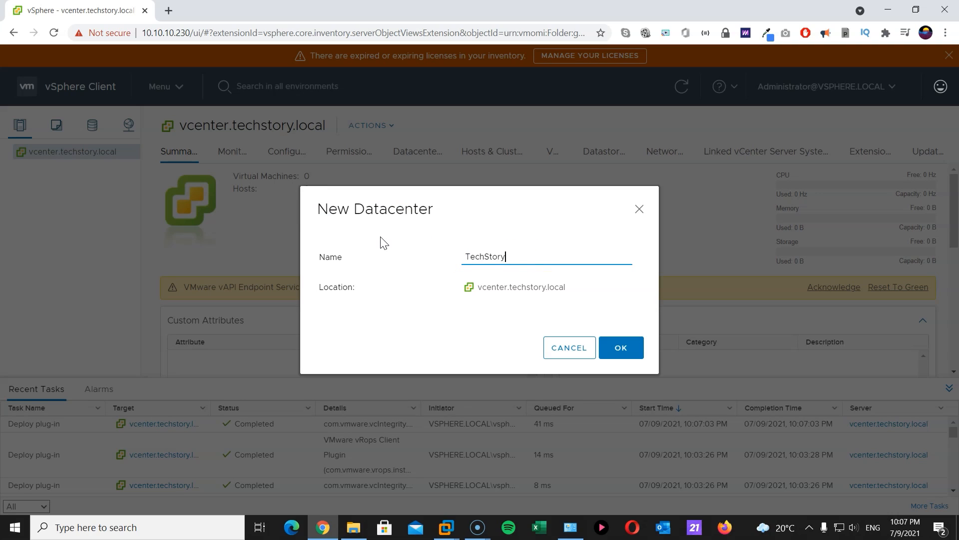
{"action": "type", "text": "-"}
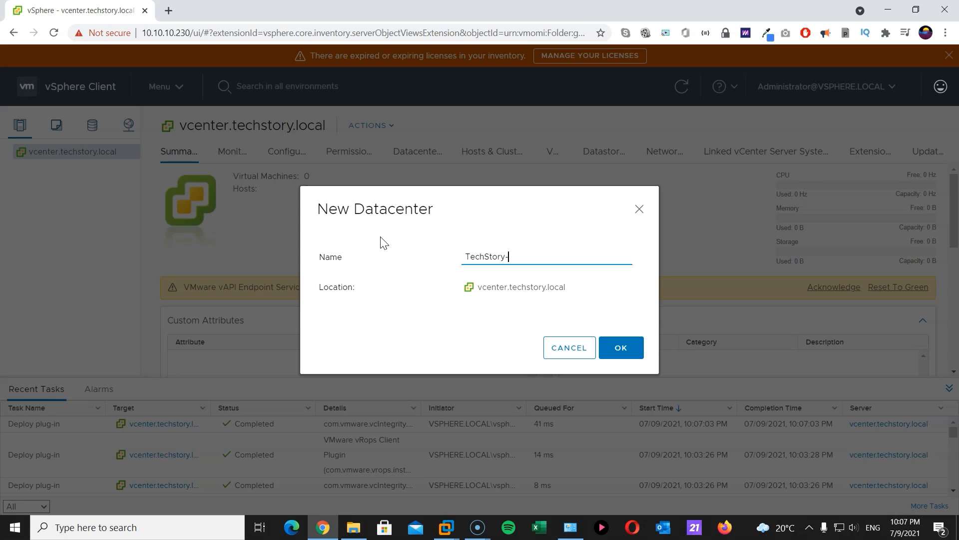
{"action": "type", "text": "-DC"}
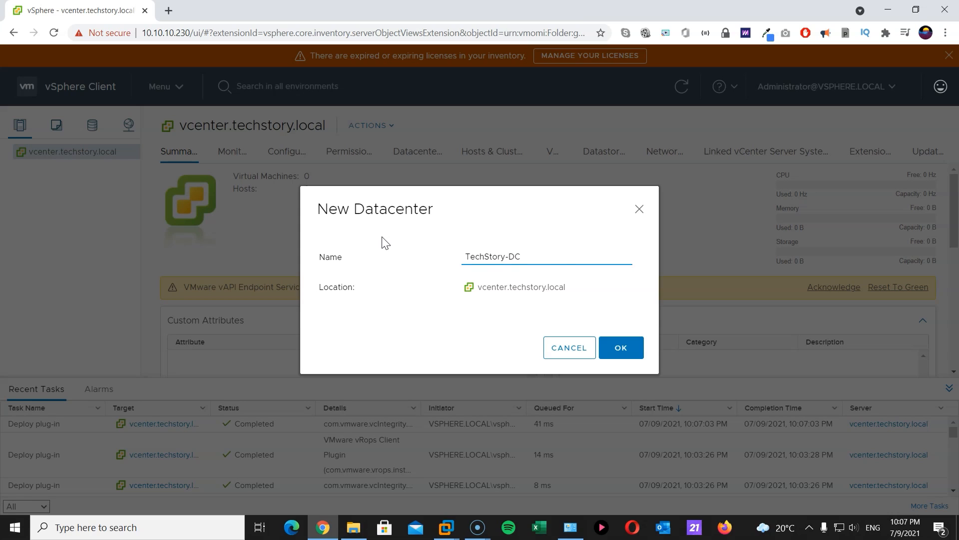
{"action": "left_click", "coordinate": [621, 348]}
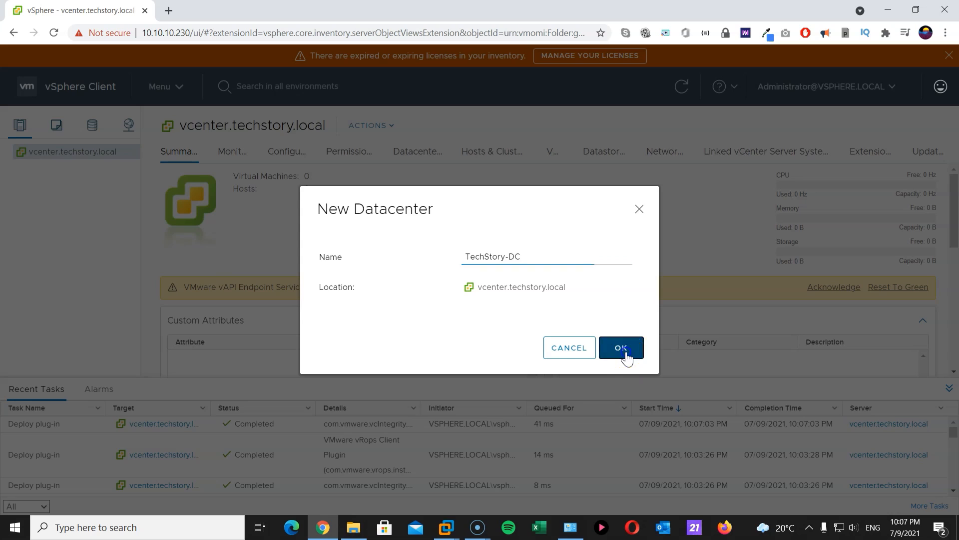
{"action": "left_click", "coordinate": [621, 348]}
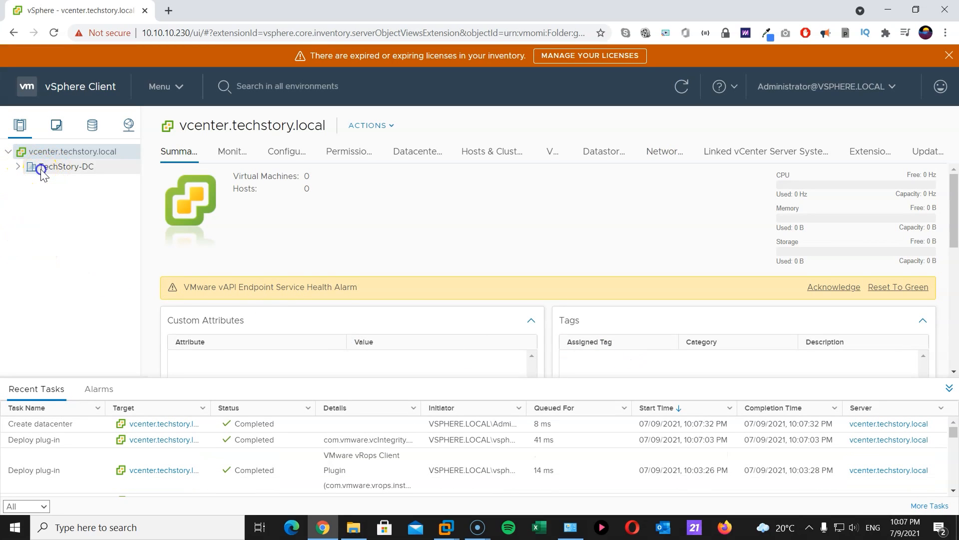
{"action": "left_click", "coordinate": [66, 166]}
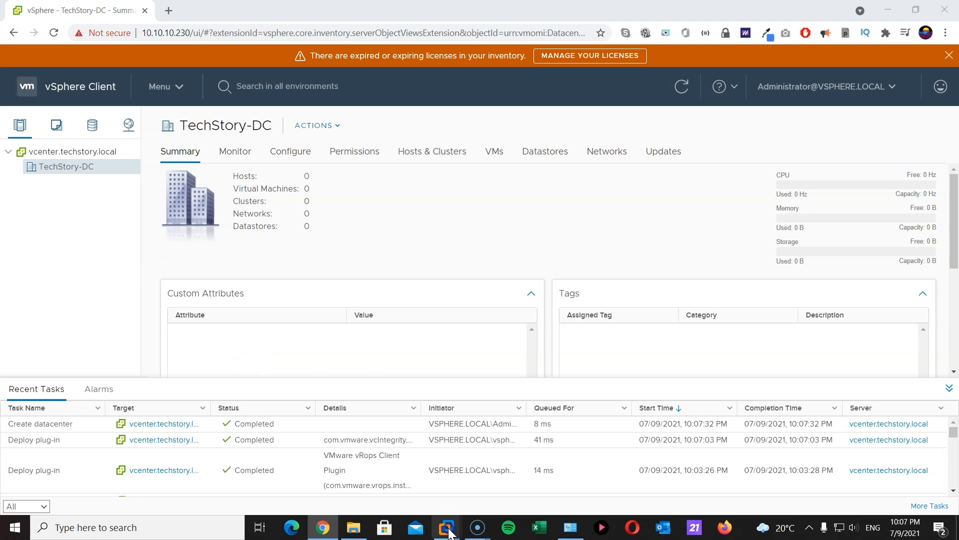
Add a cluster named TechStory-Cluster to TechStory-DC with DRS and HA toggled on
{"action": "left_click", "coordinate": [447, 527]}
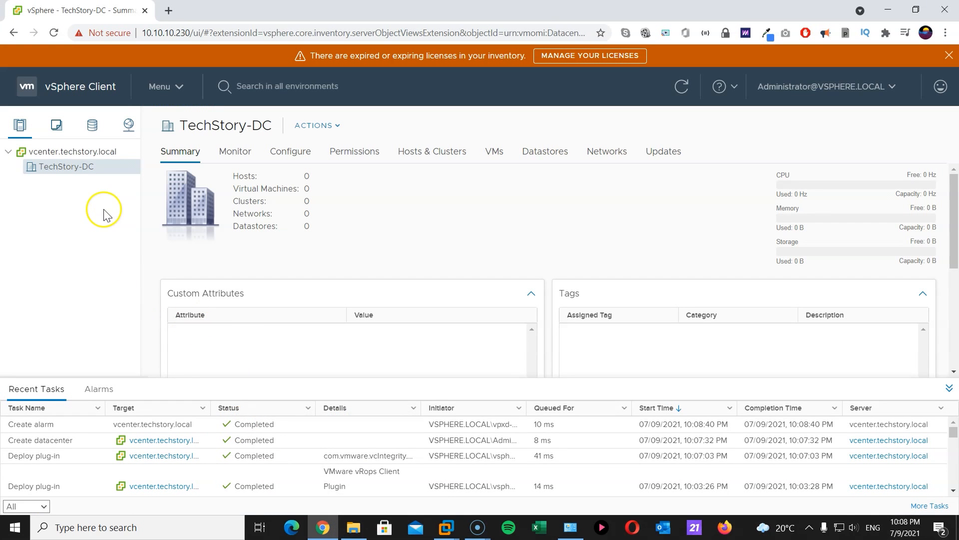
{"action": "right_click", "coordinate": [64, 166]}
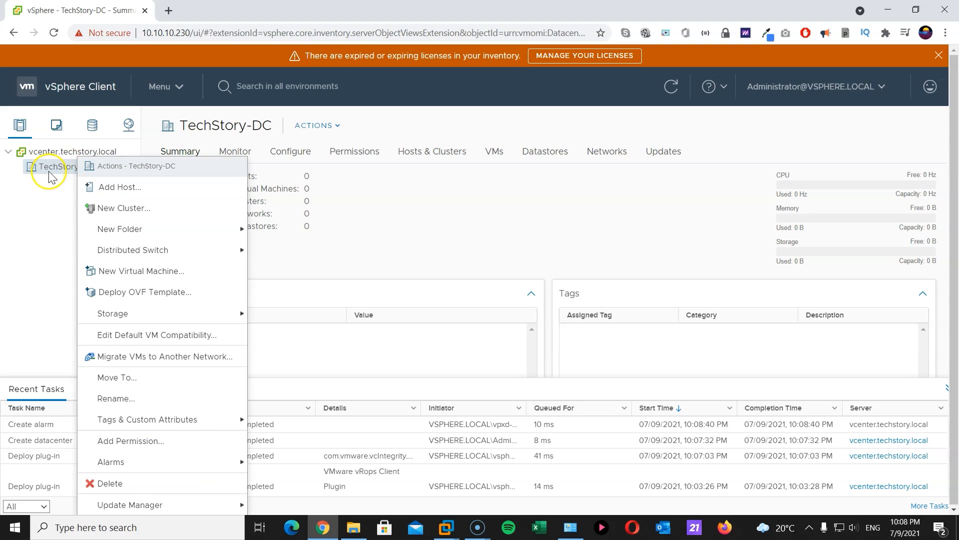
{"action": "mouse_move", "coordinate": [150, 212]}
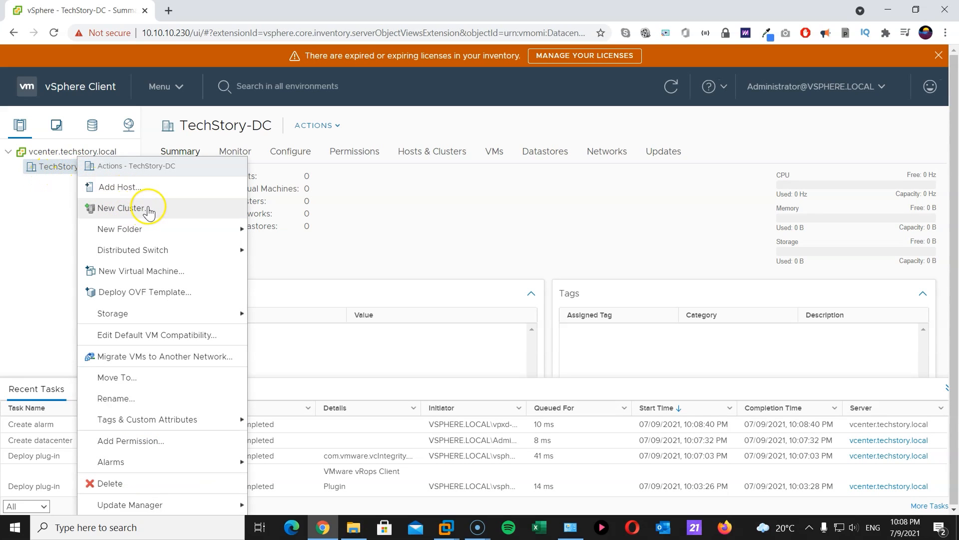
{"action": "left_click", "coordinate": [121, 208]}
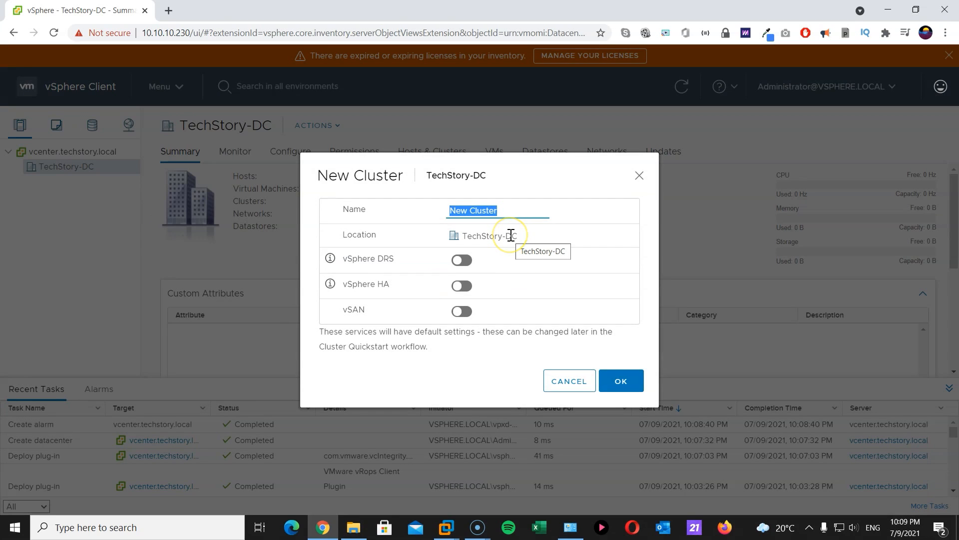
{"action": "type", "text": "TechStory-"}
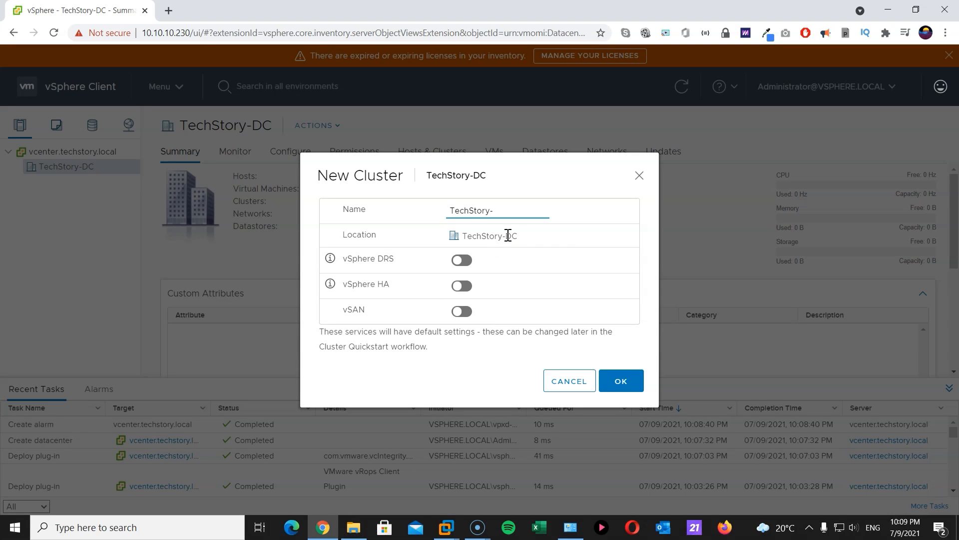
{"action": "type", "text": "Cluster"}
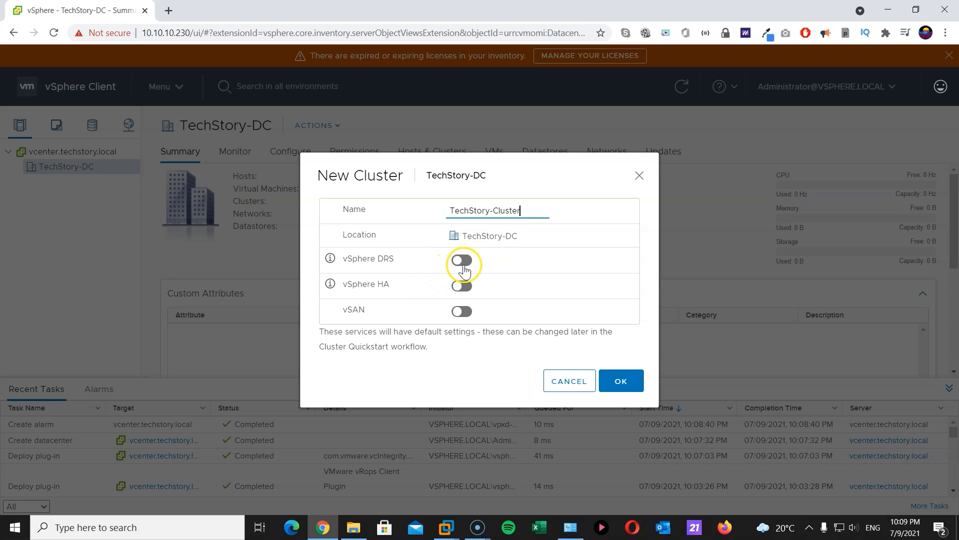
{"action": "left_click", "coordinate": [462, 260]}
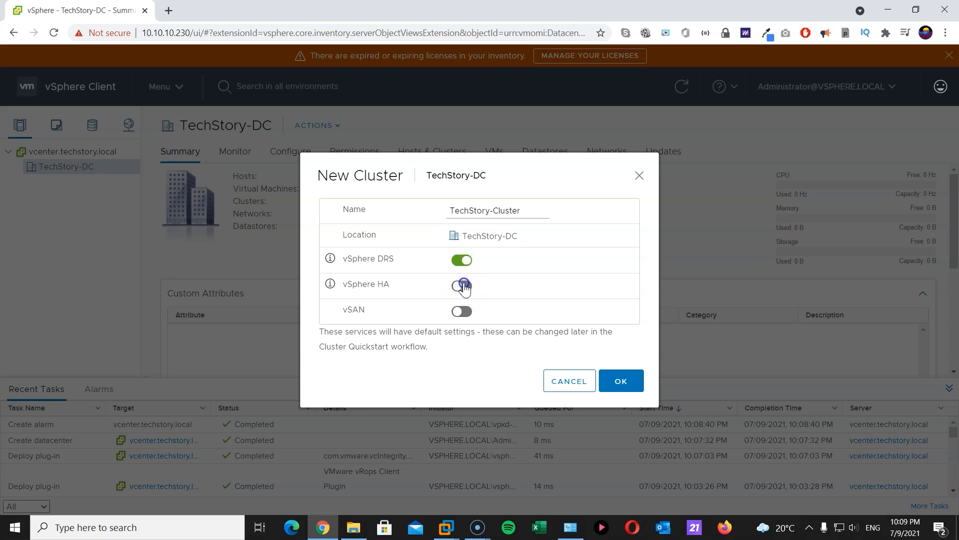
{"action": "left_click", "coordinate": [461, 286]}
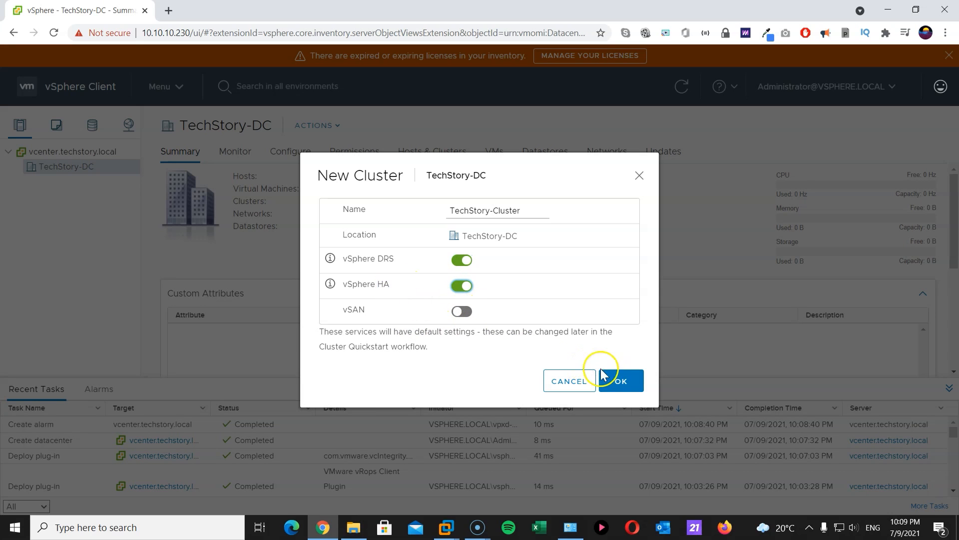
{"action": "left_click", "coordinate": [619, 380]}
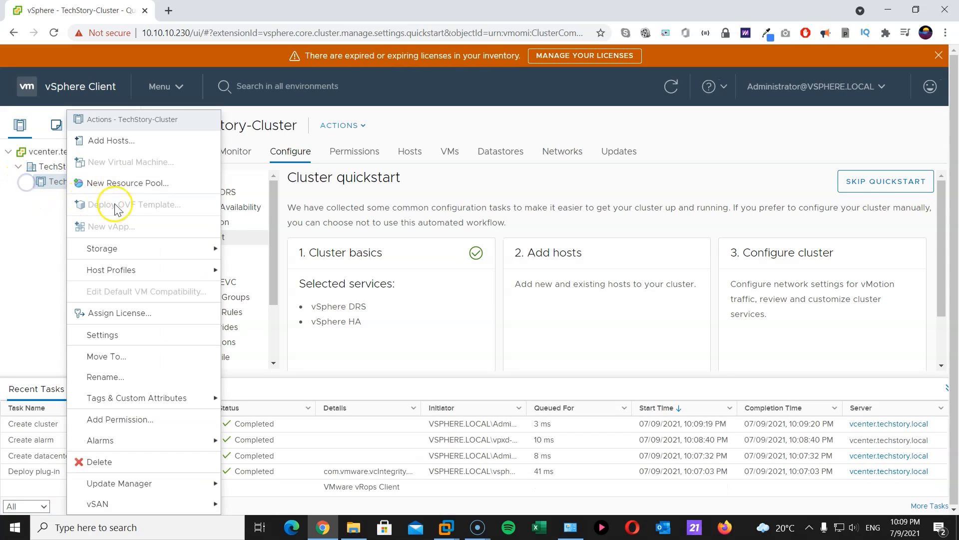
Enter hosts 10.10.10.221 and 10.10.10.222 with shared root credentials
{"action": "left_click", "coordinate": [112, 140]}
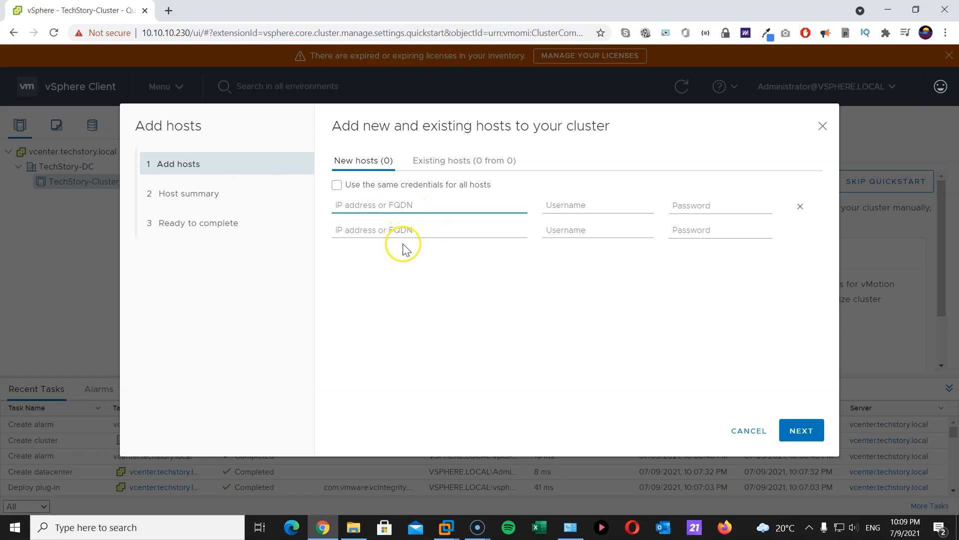
{"action": "mouse_move", "coordinate": [455, 205]}
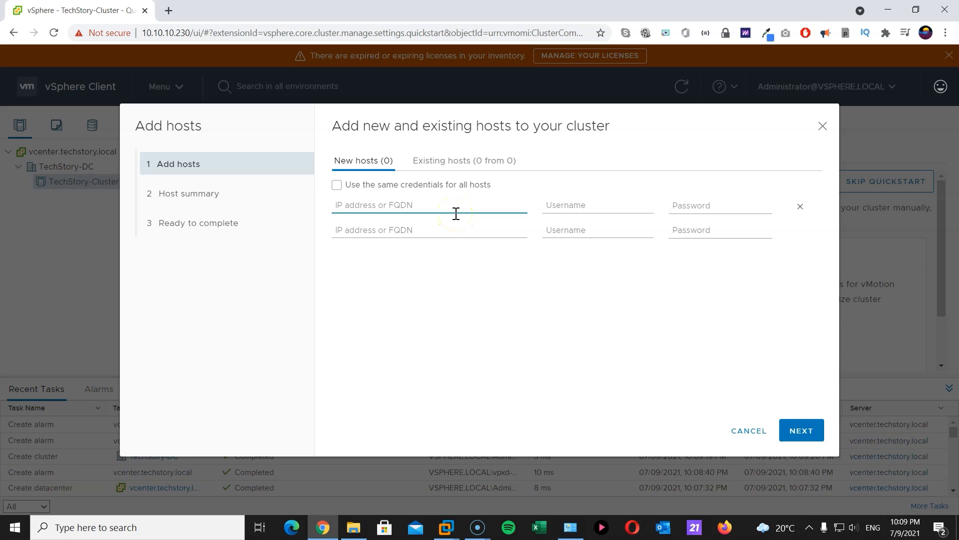
{"action": "type", "text": "10.10.10.22"}
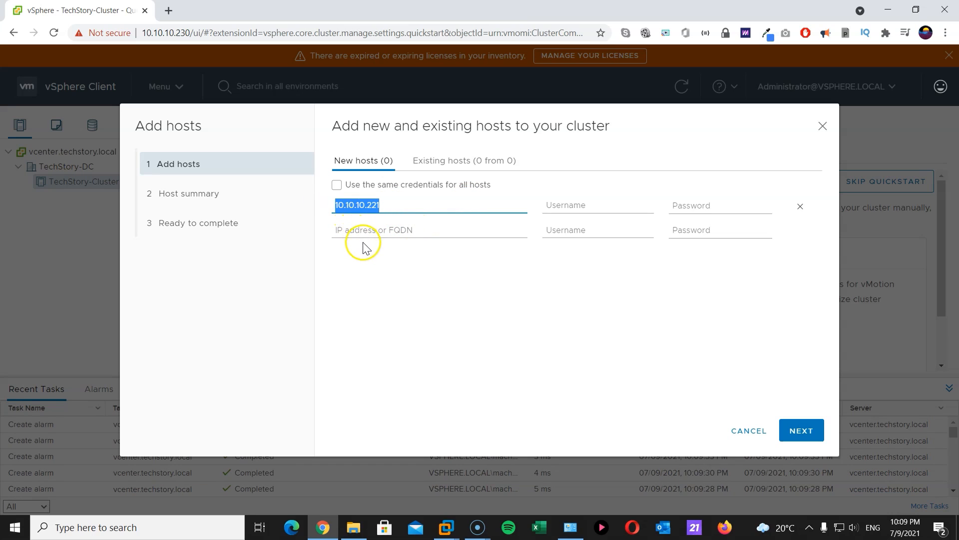
{"action": "type", "text": "10.10.10.222"}
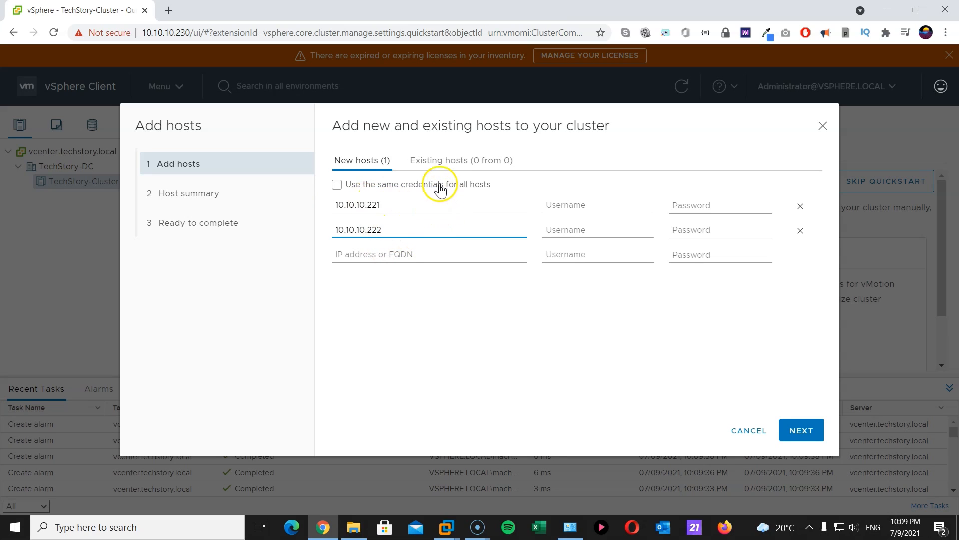
{"action": "left_click", "coordinate": [336, 185]}
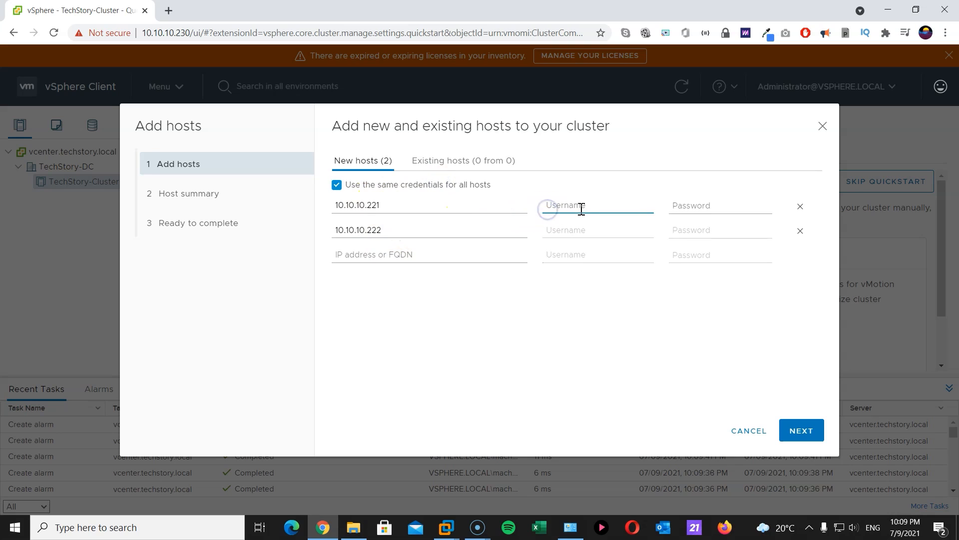
{"action": "type", "text": "root"}
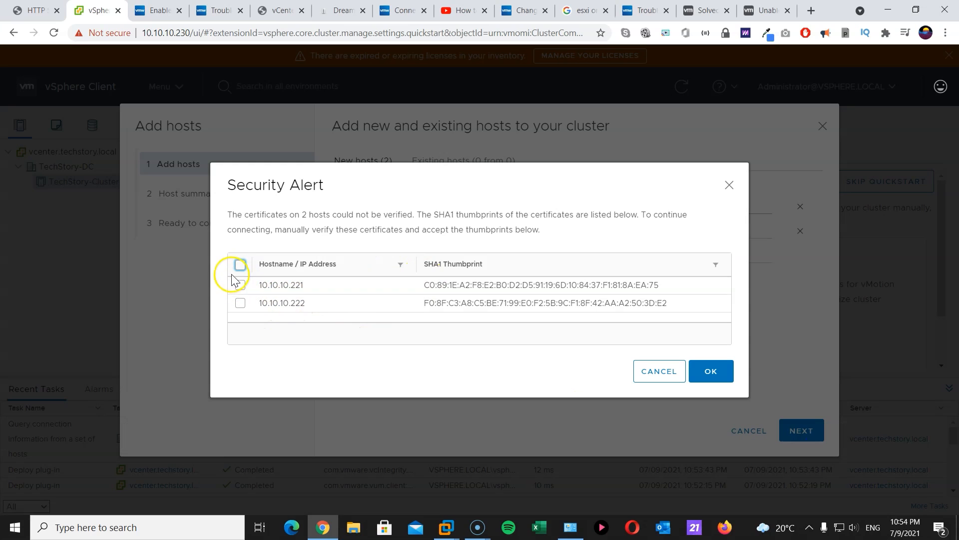
Trust both hosts' certificate thumbprints and finish adding them to TechStory-Cluster
{"action": "left_click", "coordinate": [240, 264]}
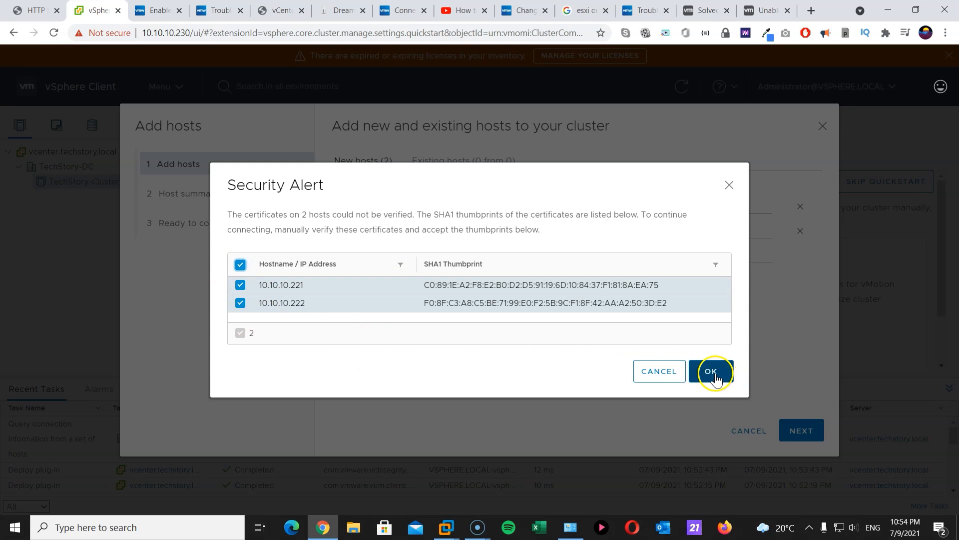
{"action": "left_click", "coordinate": [709, 371]}
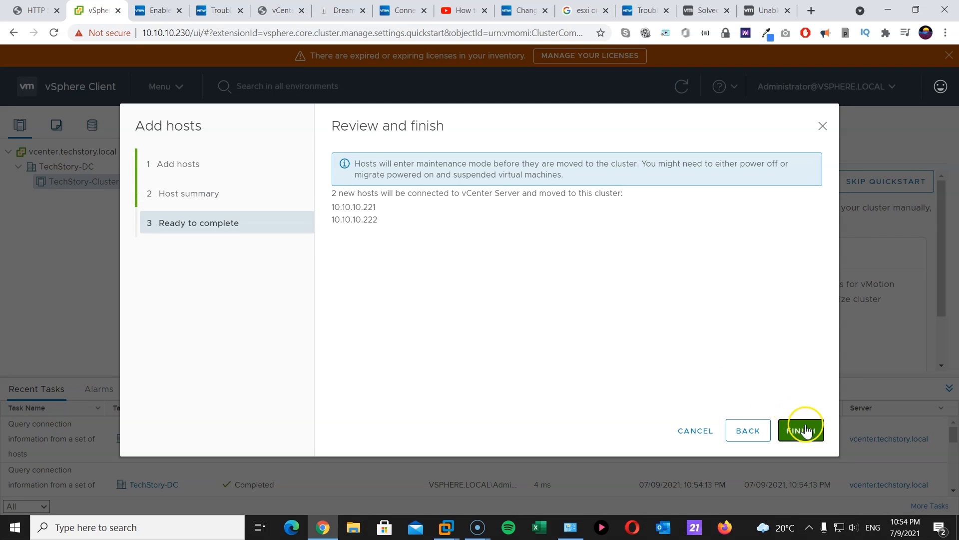
{"action": "left_click", "coordinate": [800, 430]}
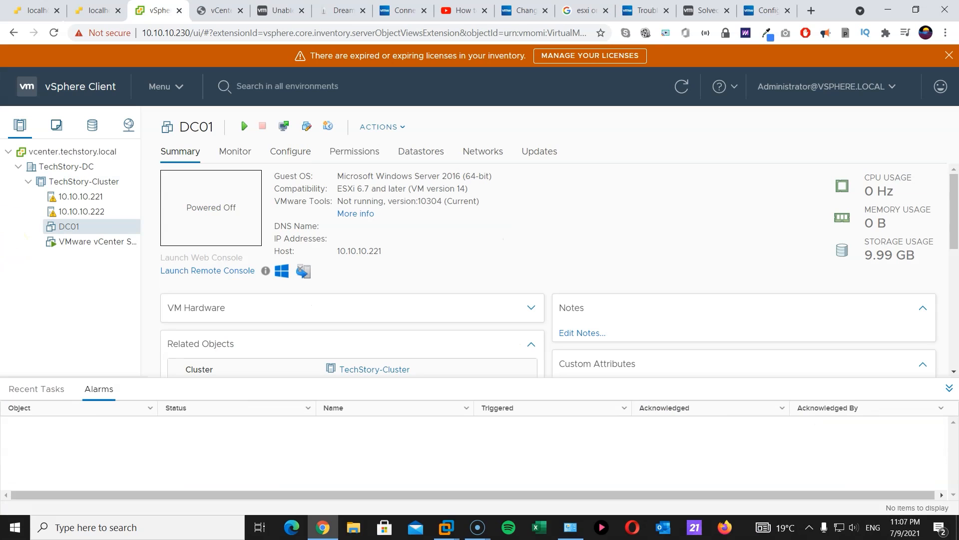
{"action": "left_click", "coordinate": [81, 211]}
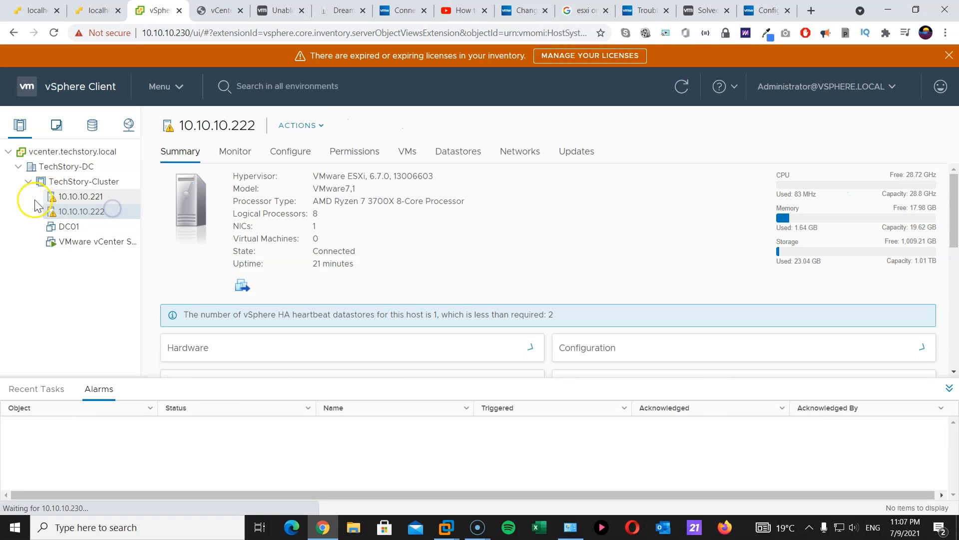
{"action": "left_click", "coordinate": [80, 197]}
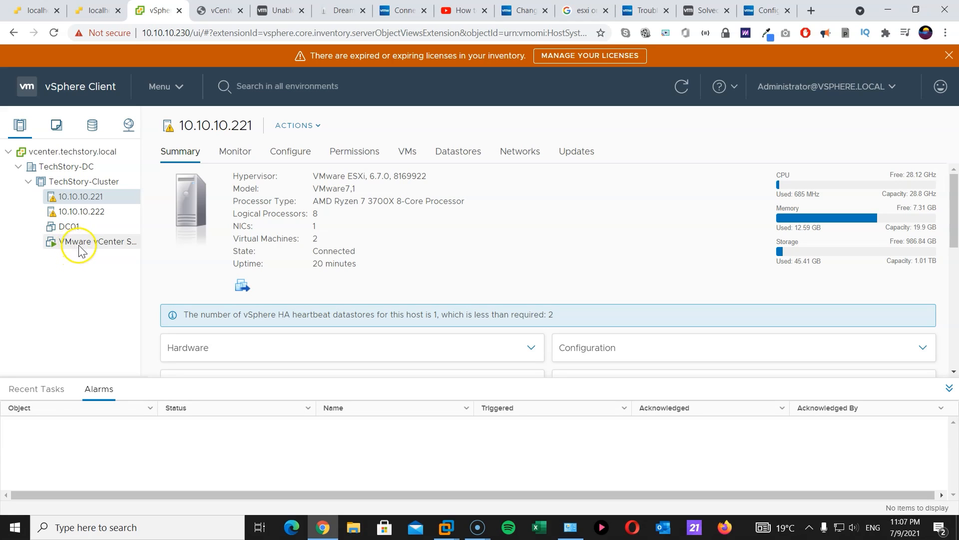
{"action": "left_click", "coordinate": [80, 211]}
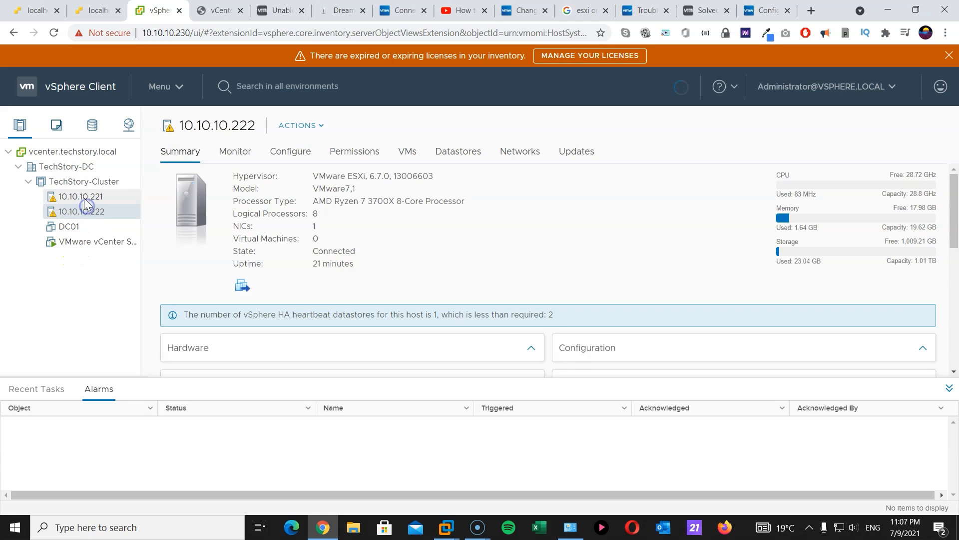
{"action": "left_click", "coordinate": [68, 226]}
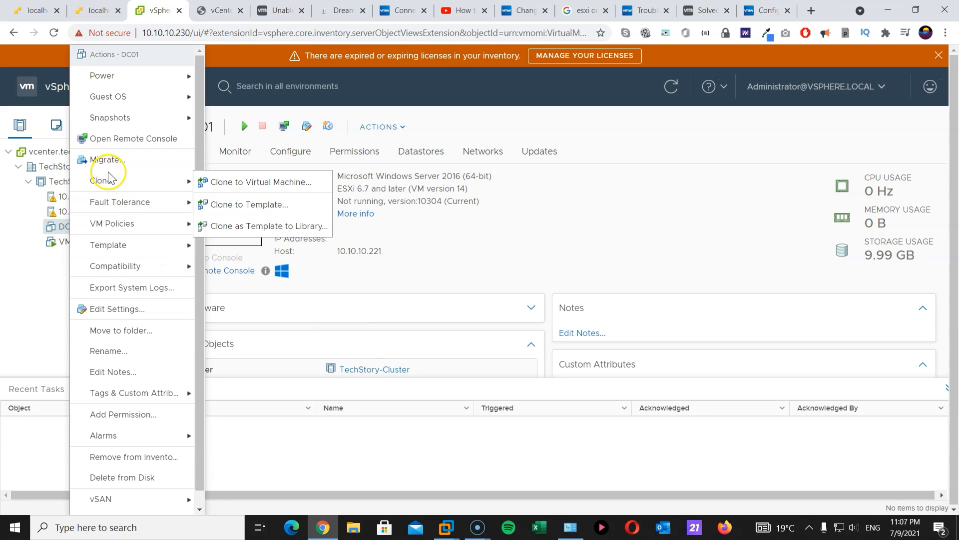
Migrate DC01 (compute resource only) to host 10.10.10.222, keeping the MGMT network
{"action": "left_click", "coordinate": [108, 160]}
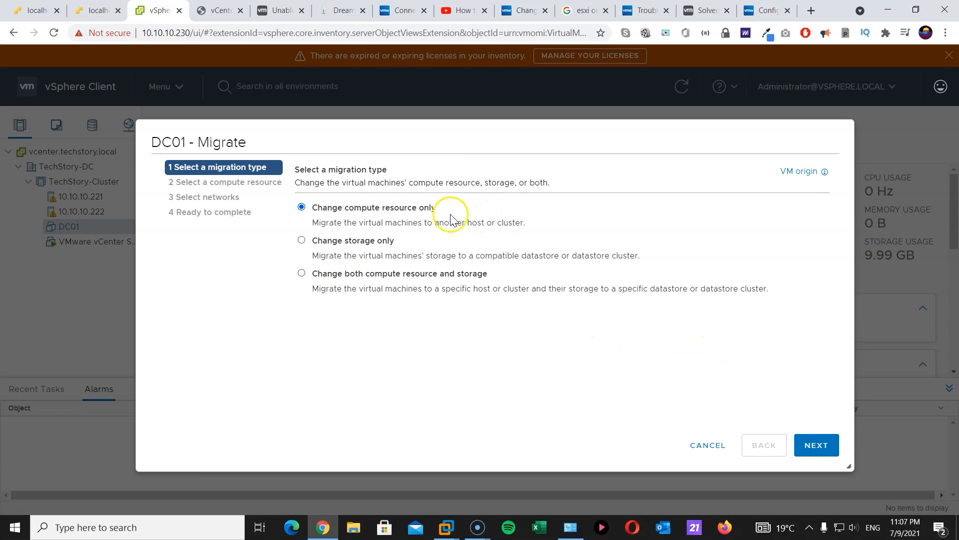
{"action": "mouse_move", "coordinate": [630, 323]}
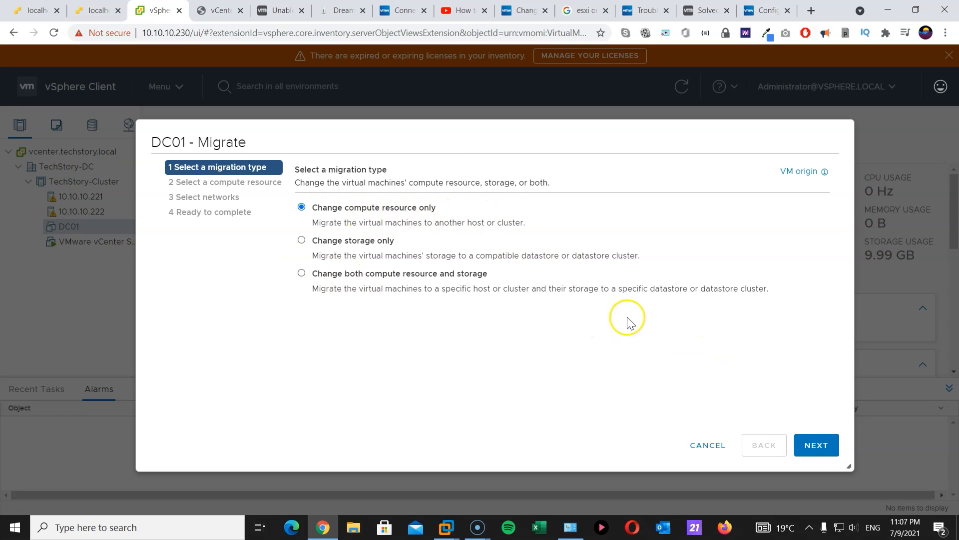
{"action": "left_click", "coordinate": [815, 444]}
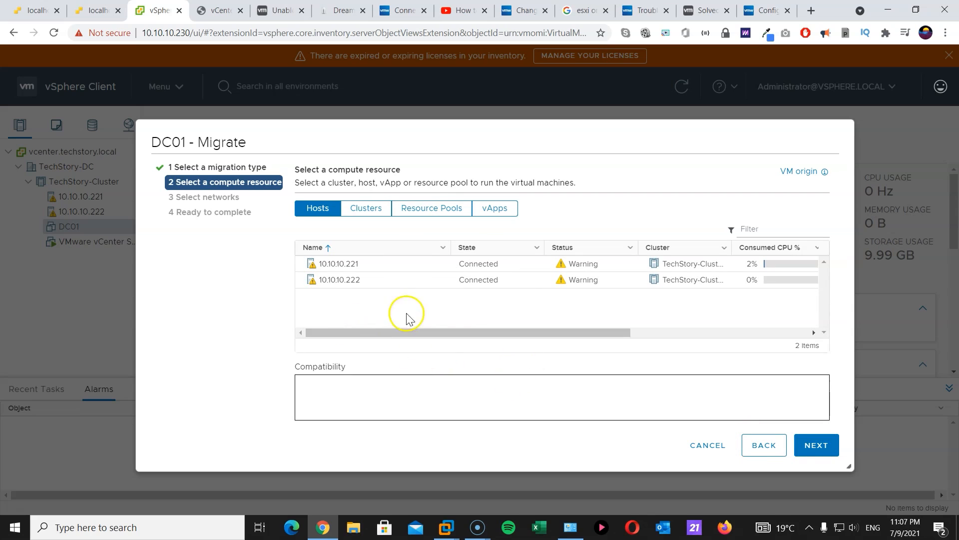
{"action": "mouse_move", "coordinate": [376, 284]}
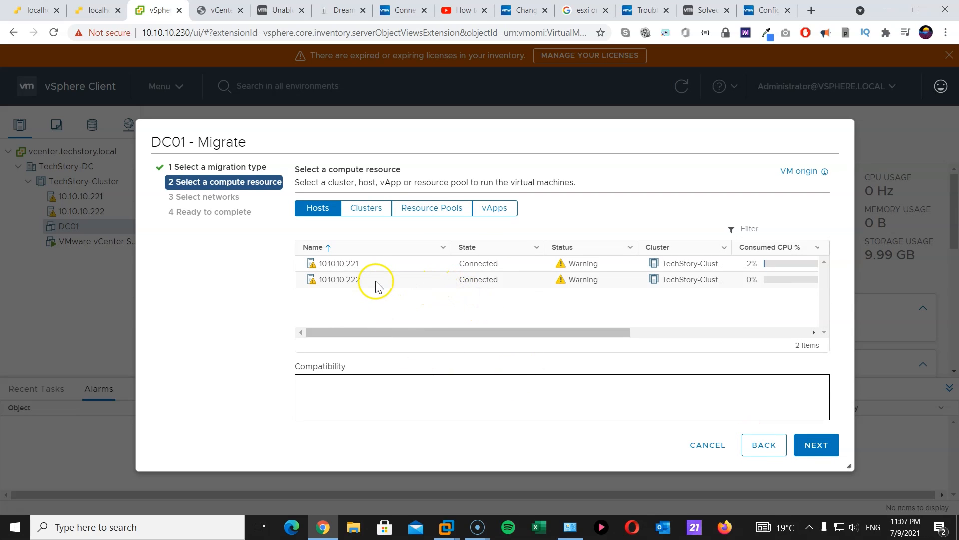
{"action": "left_click", "coordinate": [337, 280]}
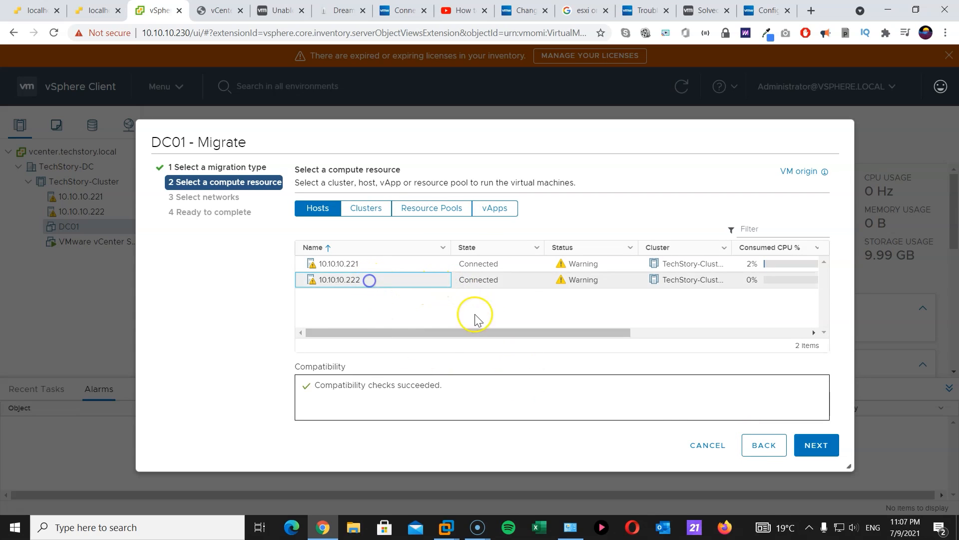
{"action": "left_click", "coordinate": [816, 445]}
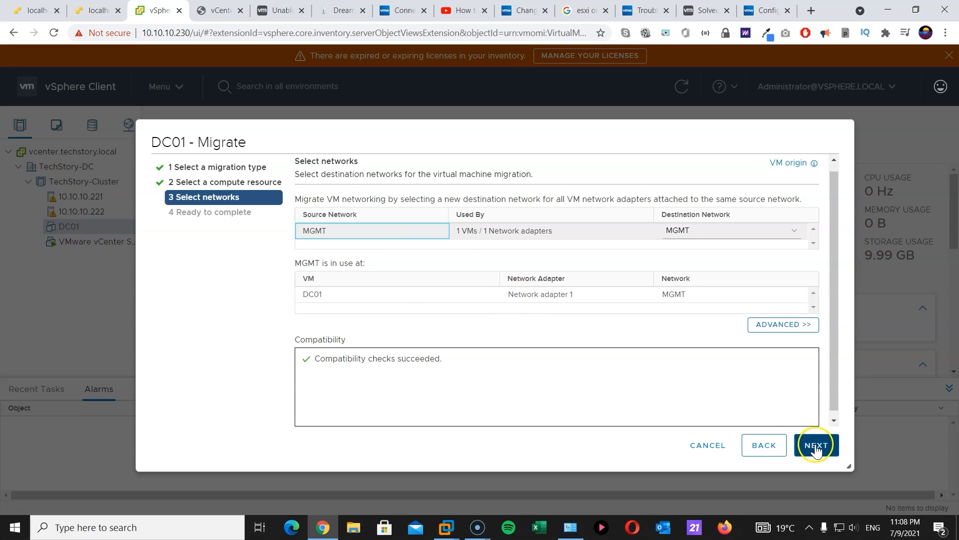
{"action": "left_click", "coordinate": [815, 445]}
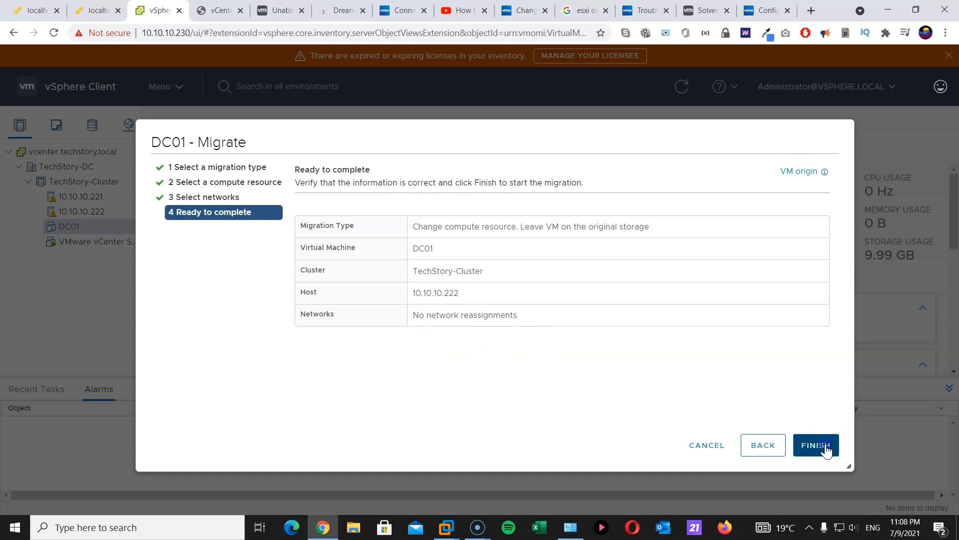
{"action": "left_click", "coordinate": [815, 445]}
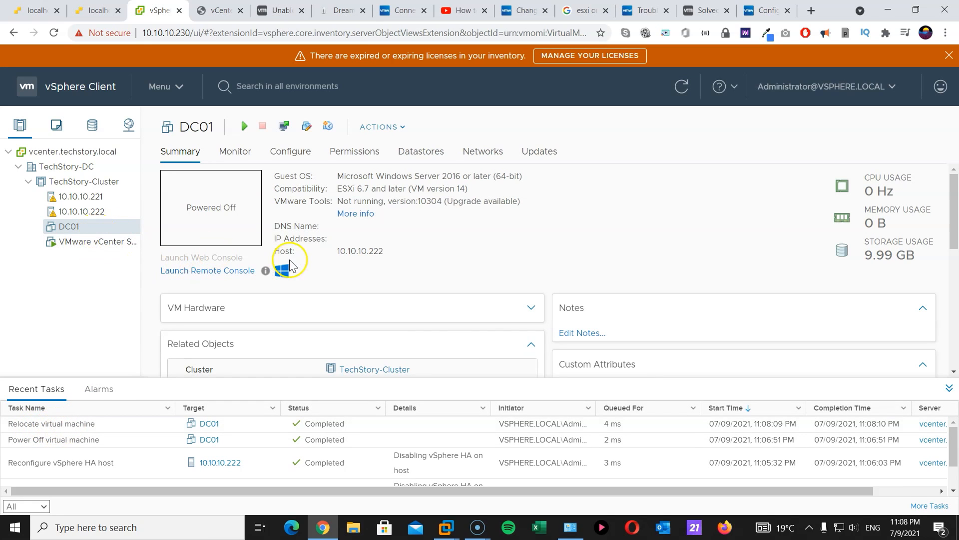
Migrate DC01 (compute resource only) back to host 10.10.10.221, accepting the networks
{"action": "double_click", "coordinate": [355, 251]}
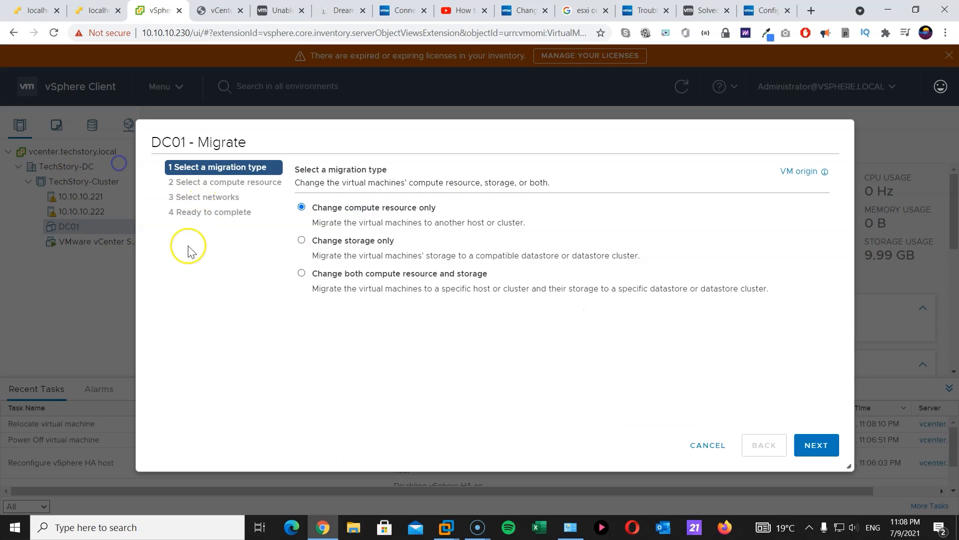
{"action": "left_click", "coordinate": [820, 445]}
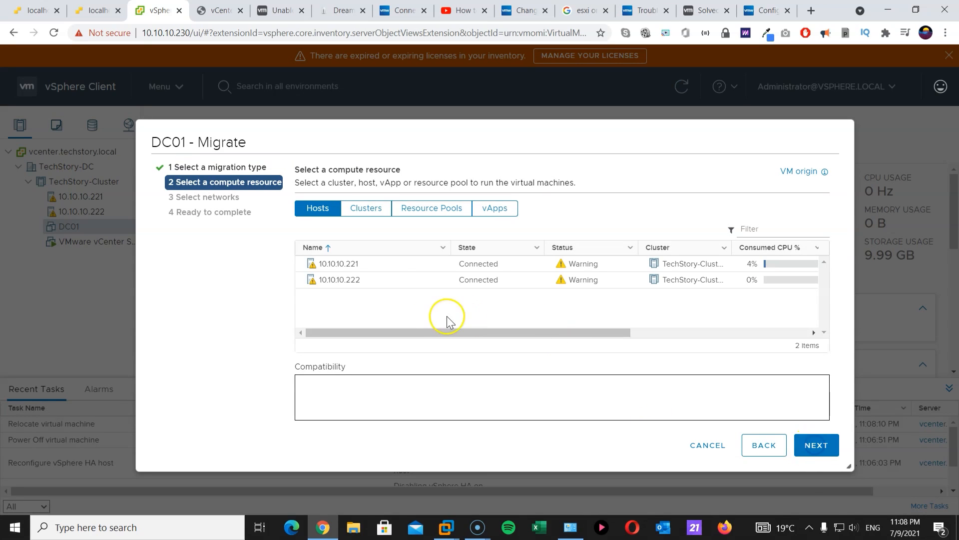
{"action": "left_click", "coordinate": [816, 444]}
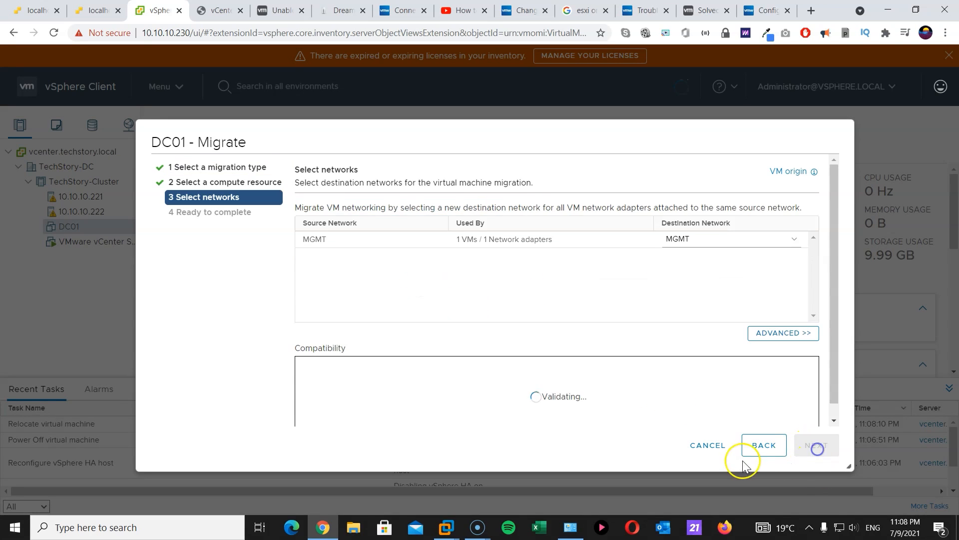
{"action": "left_click", "coordinate": [815, 445]}
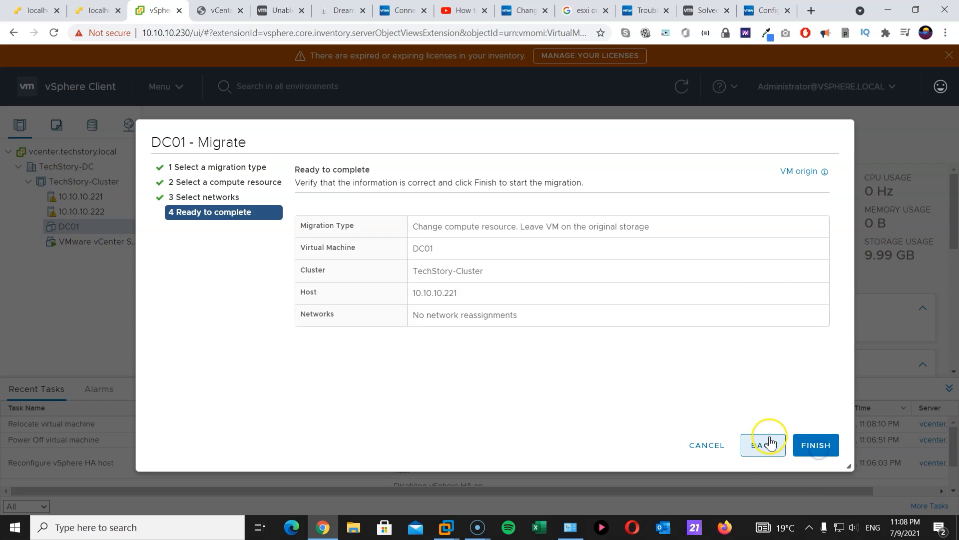
{"action": "left_click", "coordinate": [815, 445]}
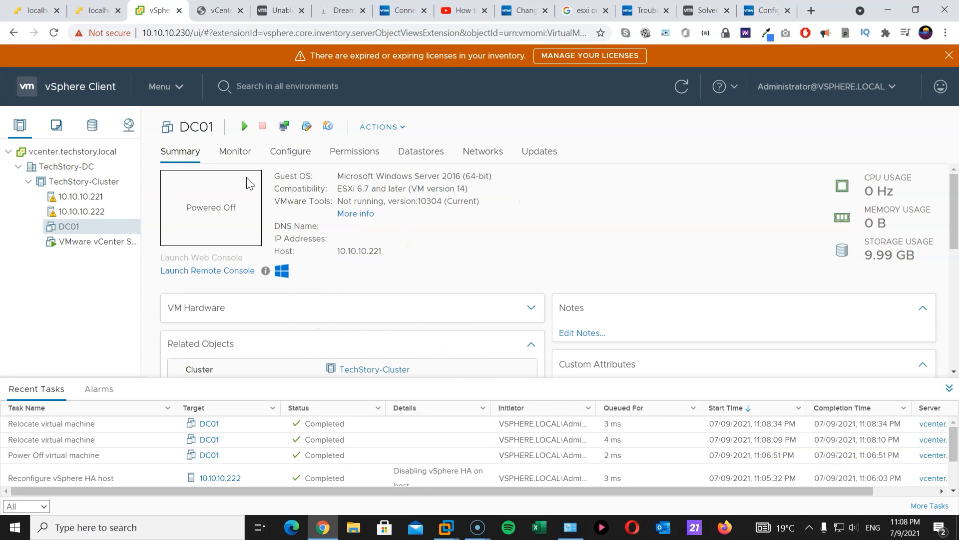
{"action": "mouse_move", "coordinate": [245, 180]}
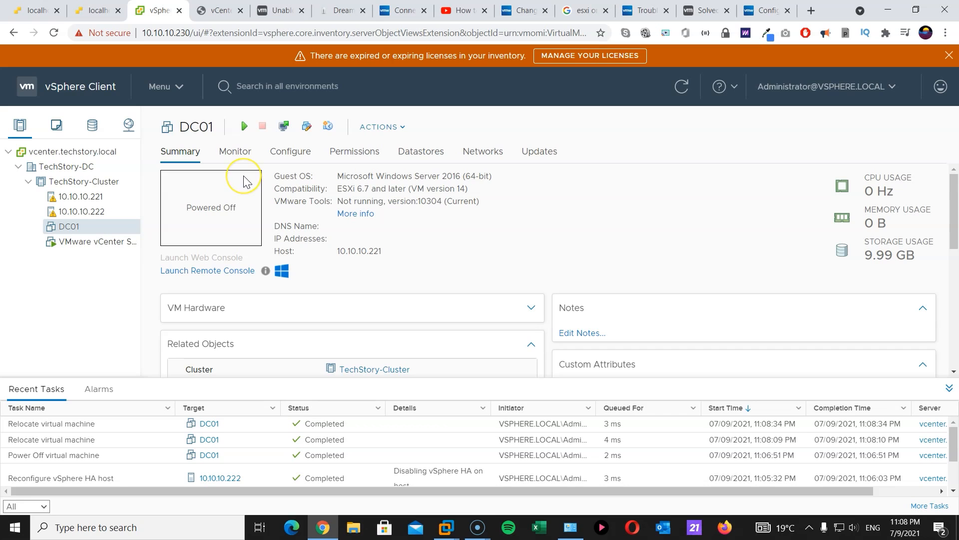
{"action": "mouse_move", "coordinate": [219, 115]}
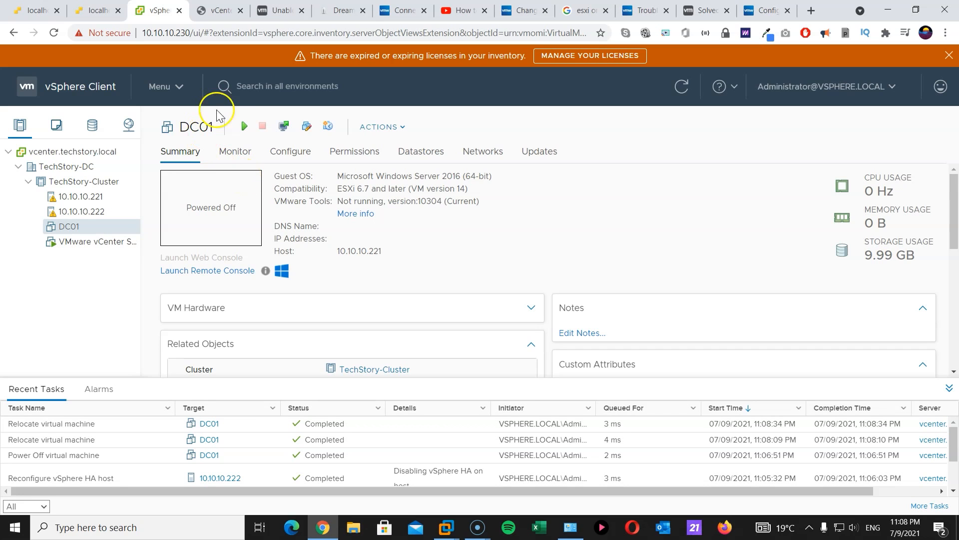